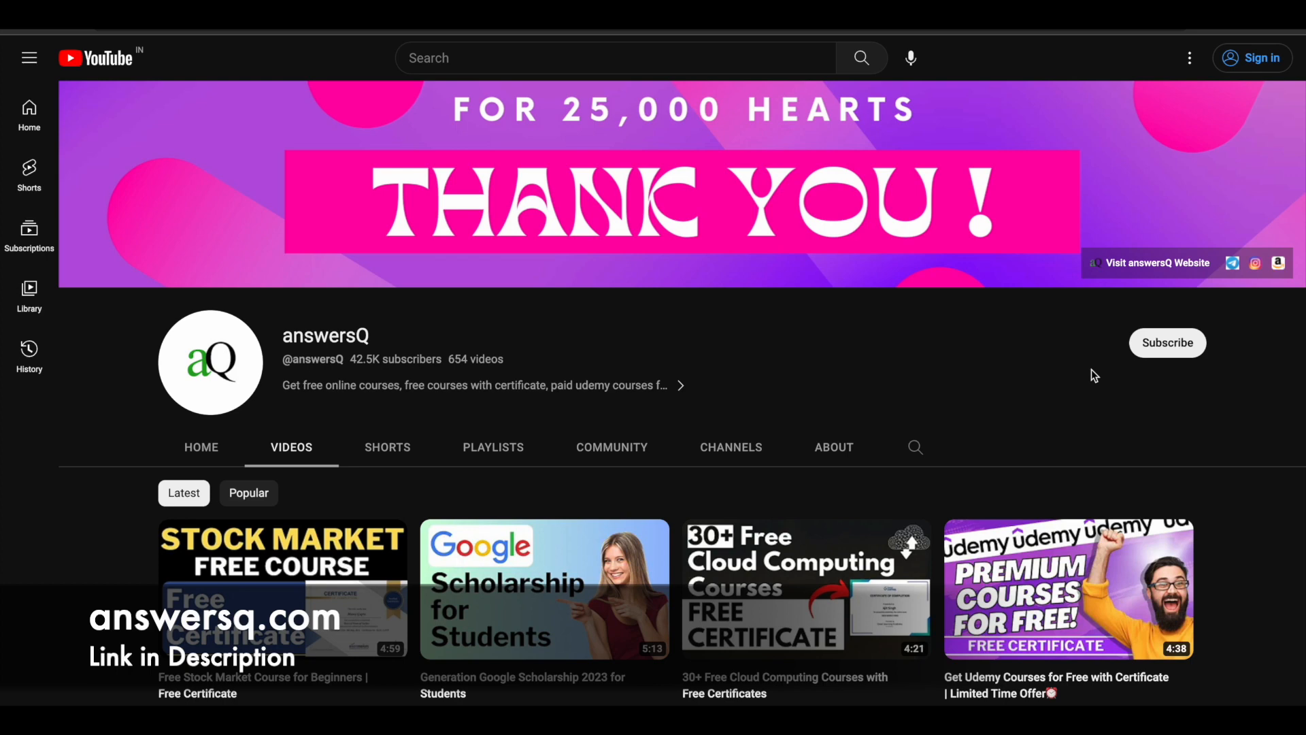
mouse_move(1168, 343)
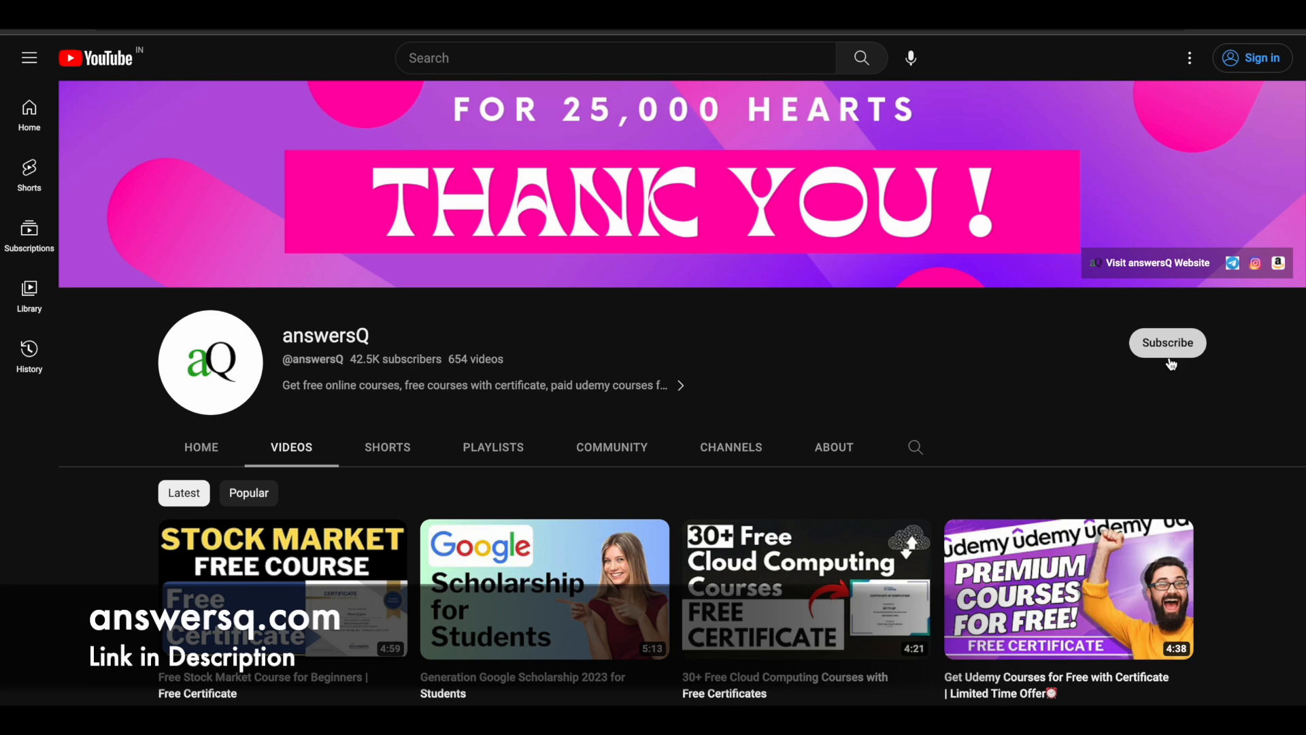
mouse_move(1237, 305)
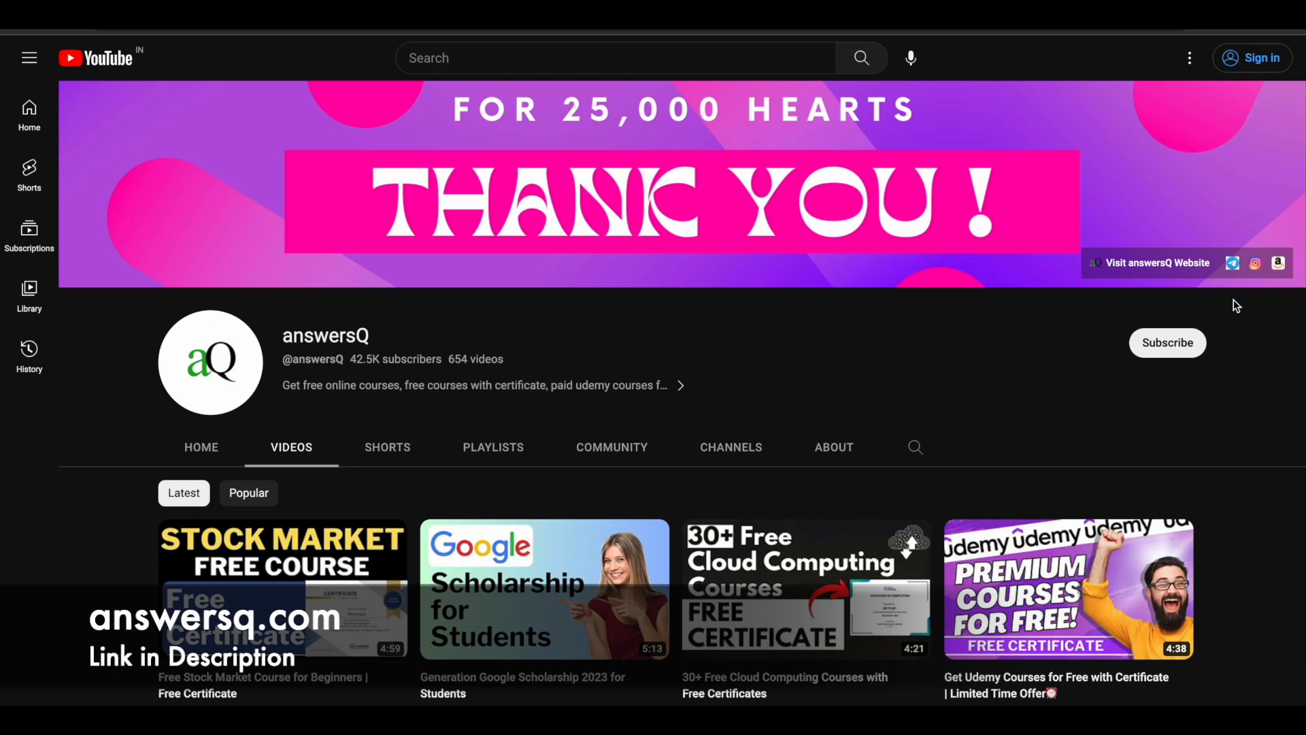
mouse_move(1297, 313)
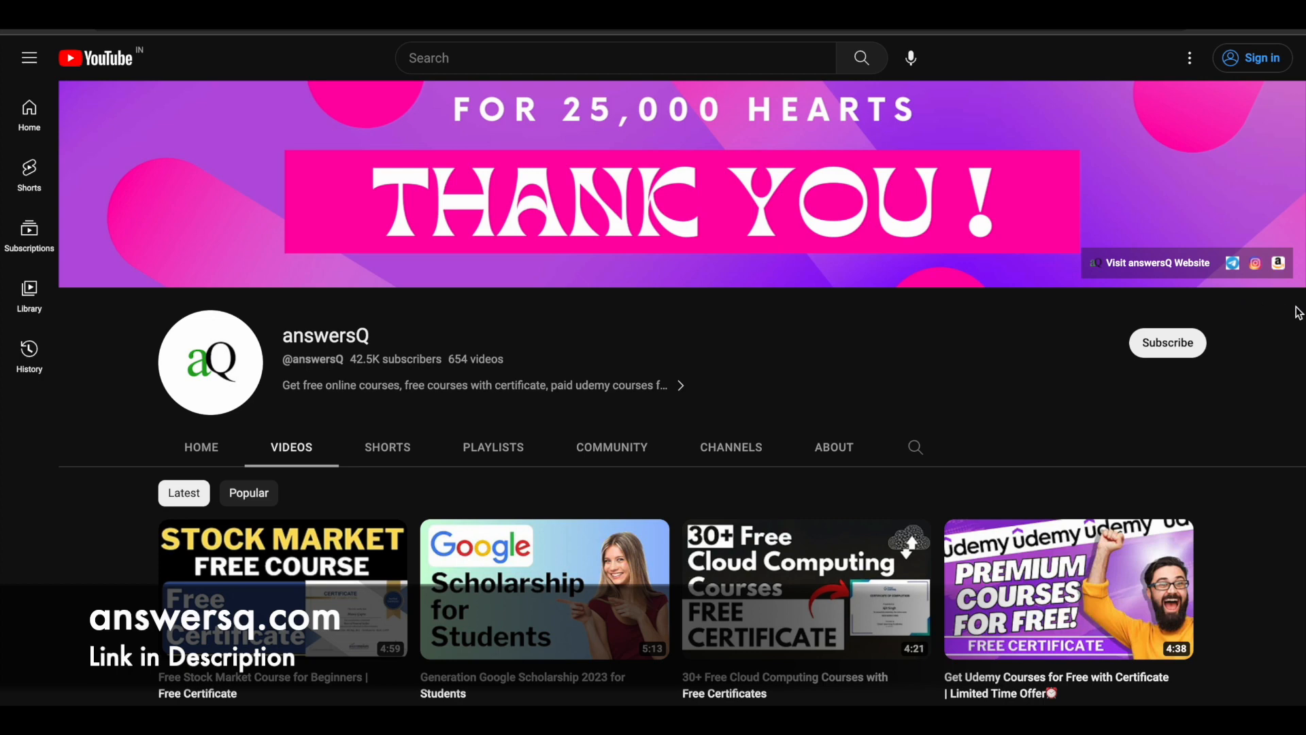
mouse_move(1019, 304)
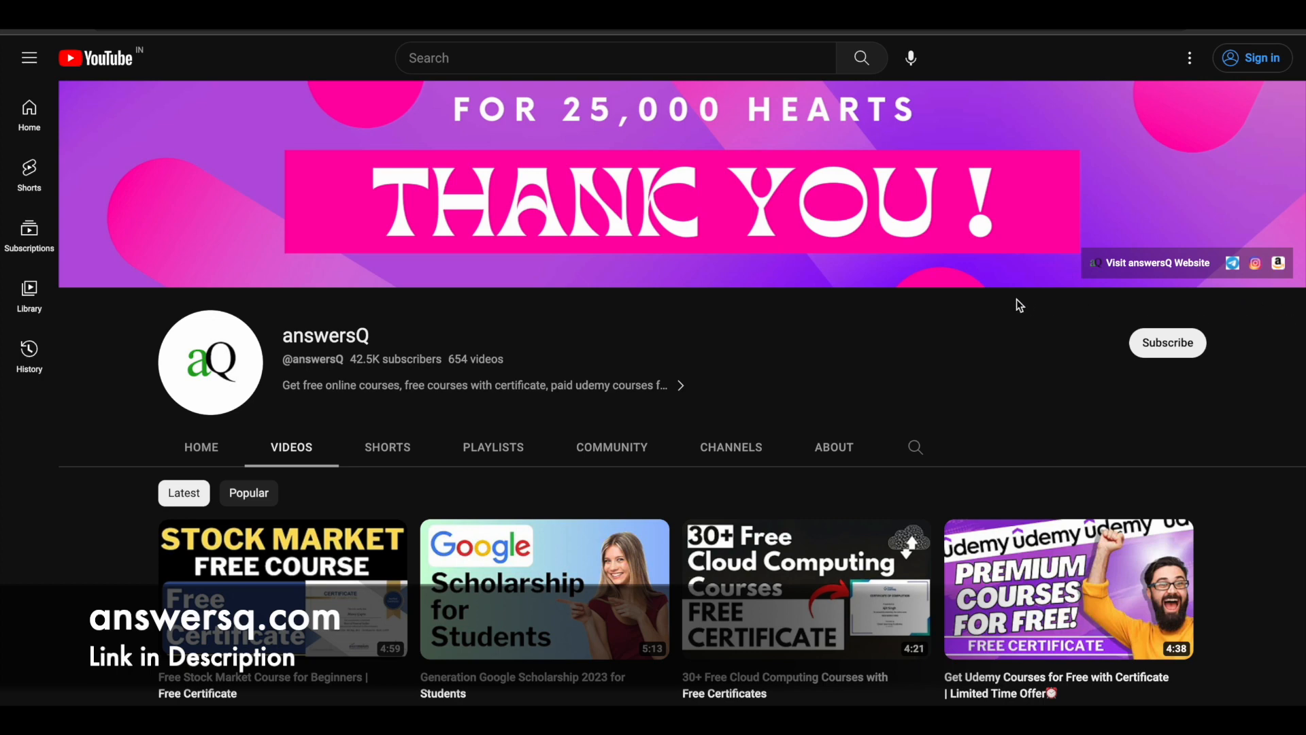
mouse_move(920, 172)
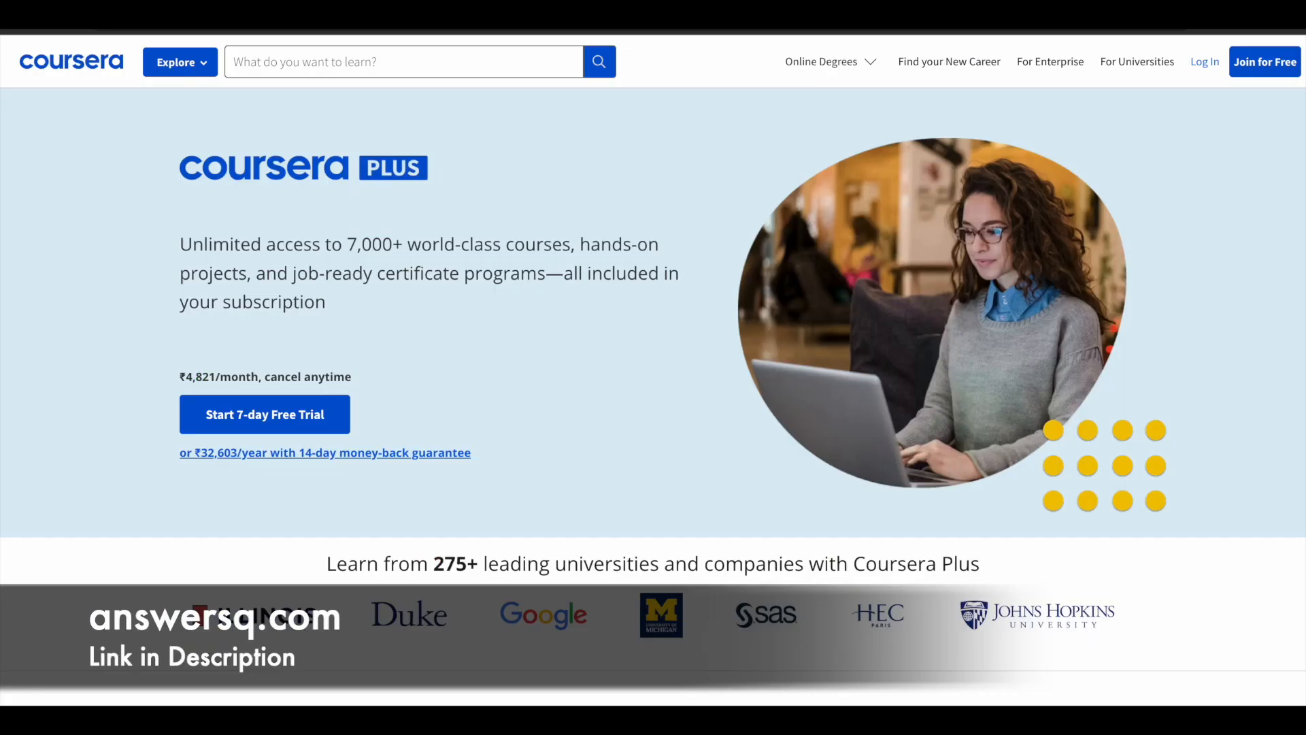
mouse_move(675, 335)
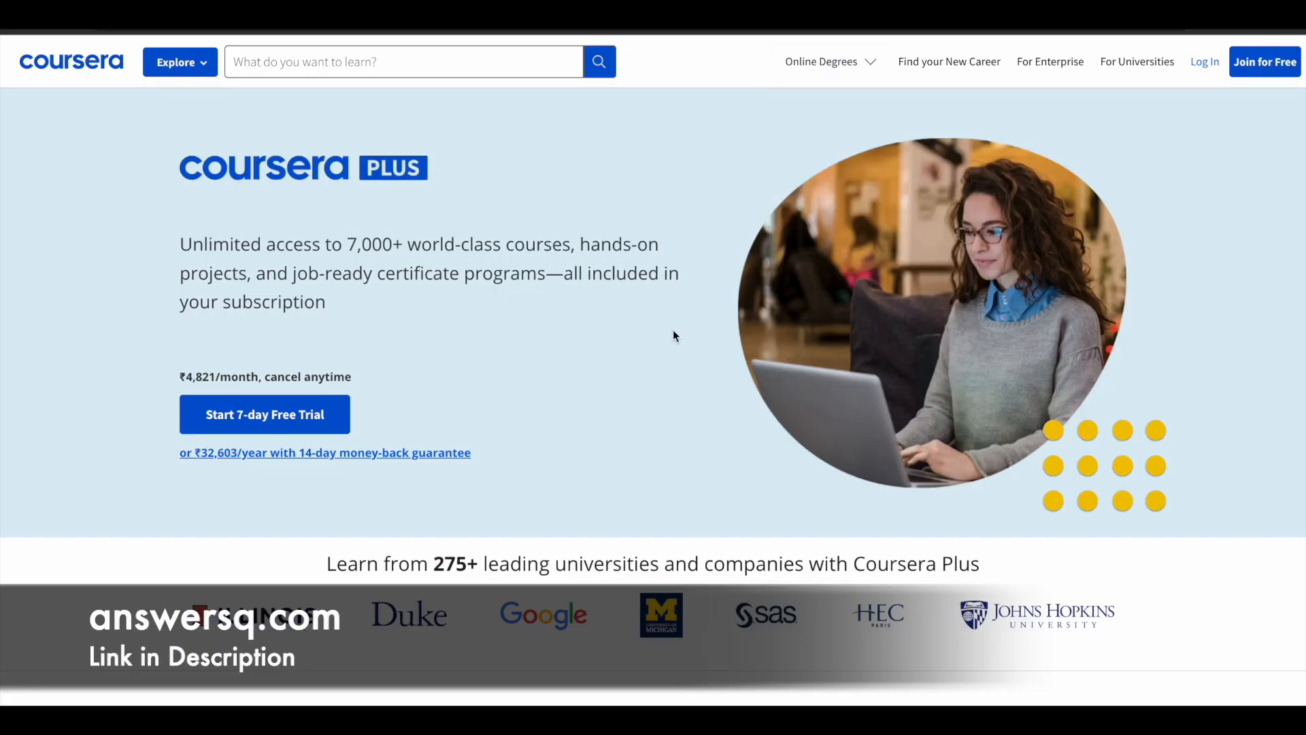
Step: Scroll the Cryptography I page to its about section showing skills and the ~23-hour length
scroll(down, 3)
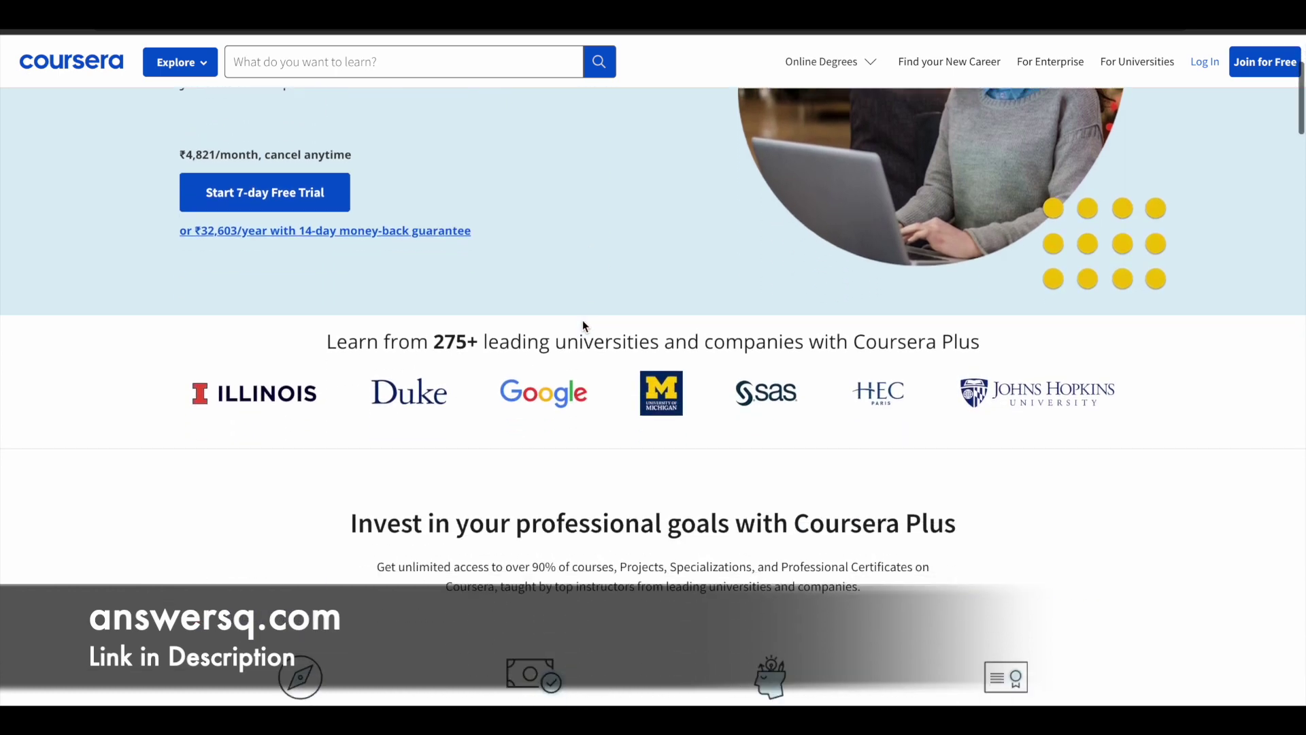
scroll(down, 3)
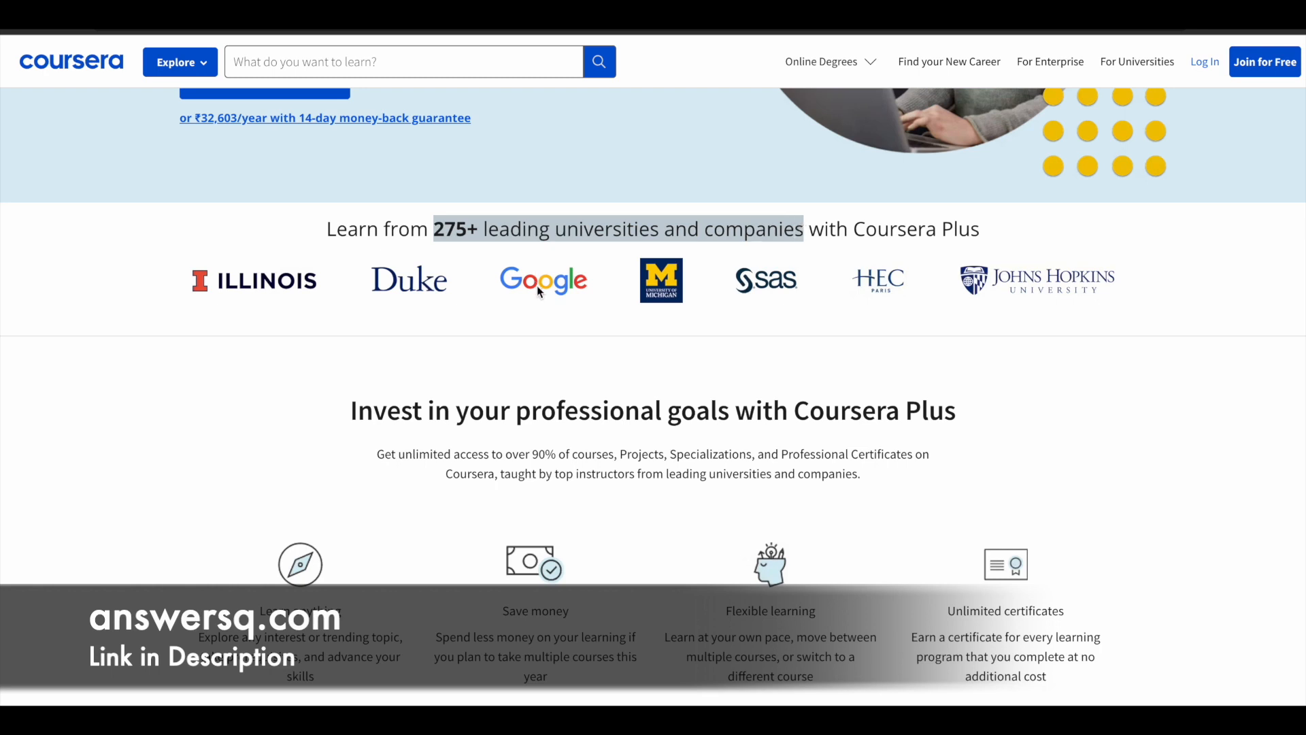
mouse_move(358, 306)
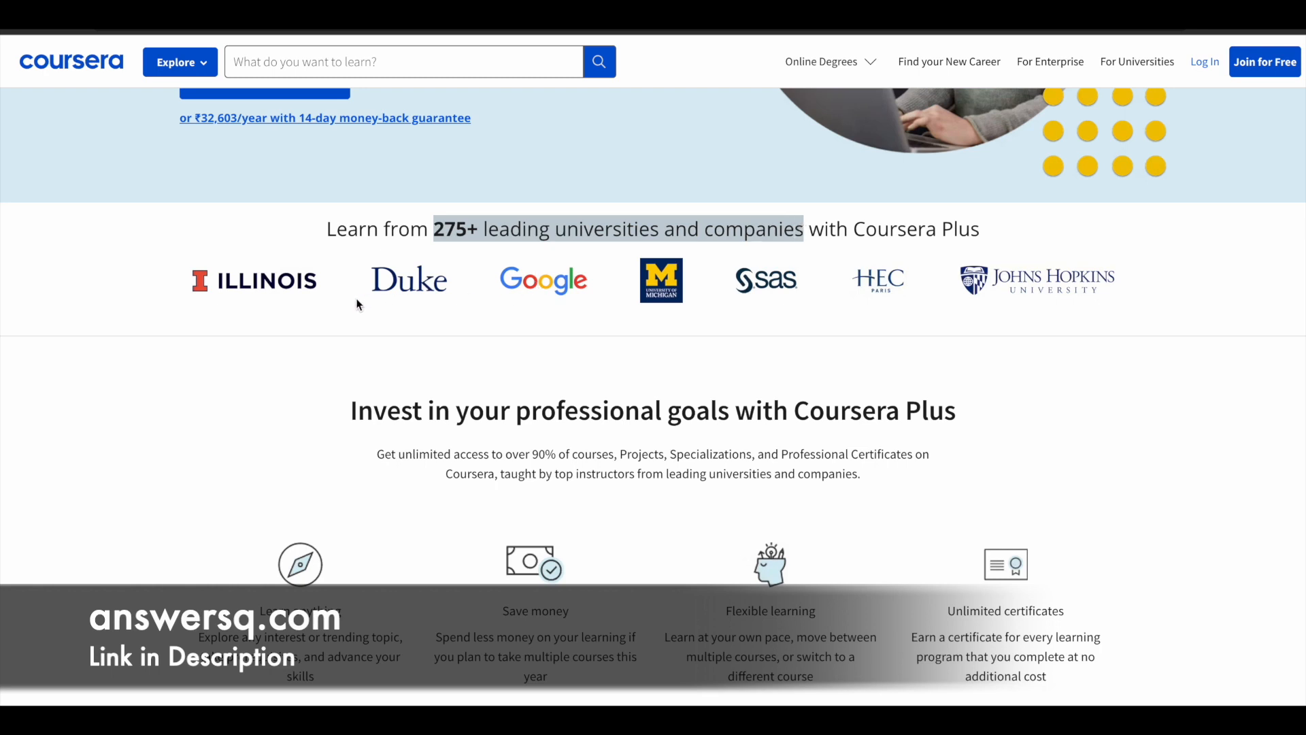
mouse_move(826, 340)
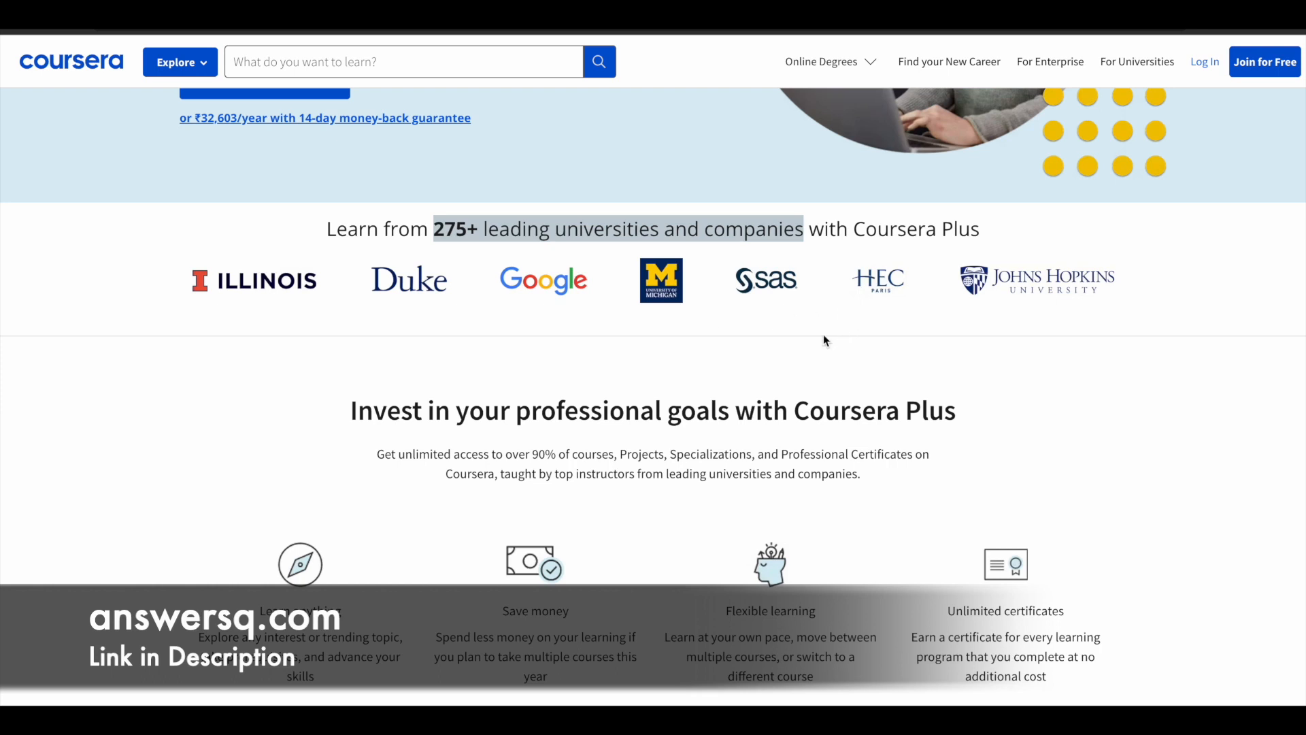
scroll(down, 3)
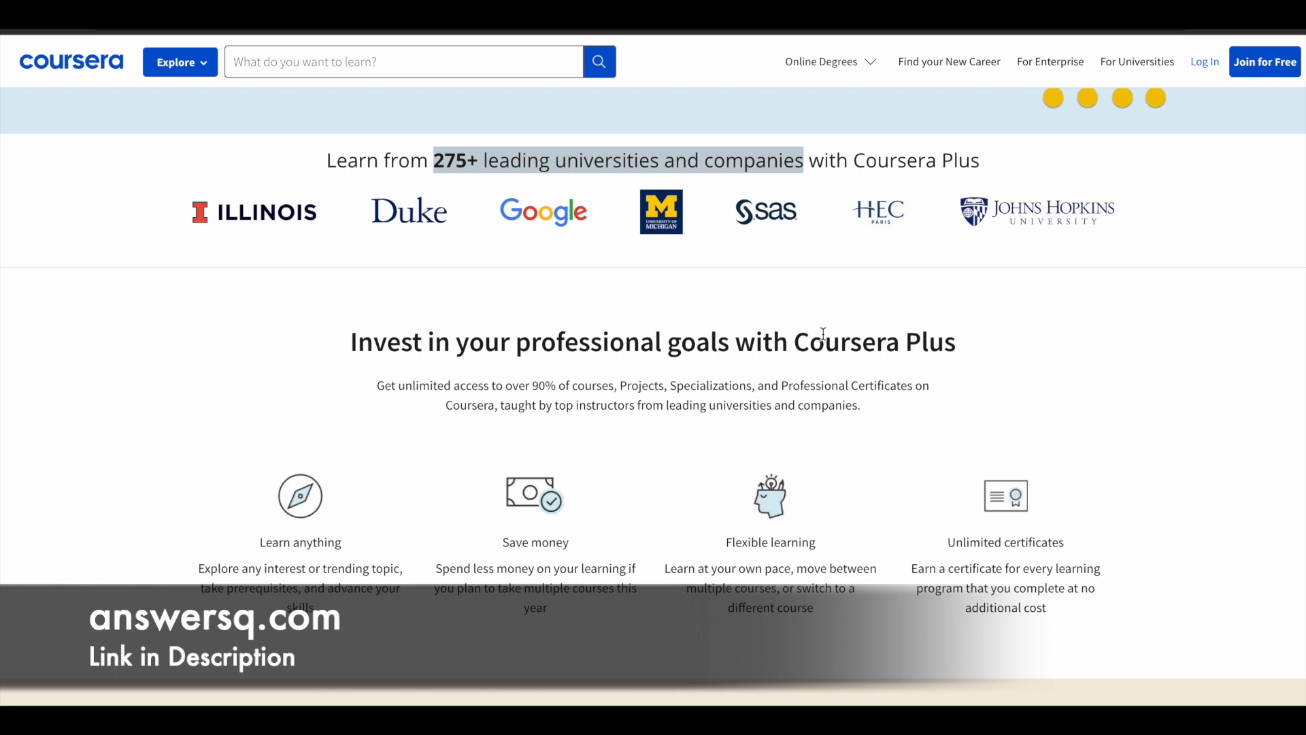
scroll(up, 3)
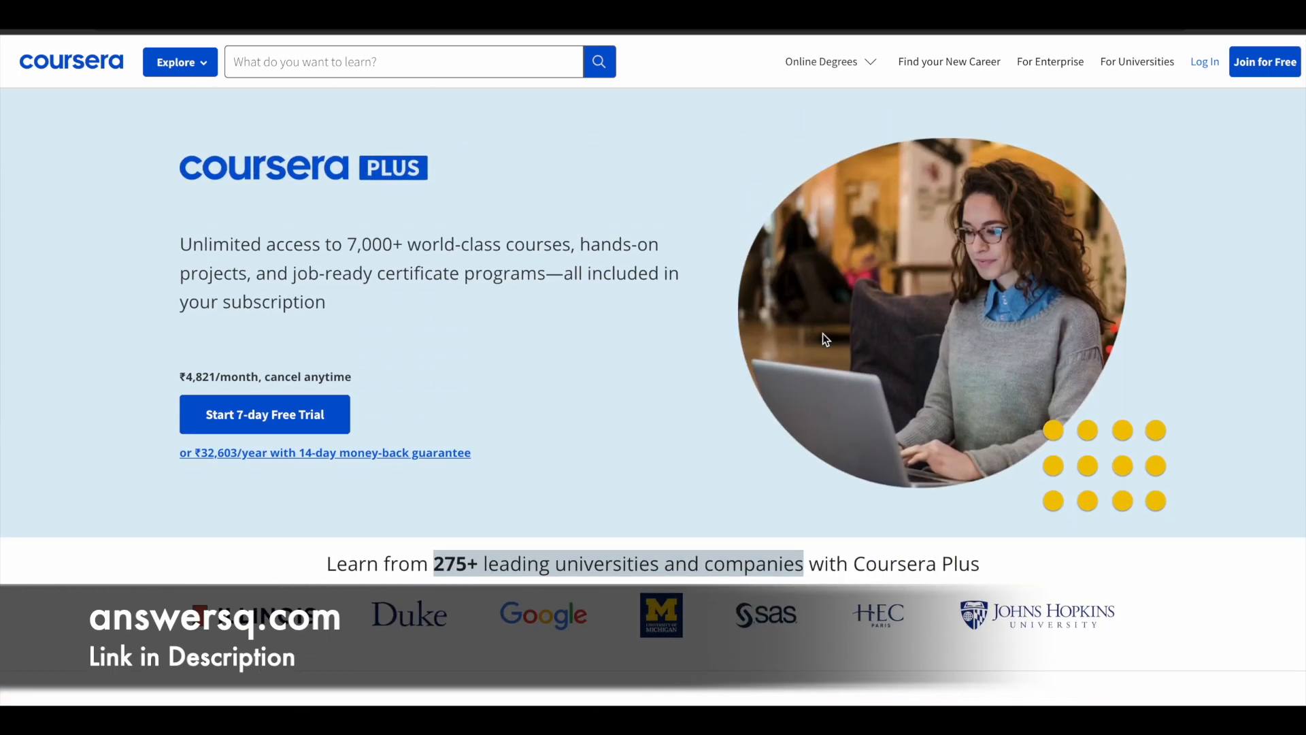
mouse_move(603, 300)
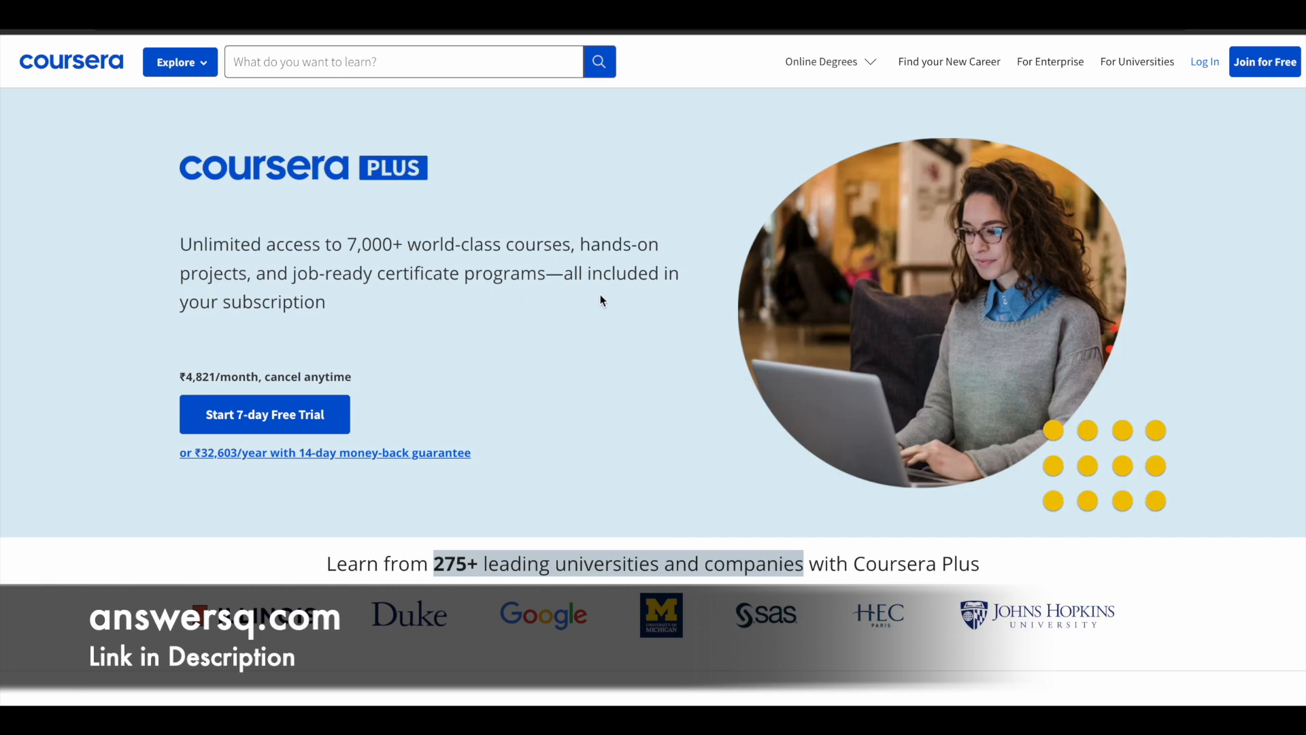
mouse_move(359, 218)
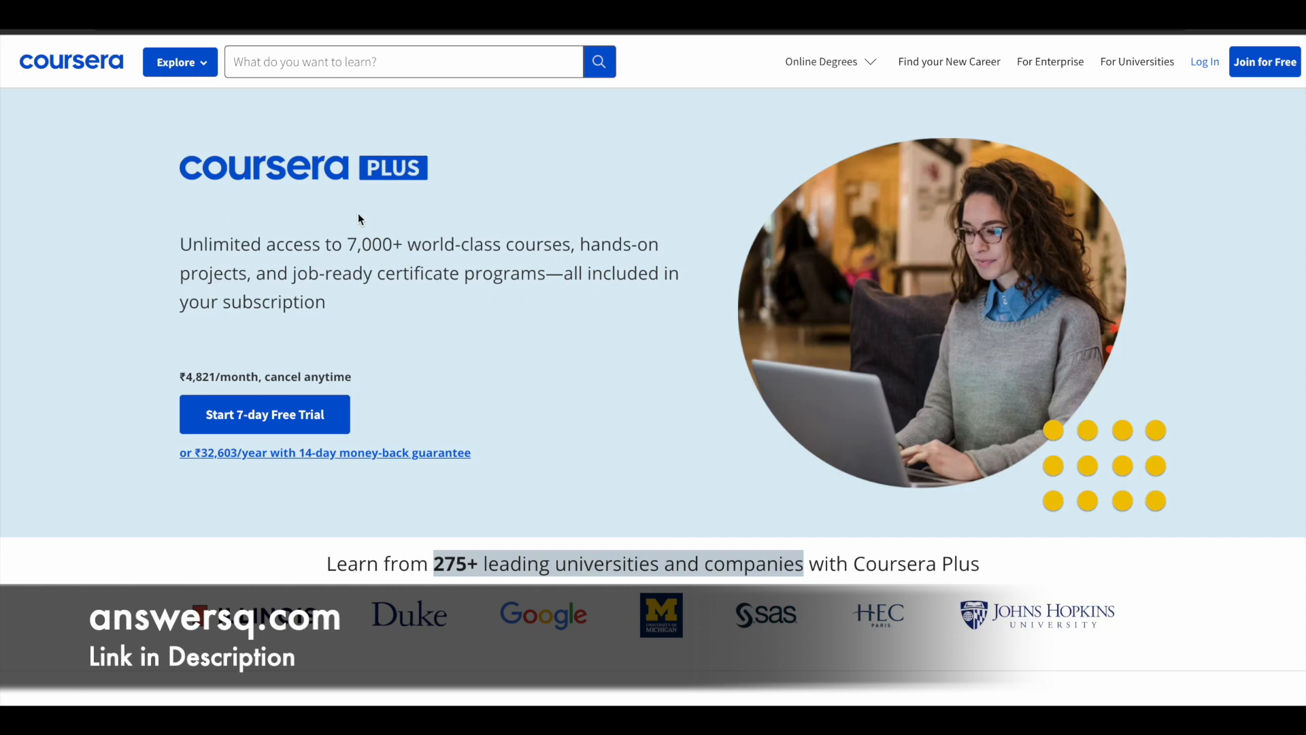
mouse_move(184, 246)
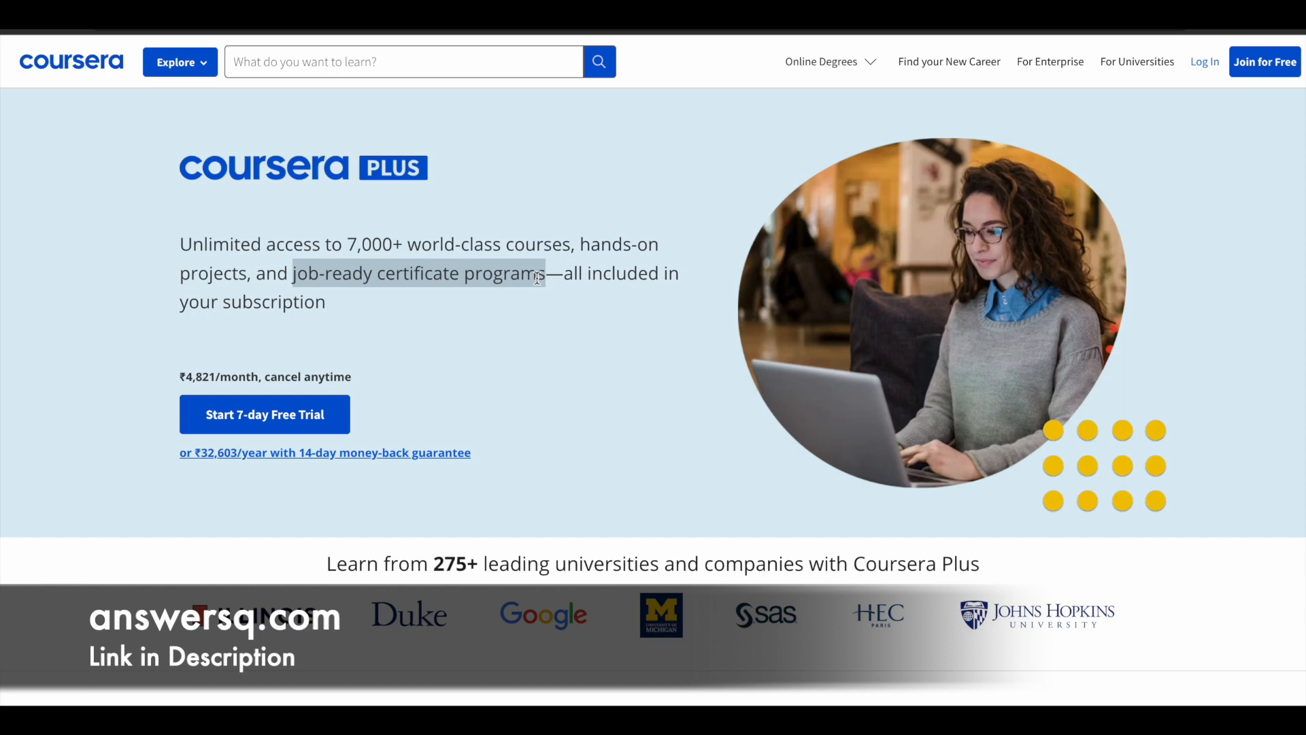
mouse_move(545, 278)
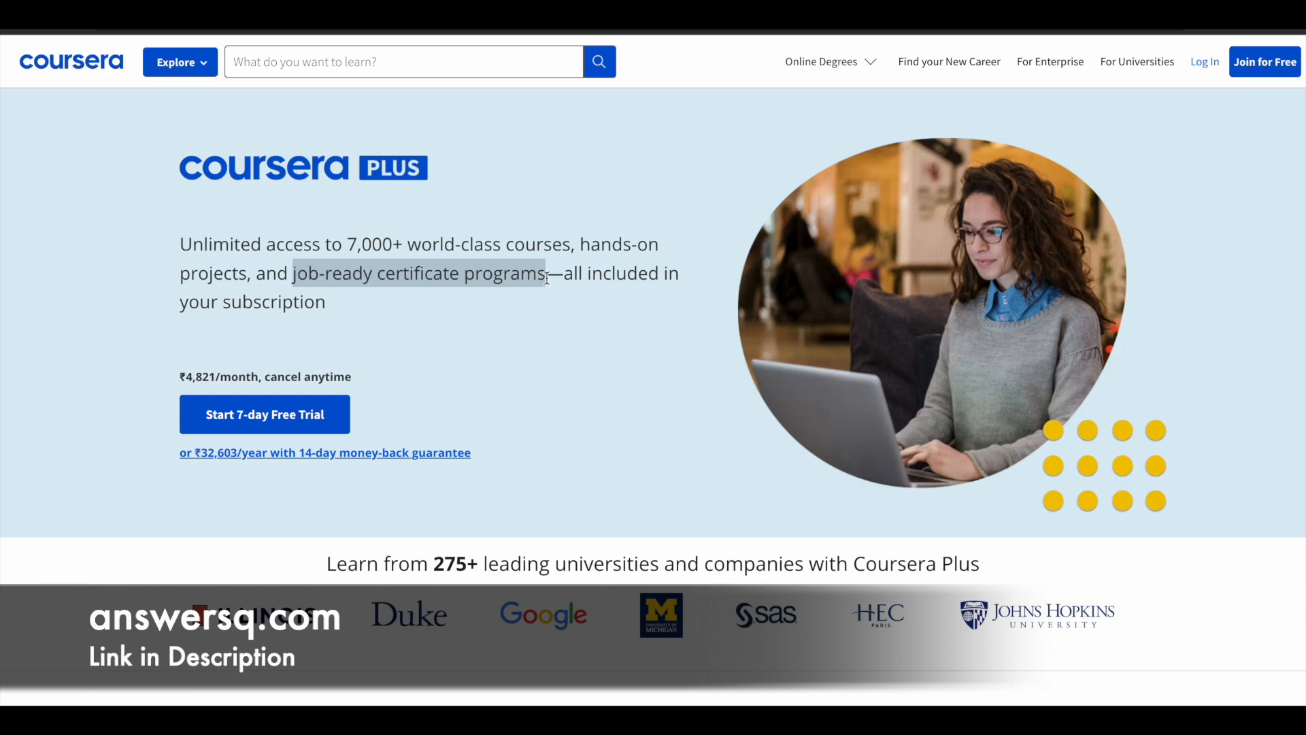
mouse_move(882, 106)
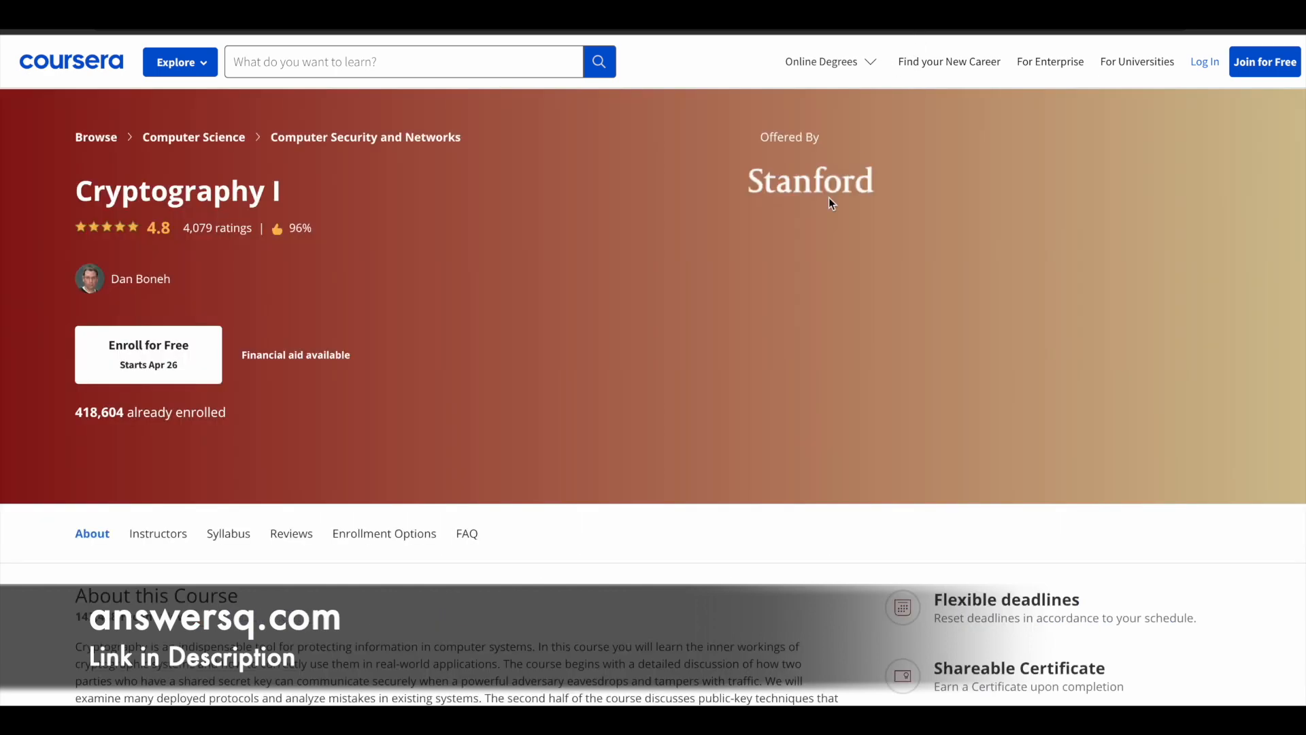
mouse_move(803, 251)
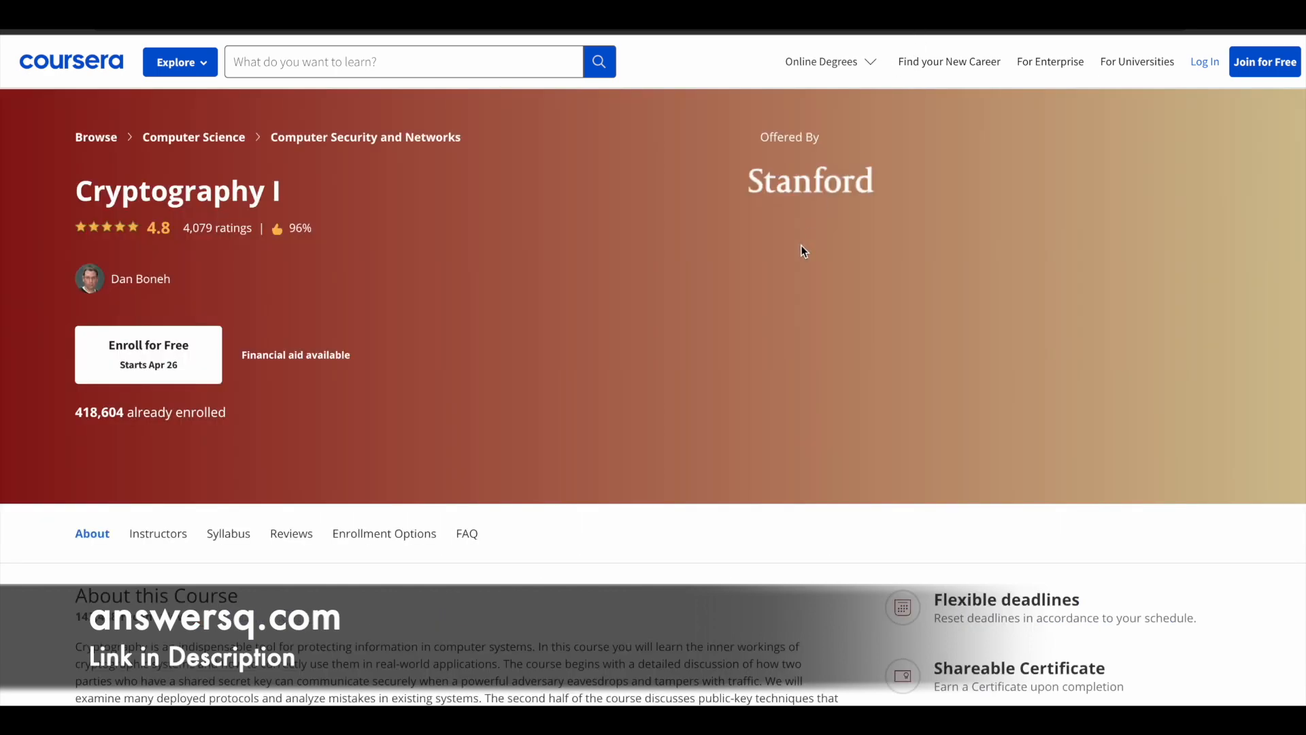
mouse_move(856, 244)
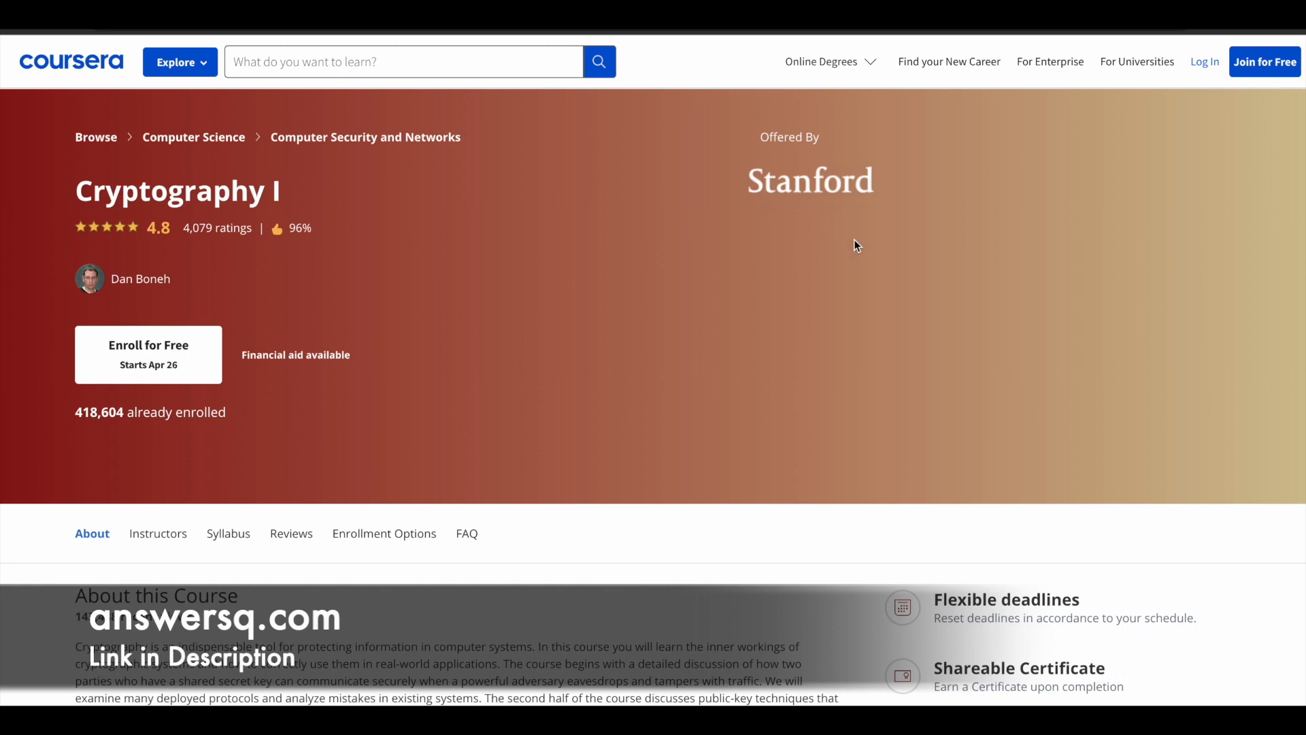
mouse_move(488, 248)
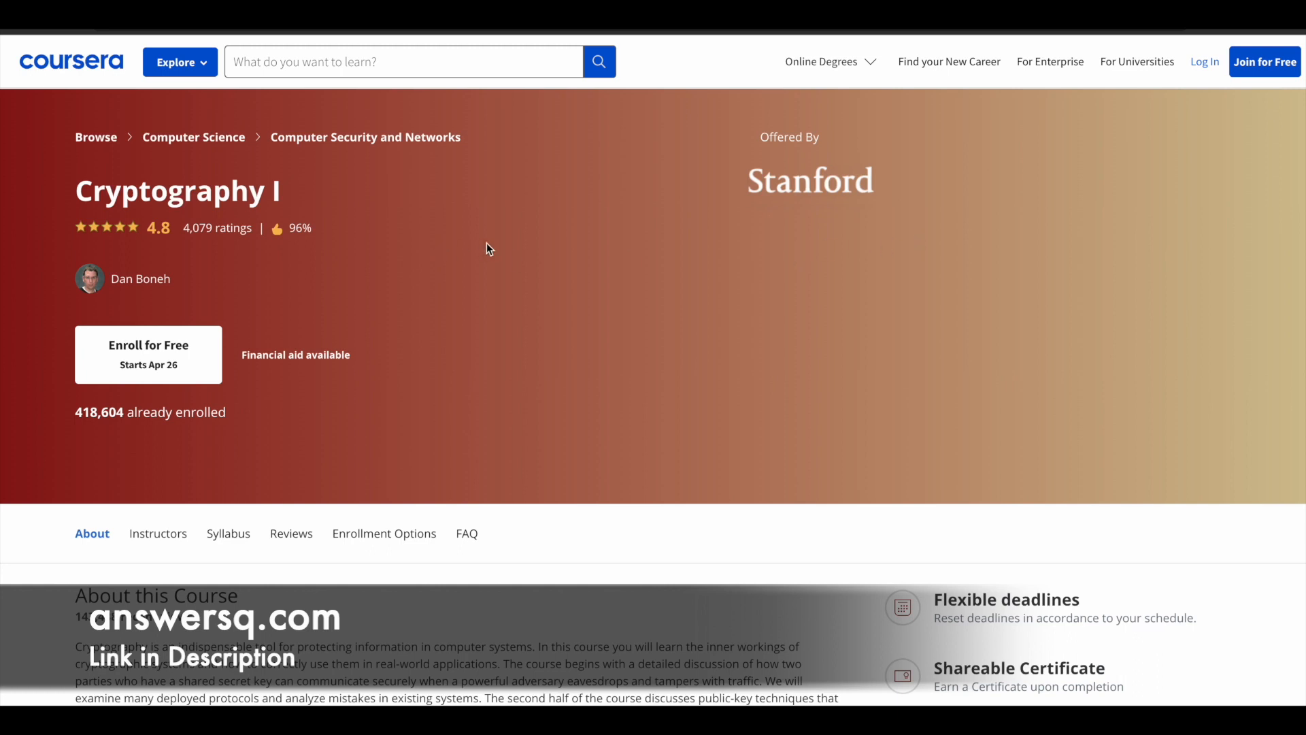
mouse_move(109, 103)
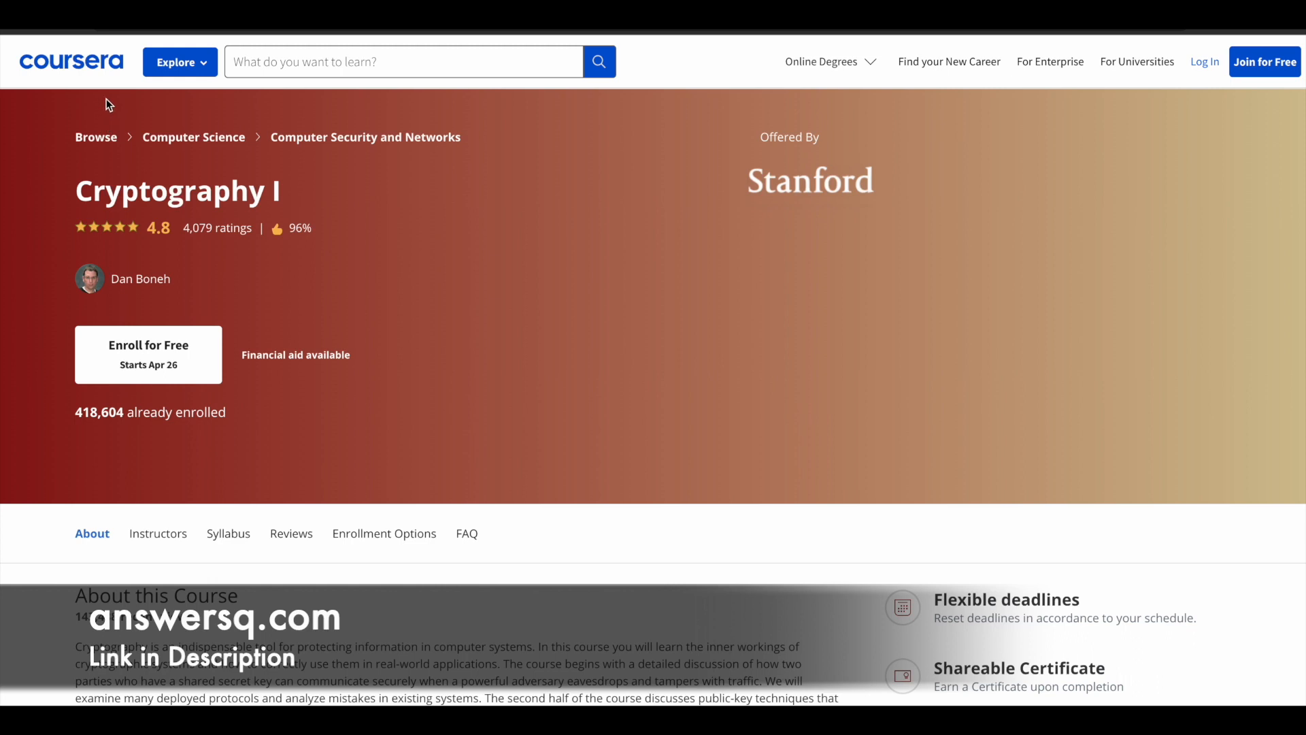
mouse_move(82, 431)
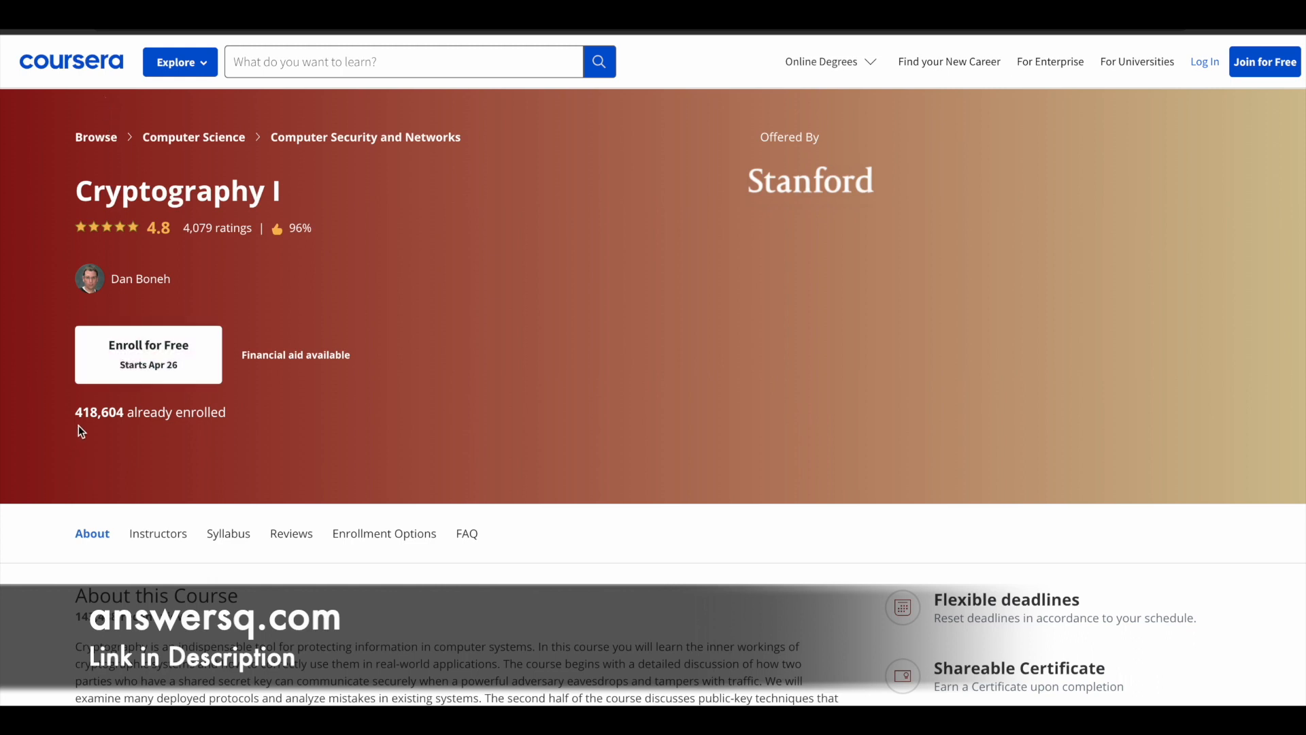
mouse_move(797, 445)
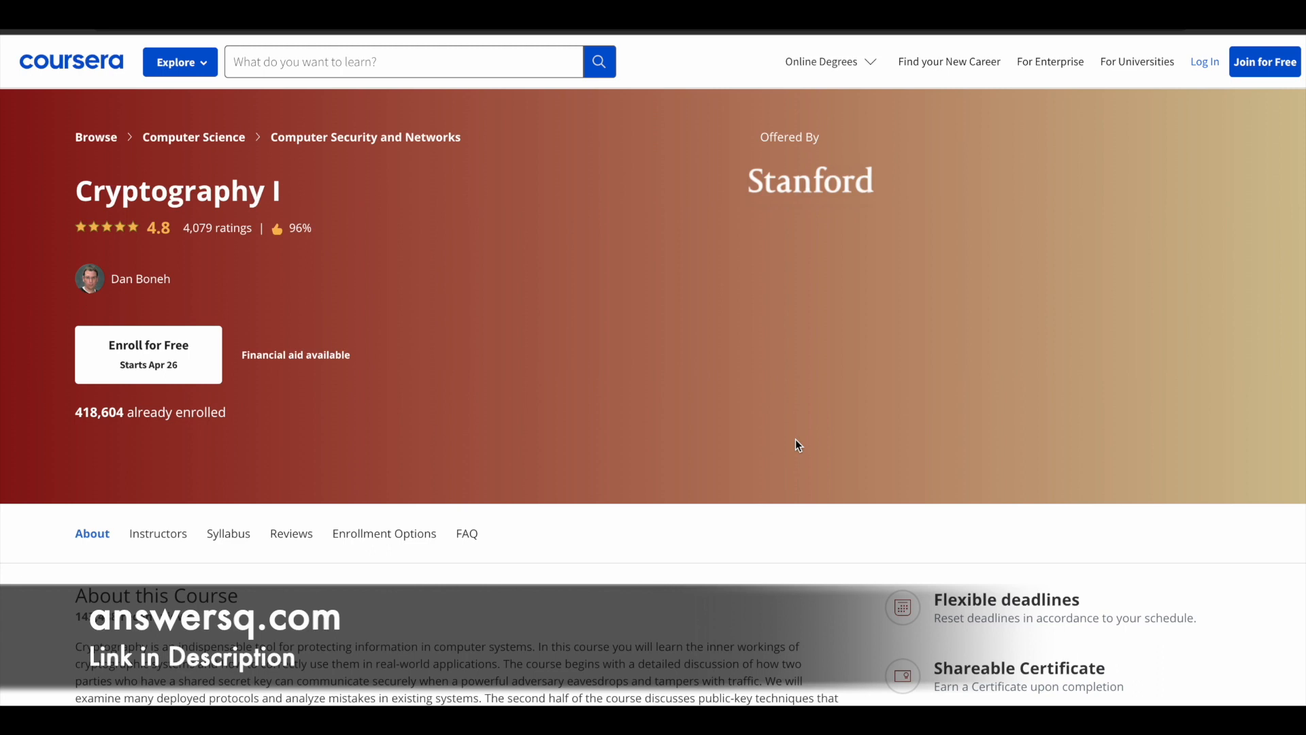
mouse_move(162, 247)
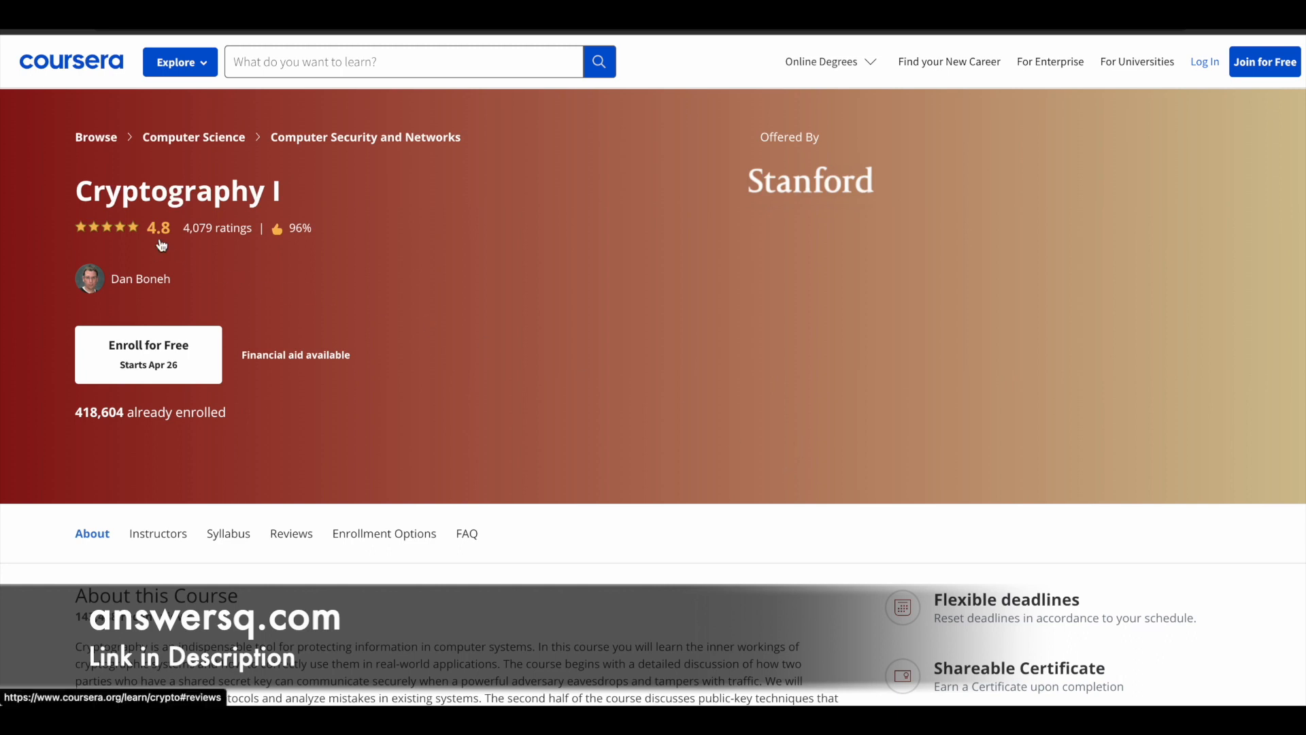
mouse_move(299, 251)
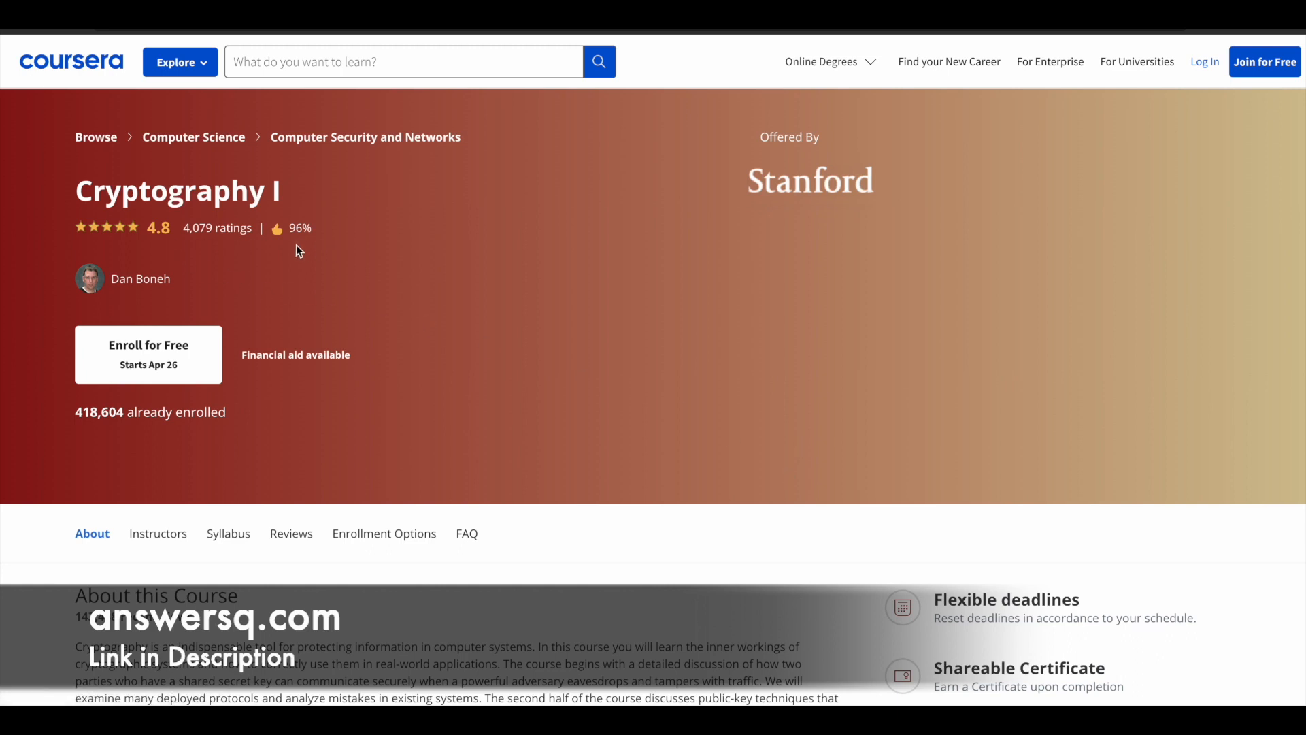
mouse_move(756, 403)
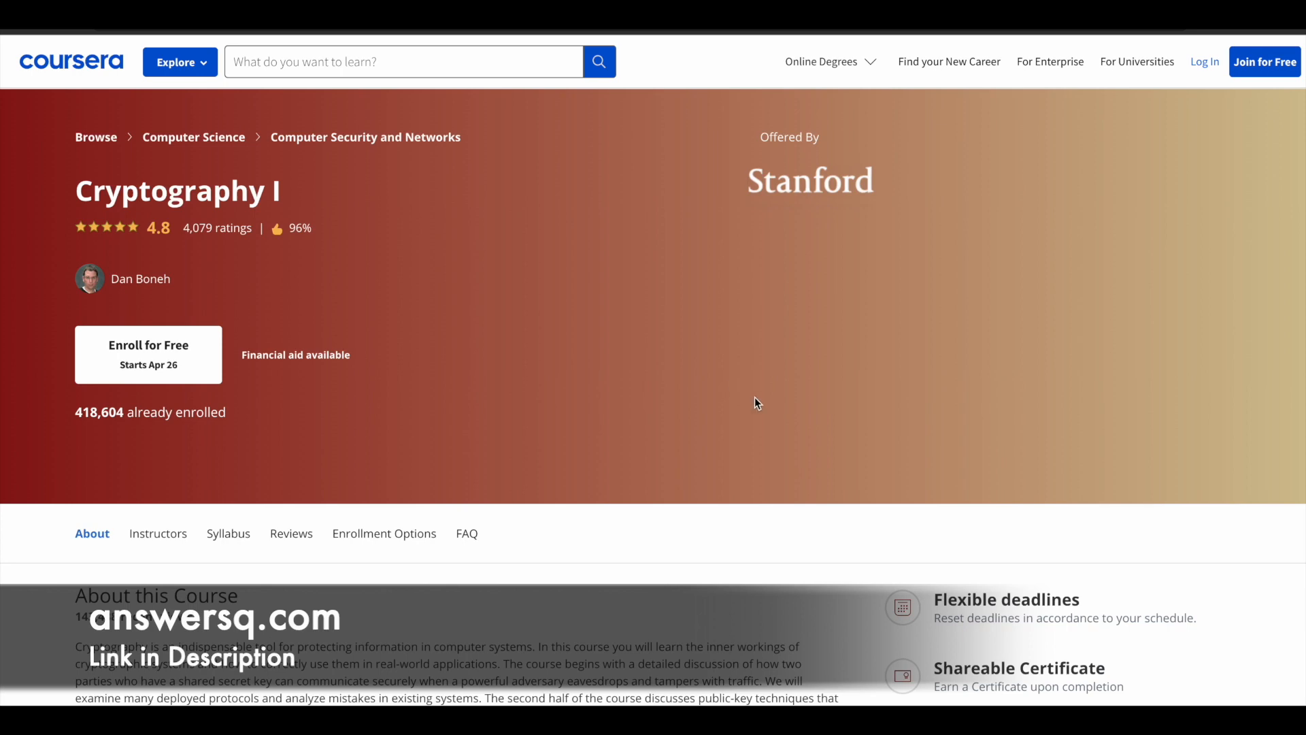
Step: Scroll past the course overview and details down to the Dan Boneh instructor and Stanford sections
scroll(down, 3)
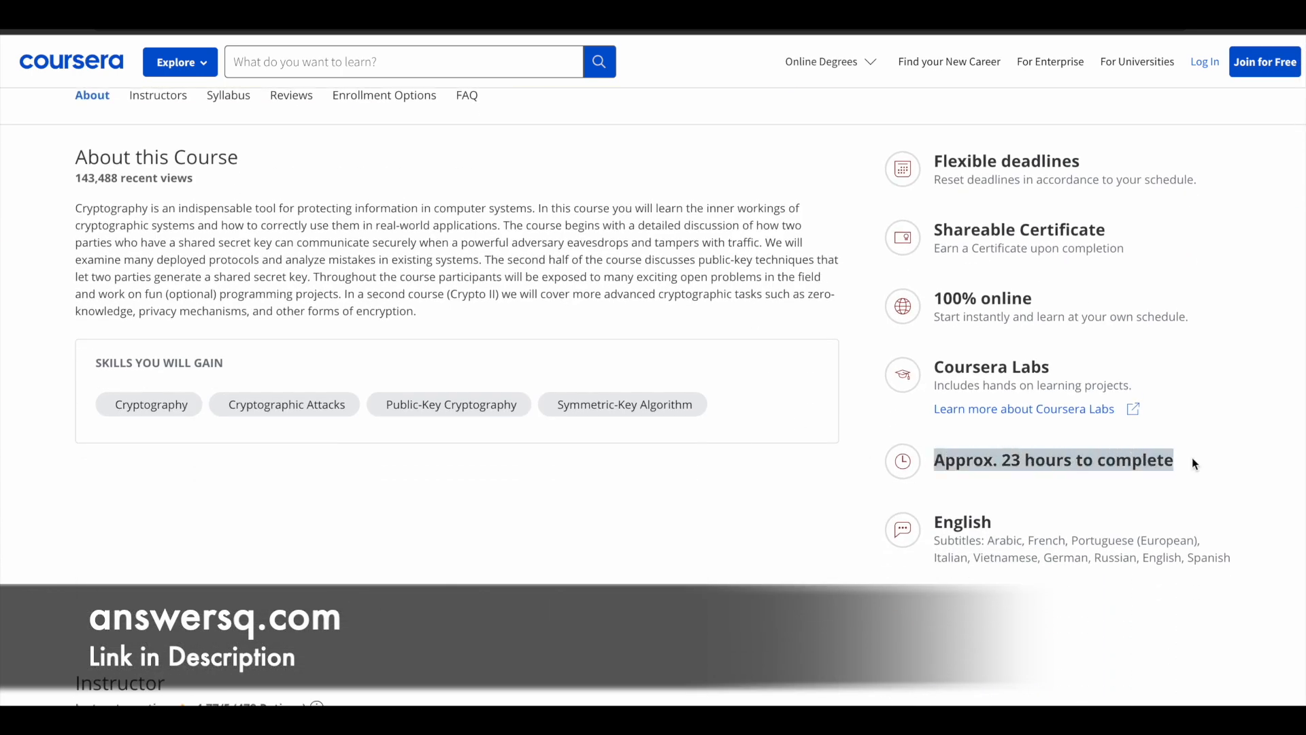
mouse_move(981, 477)
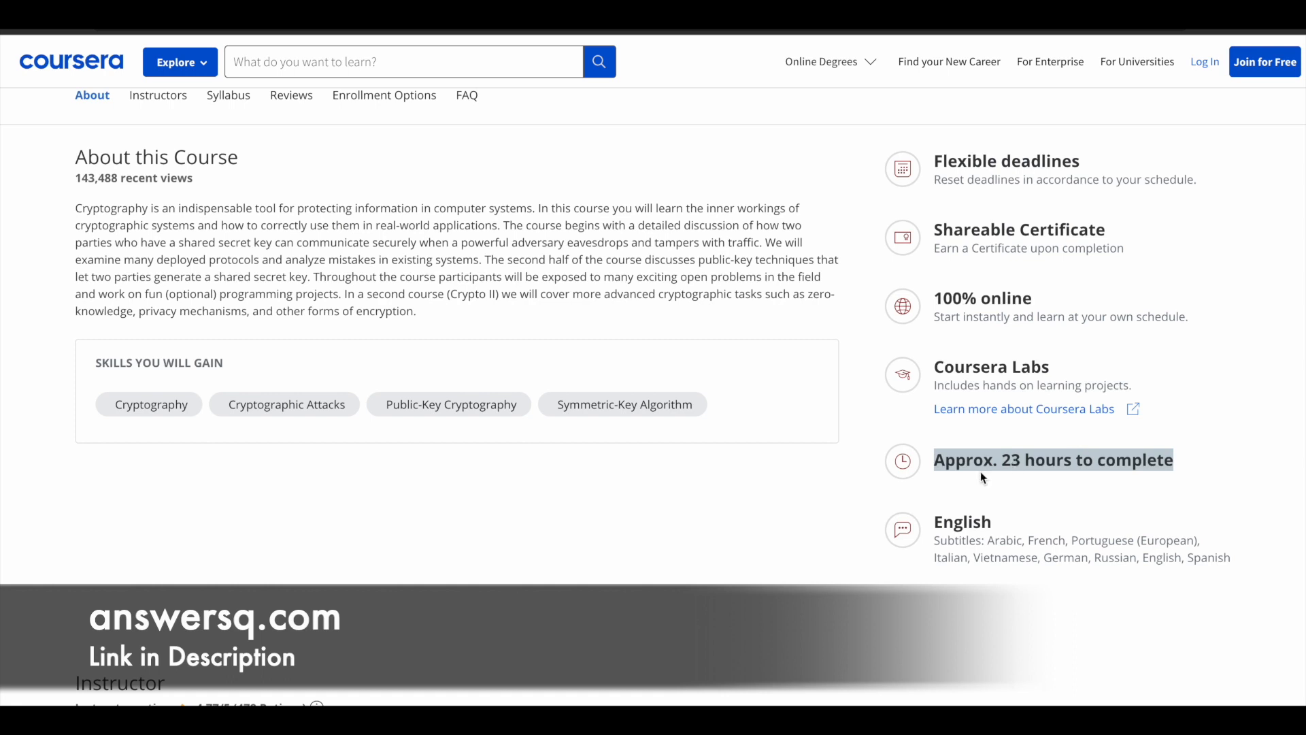
mouse_move(1140, 487)
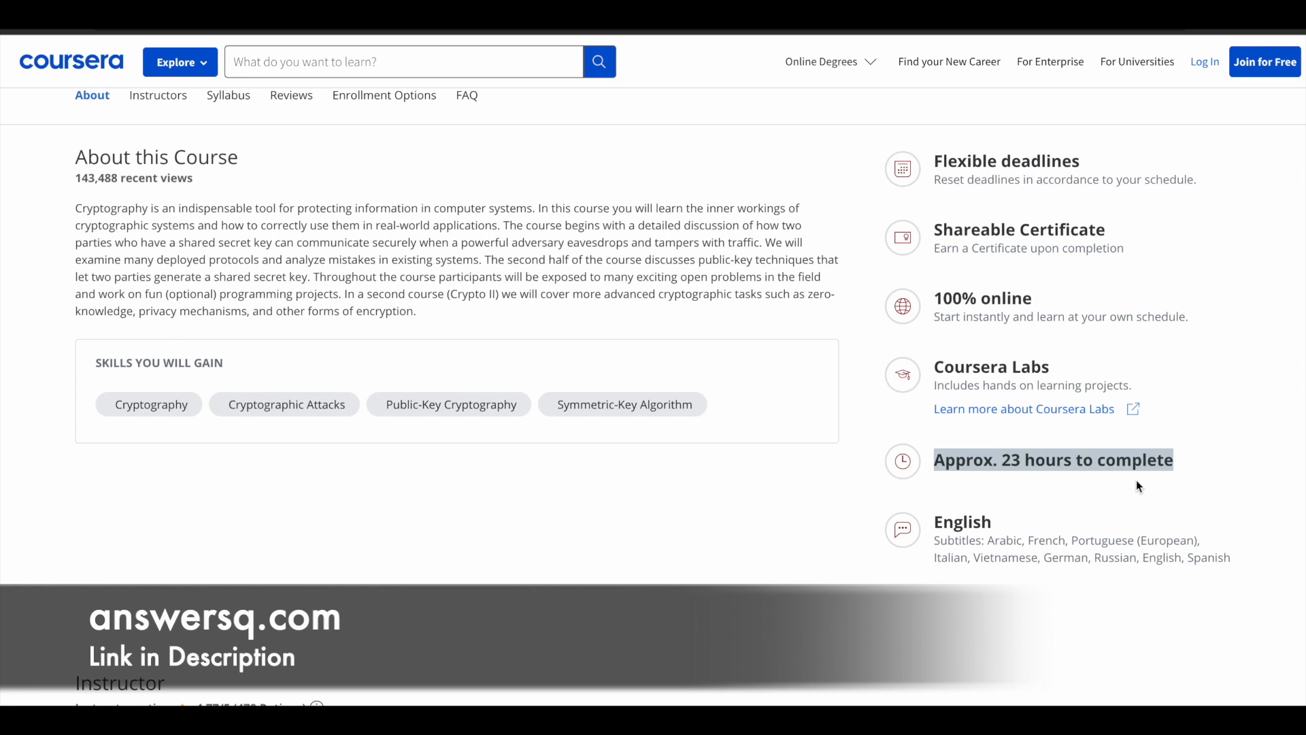
scroll(down, 3)
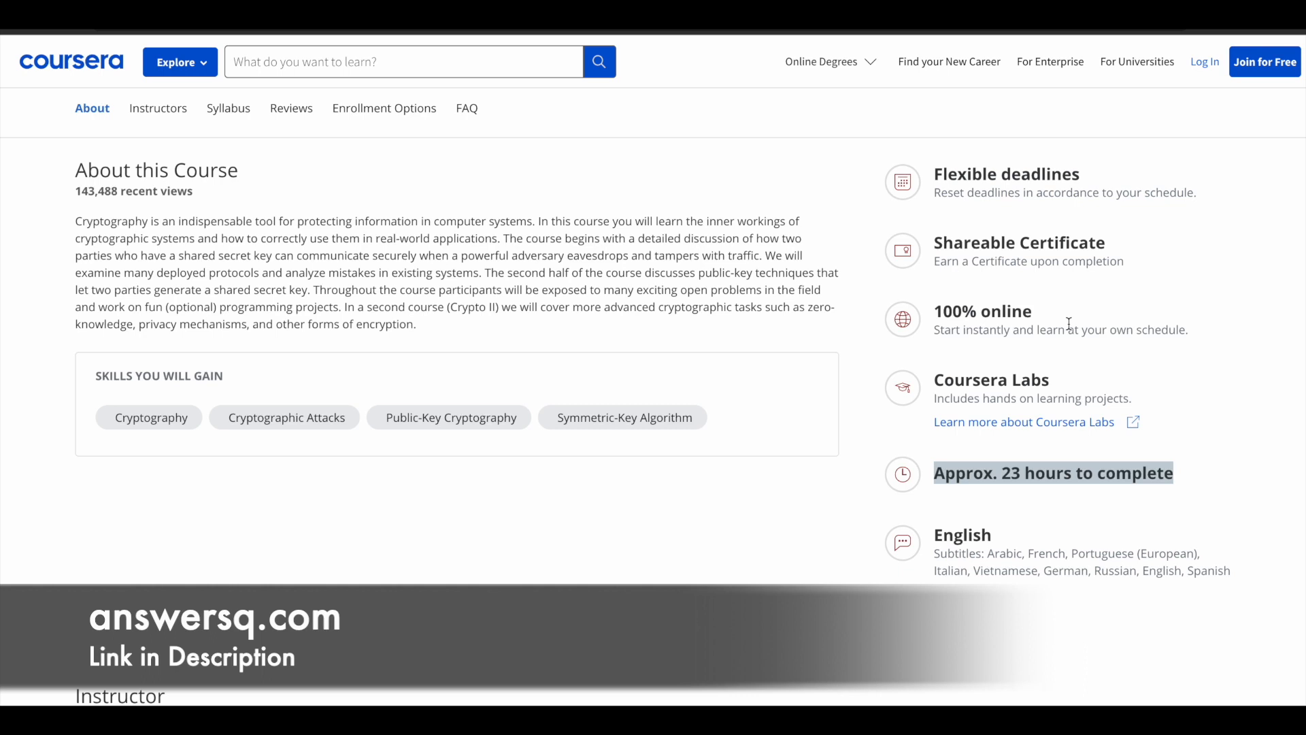
mouse_move(1058, 393)
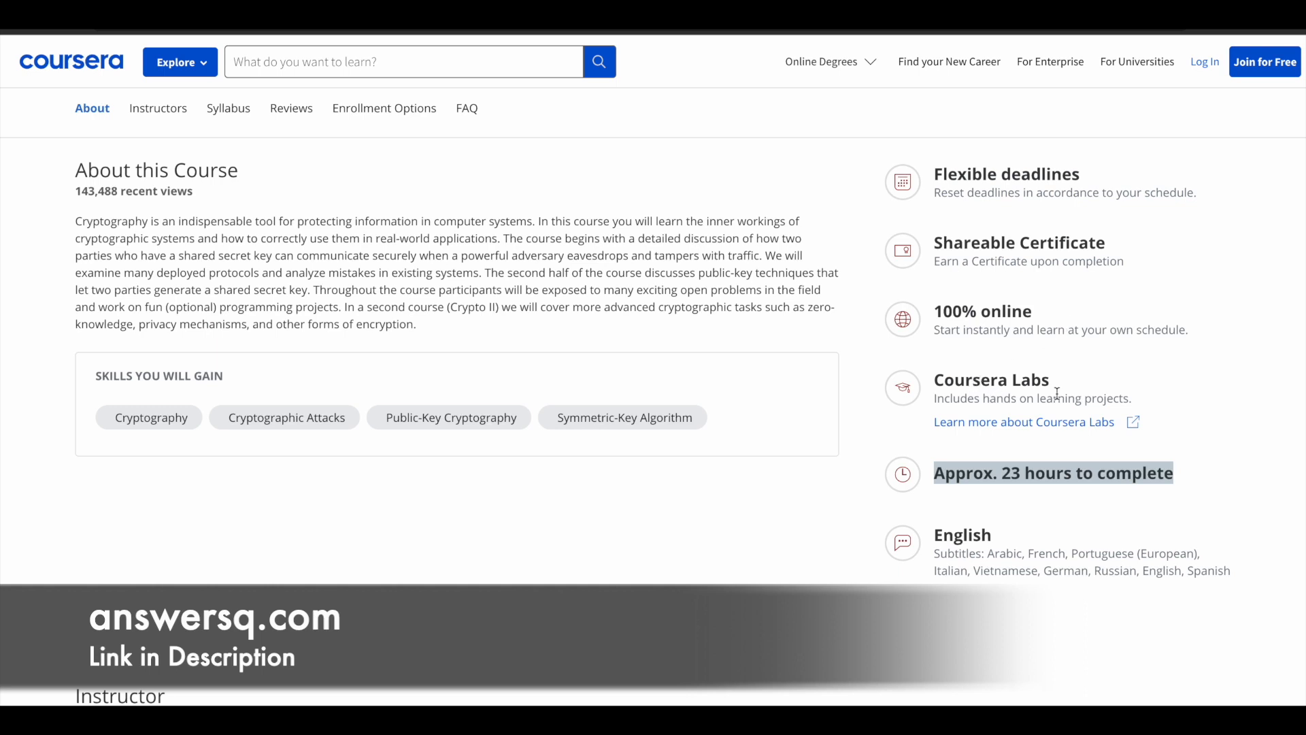
mouse_move(1090, 387)
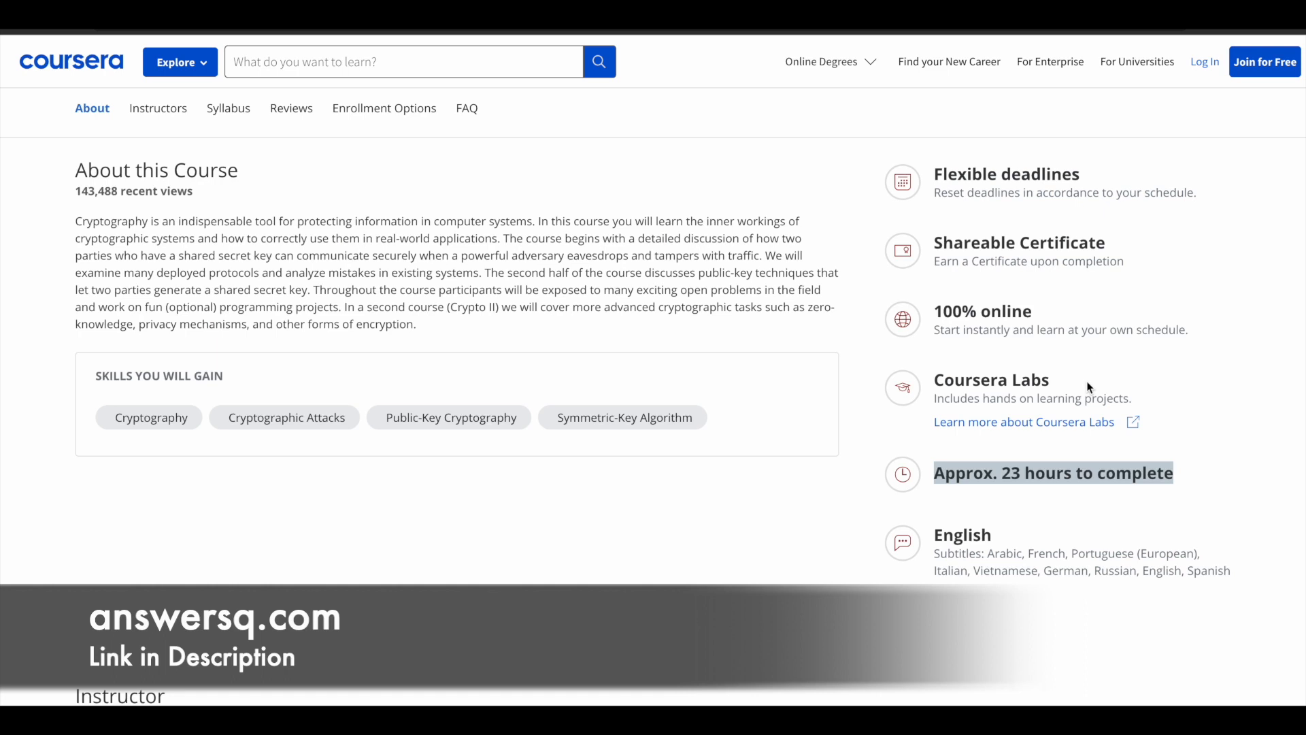
mouse_move(1013, 266)
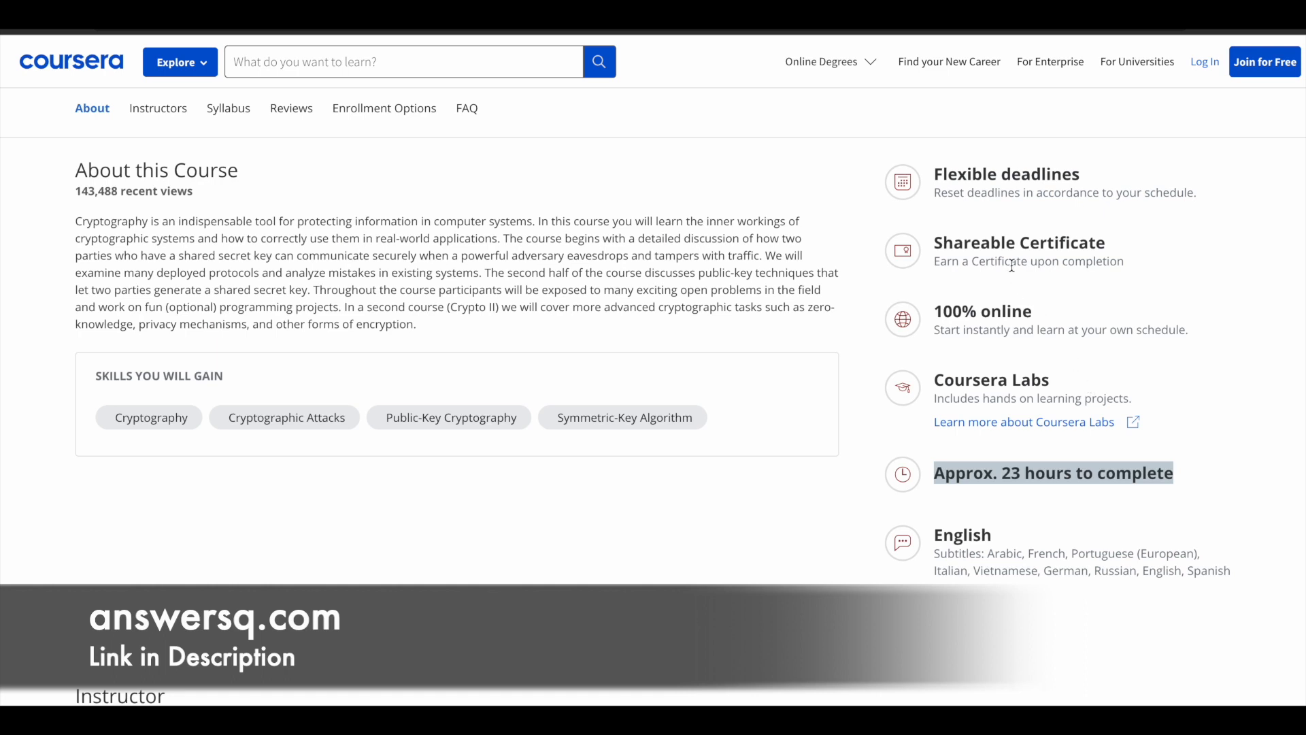
mouse_move(974, 298)
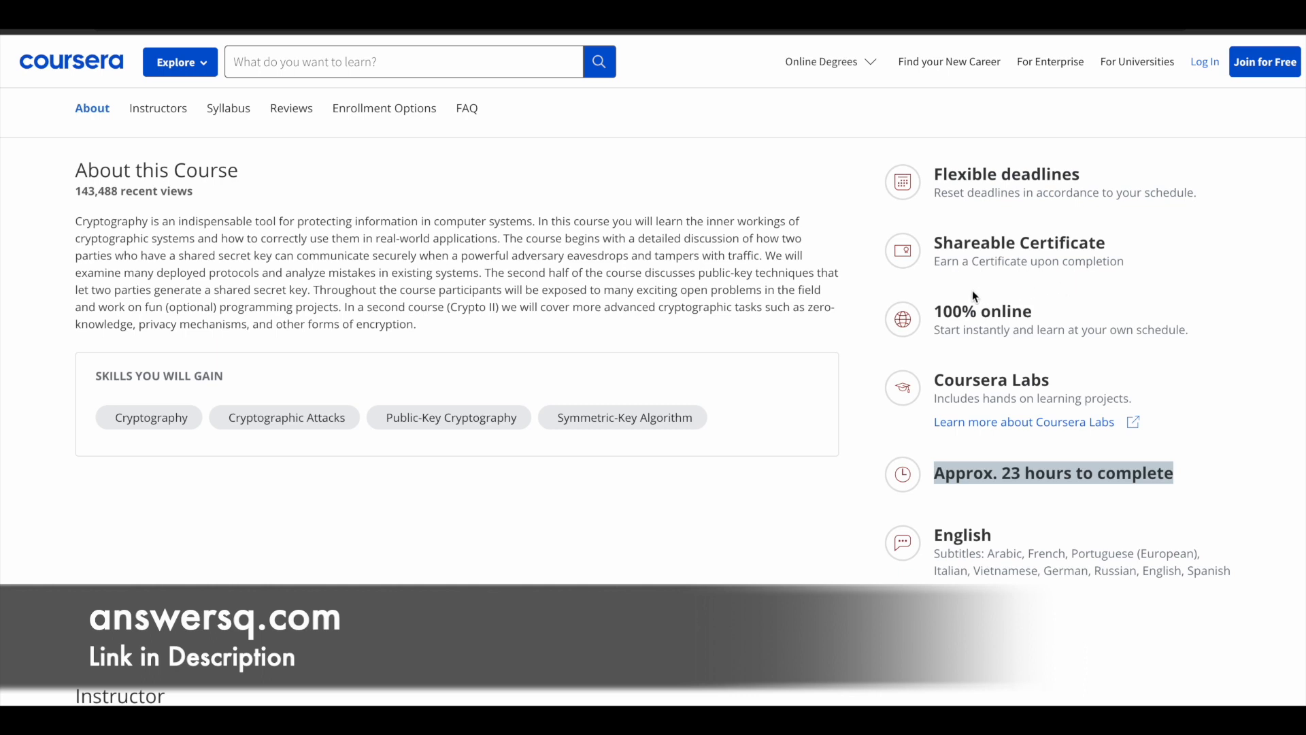
mouse_move(1064, 278)
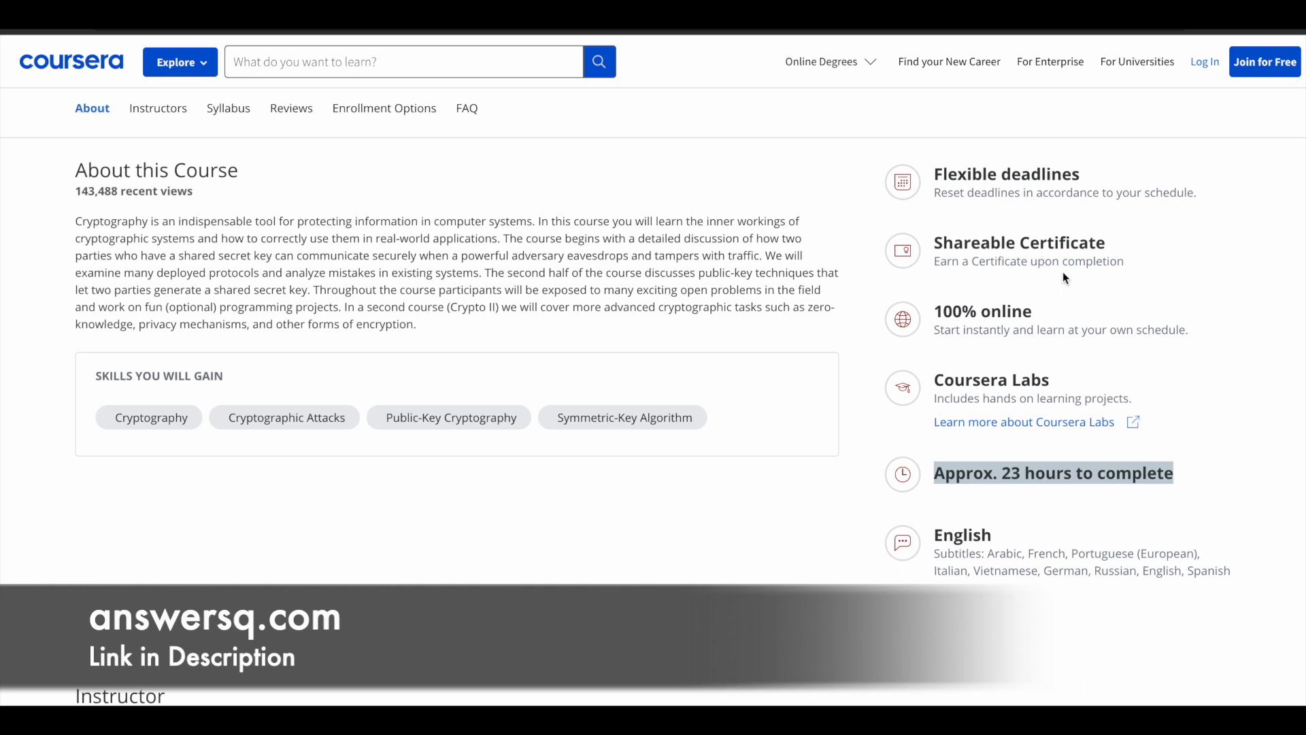
mouse_move(1039, 282)
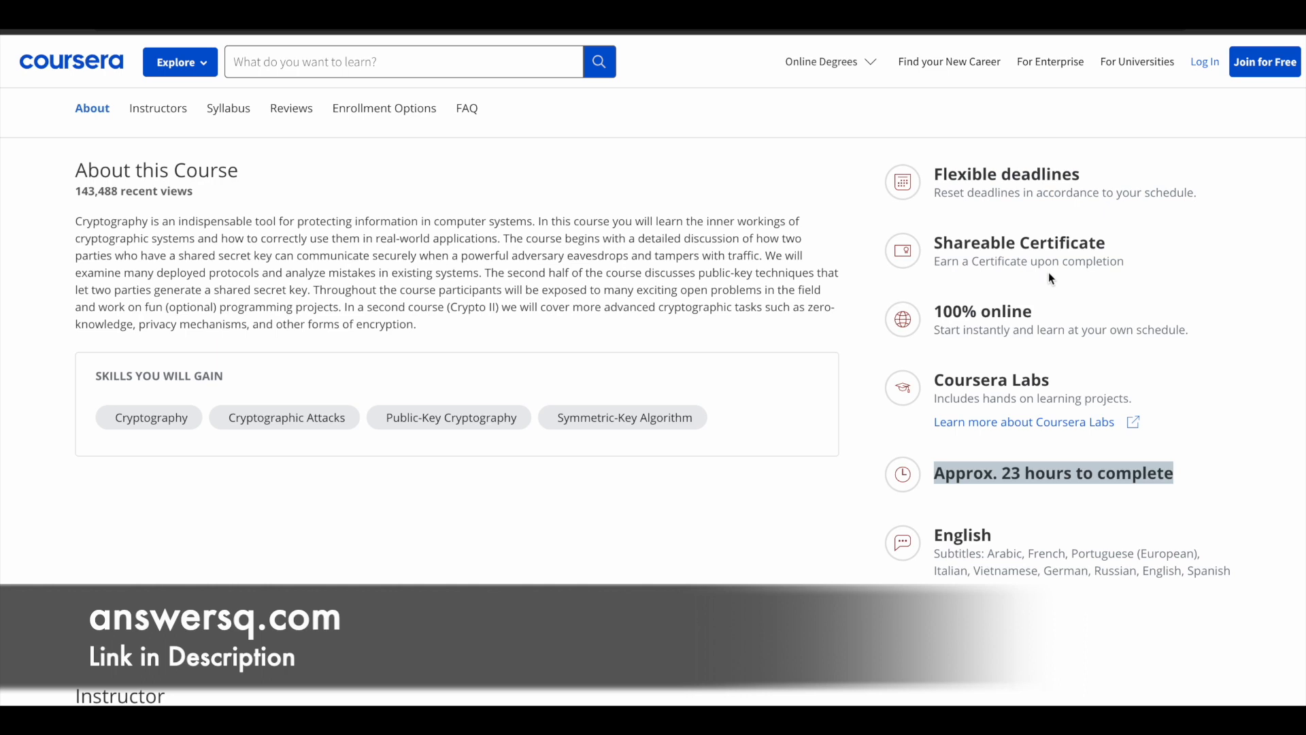
mouse_move(944, 289)
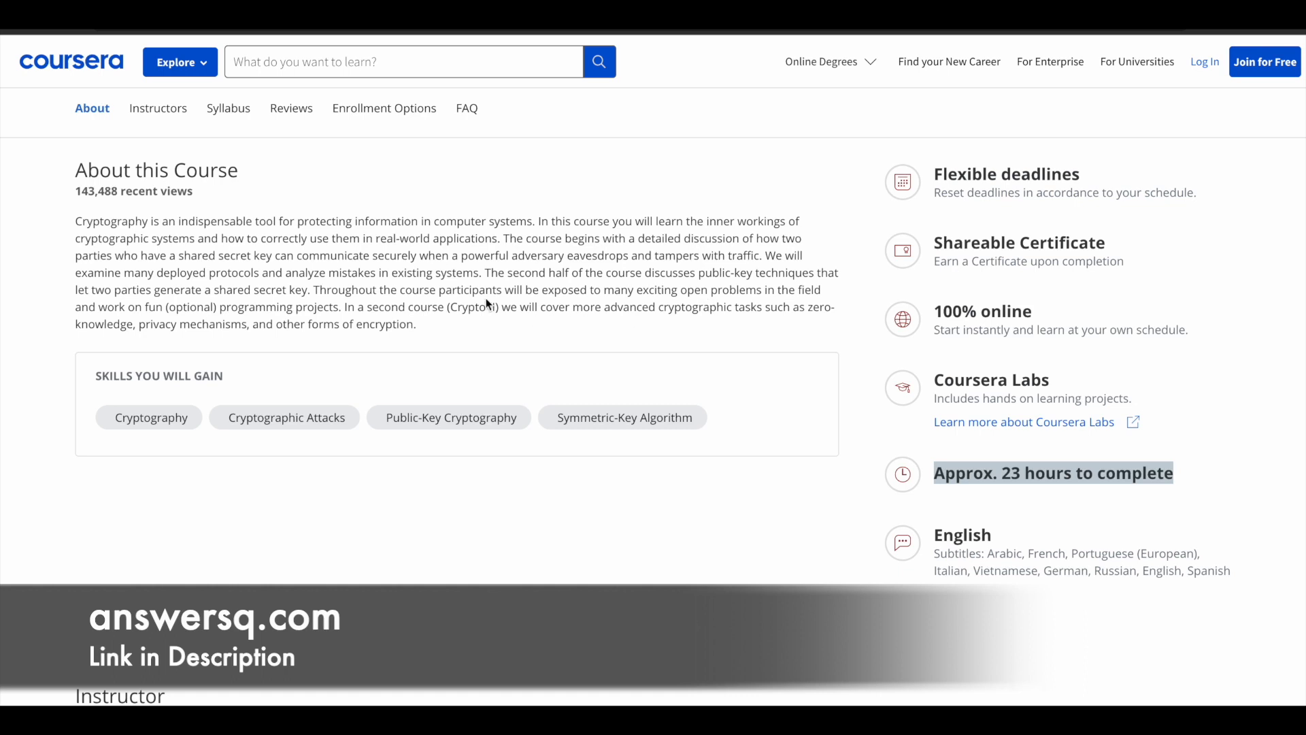
mouse_move(279, 295)
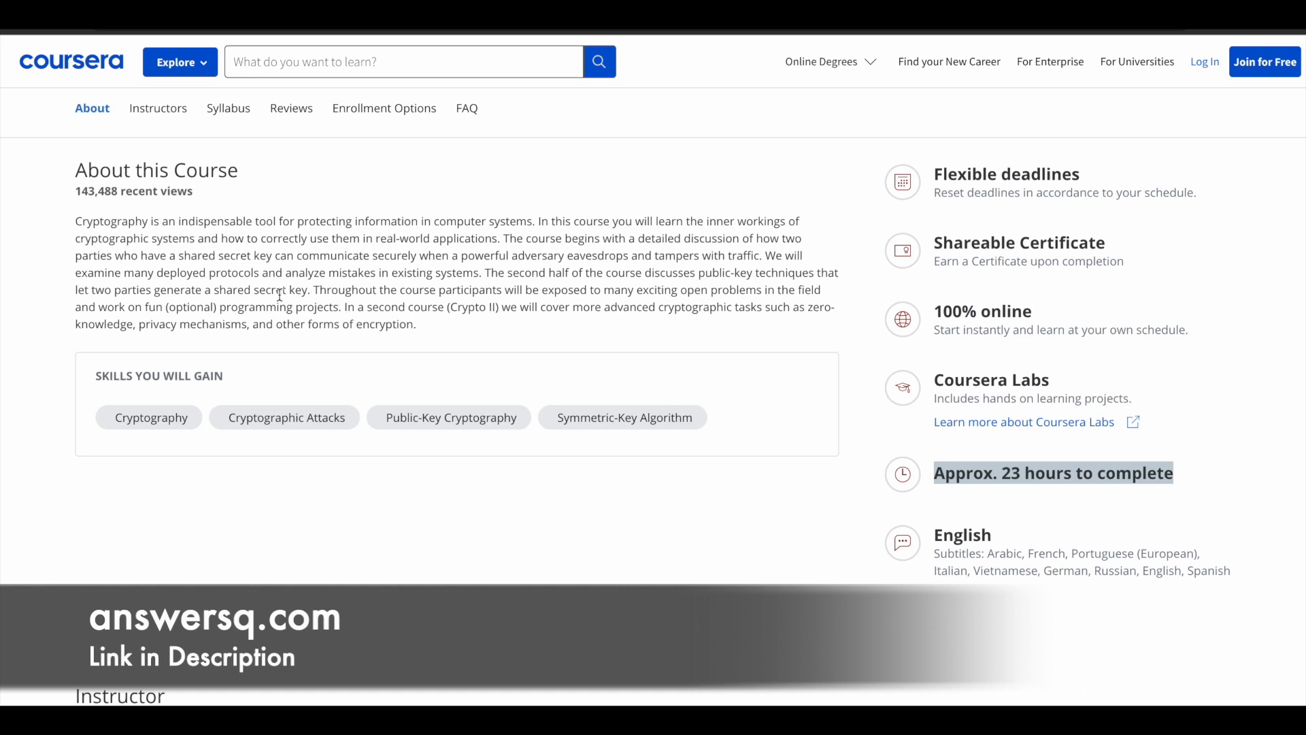
mouse_move(339, 433)
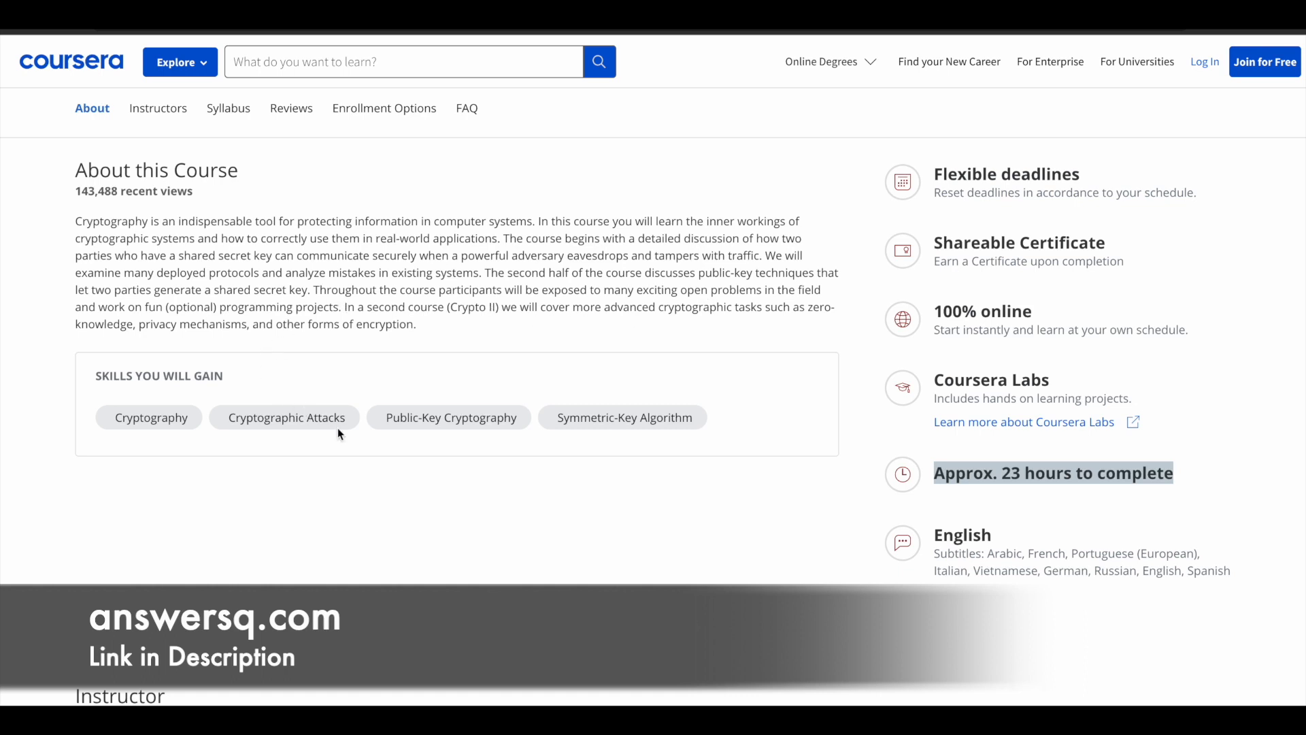
mouse_move(550, 437)
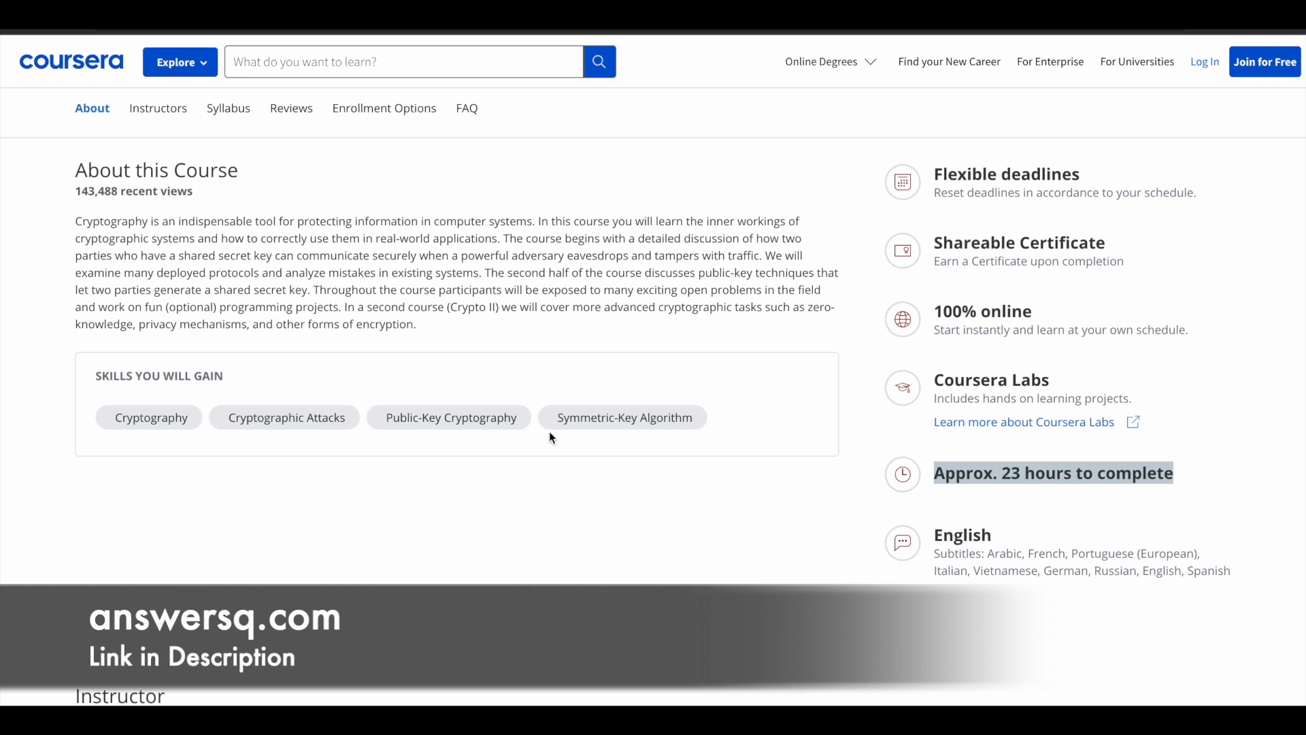
mouse_move(758, 447)
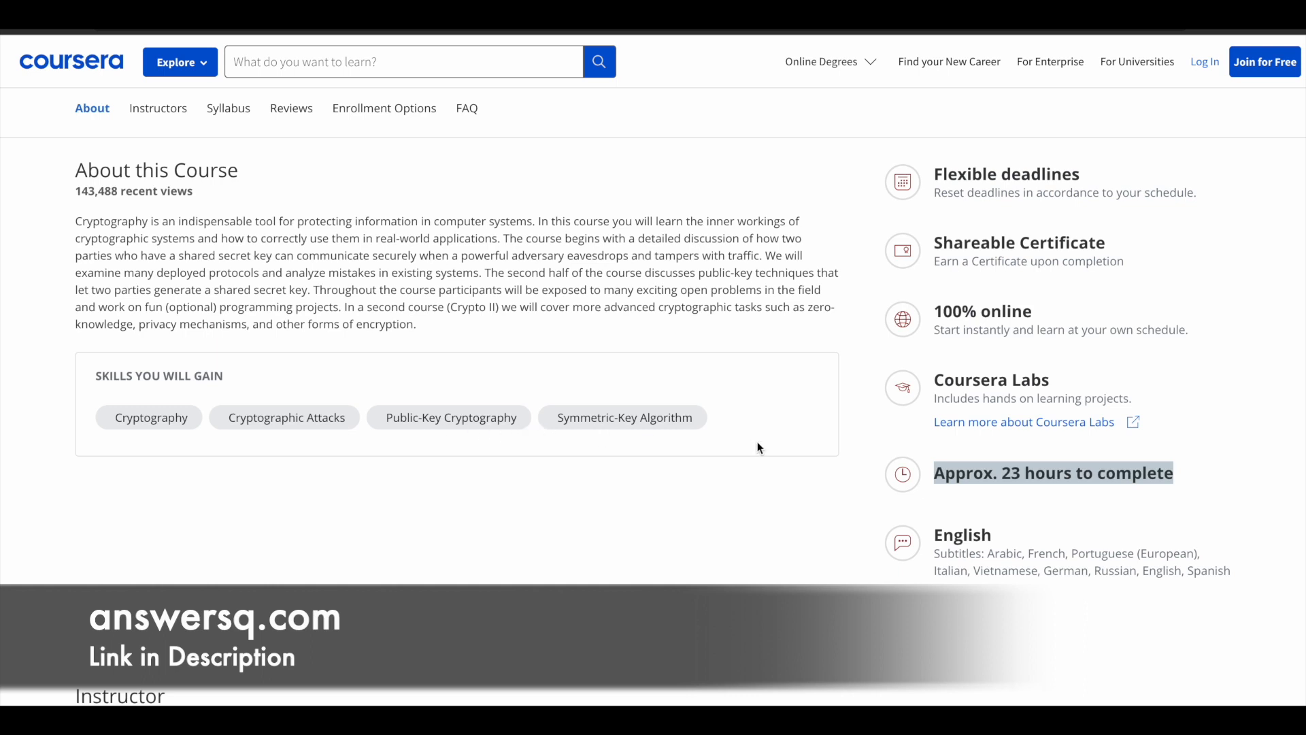
scroll(down, 3)
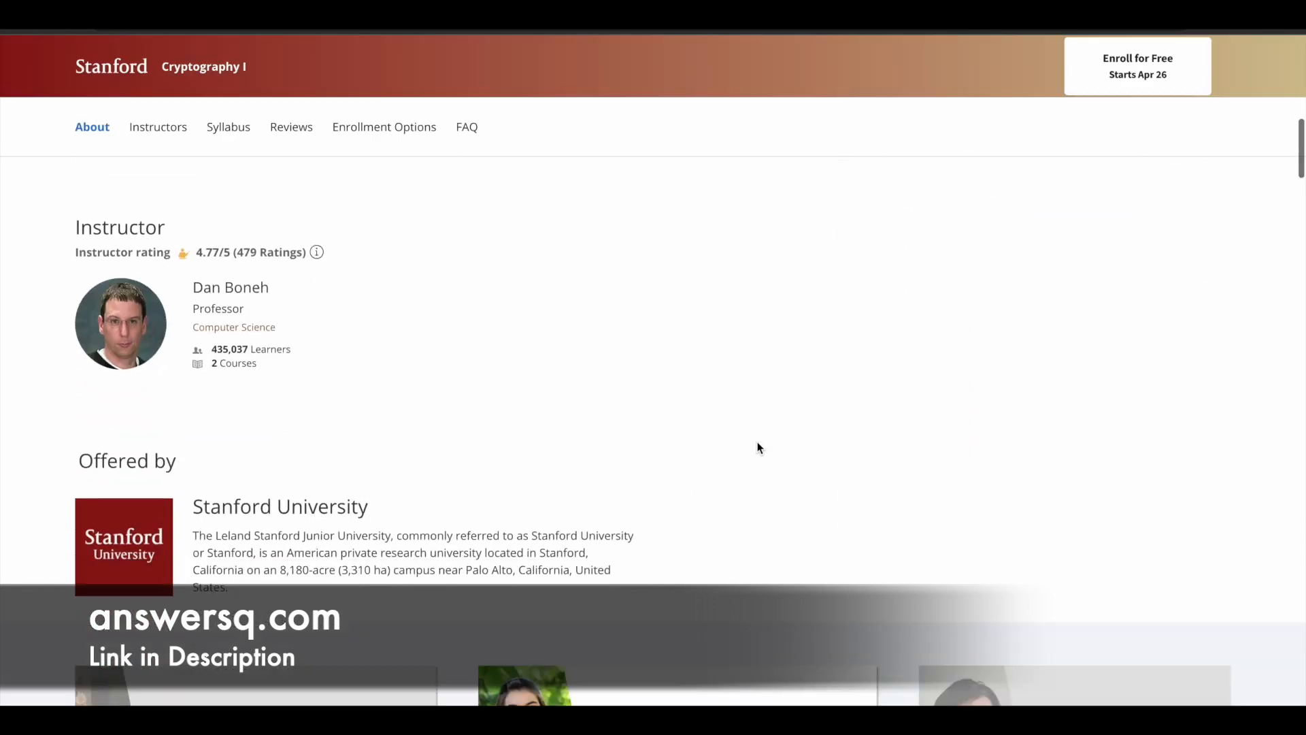
scroll(down, 3)
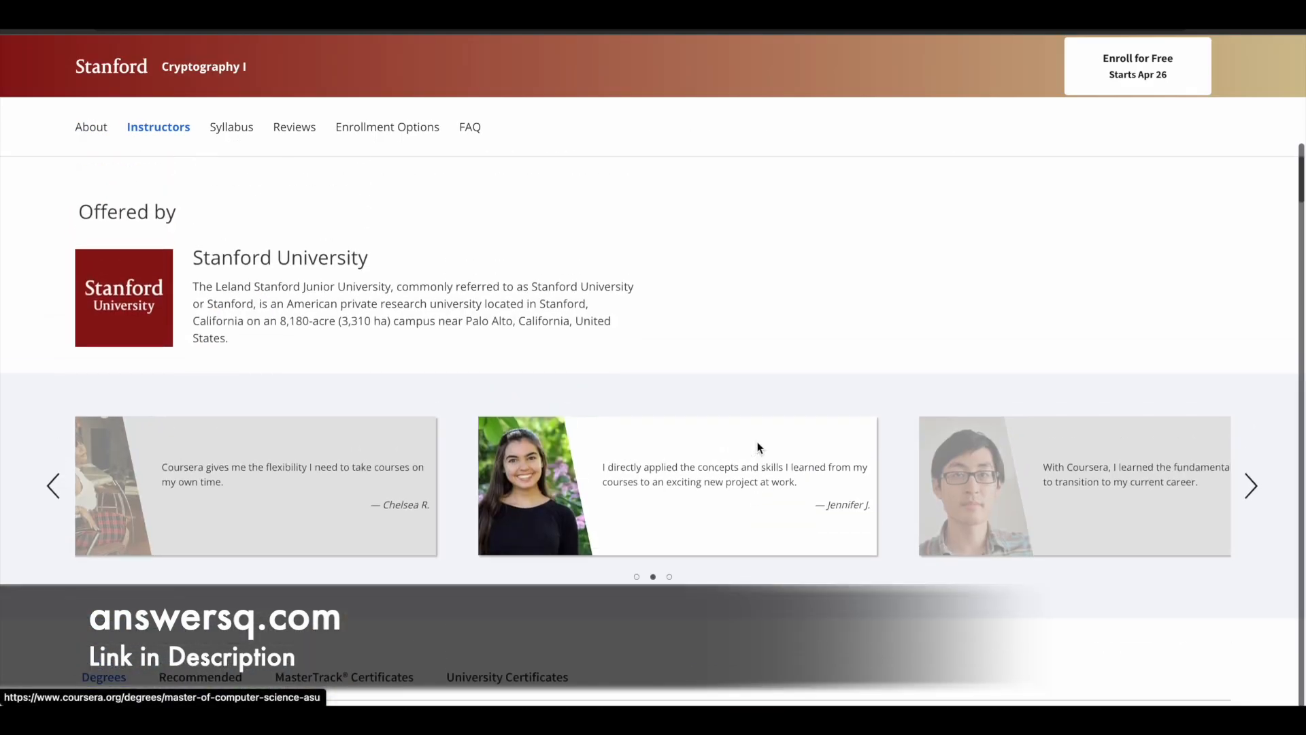
scroll(up, 3)
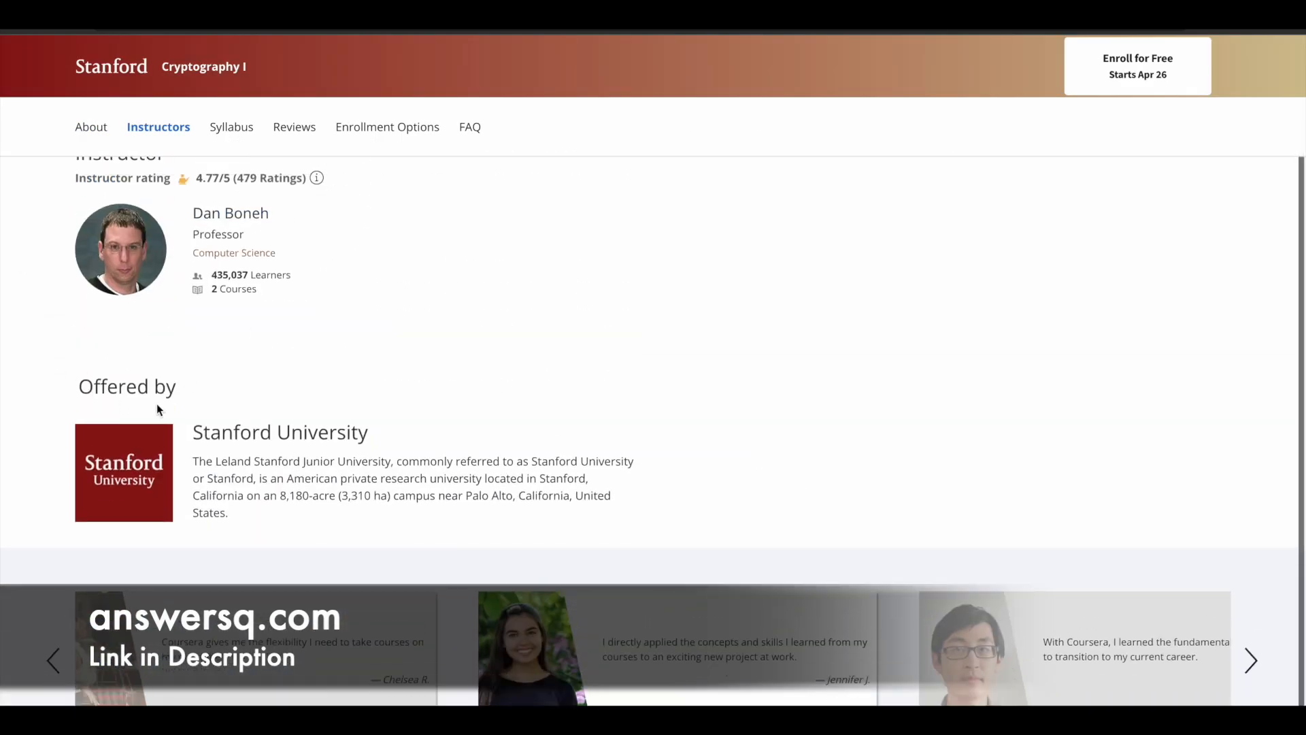
scroll(down, 3)
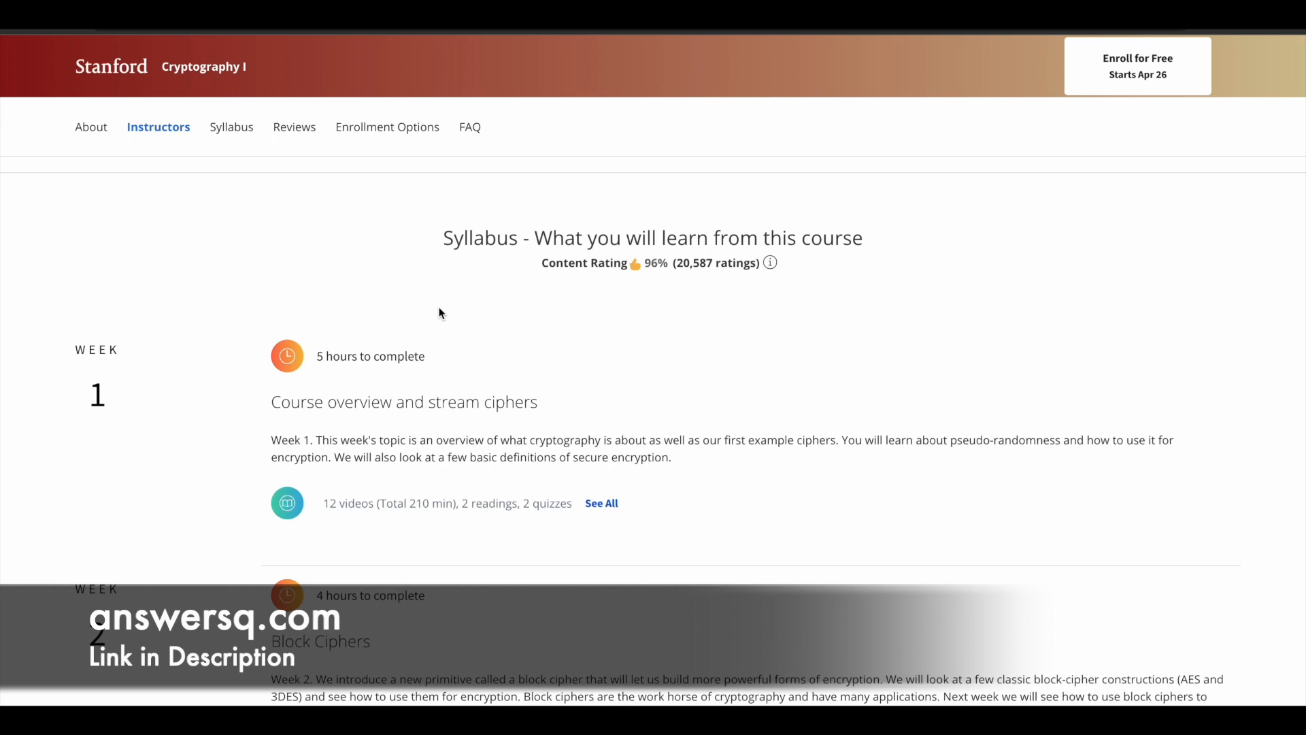
mouse_move(175, 381)
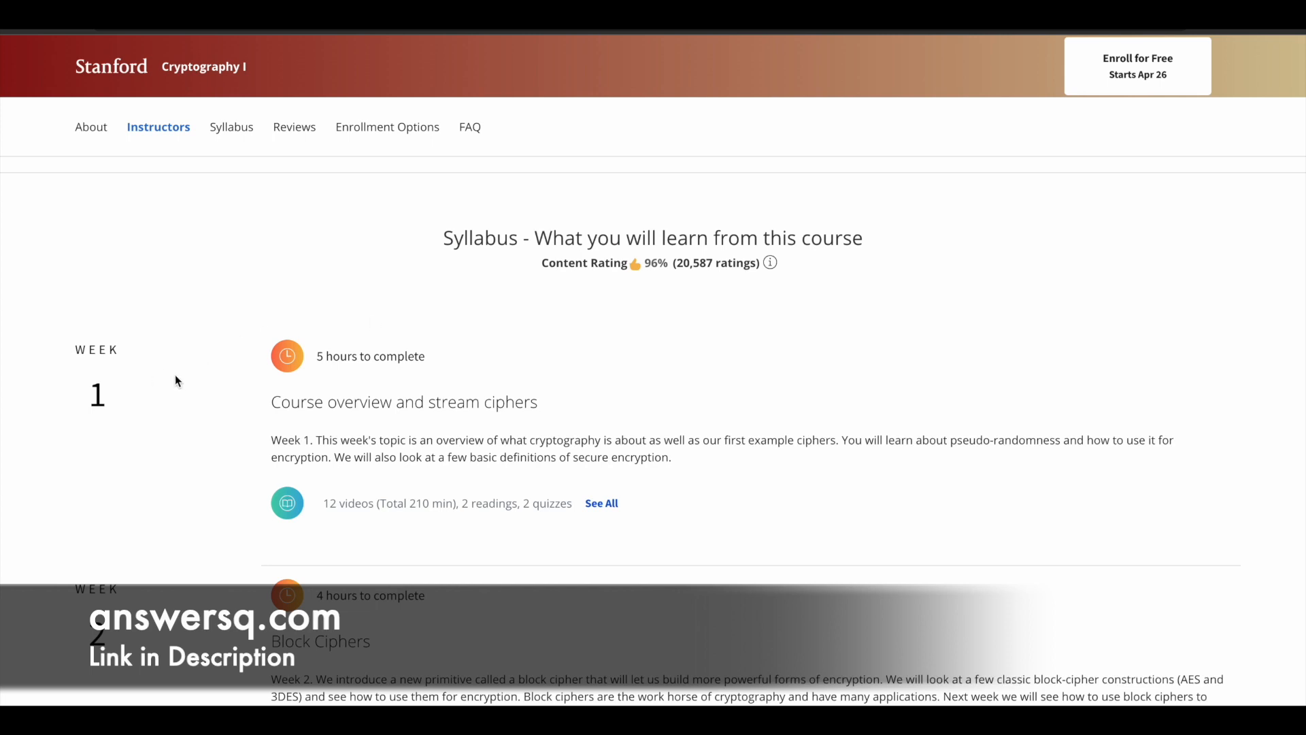
mouse_move(696, 399)
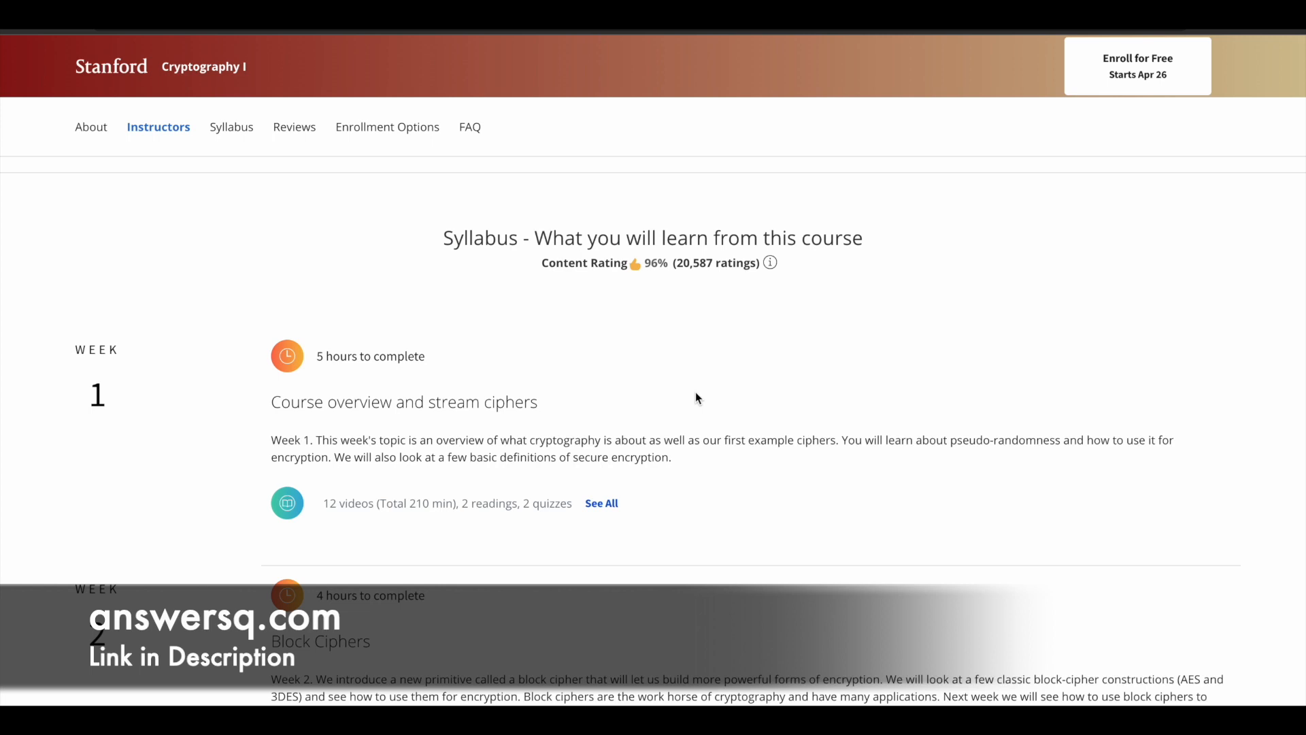
scroll(down, 3)
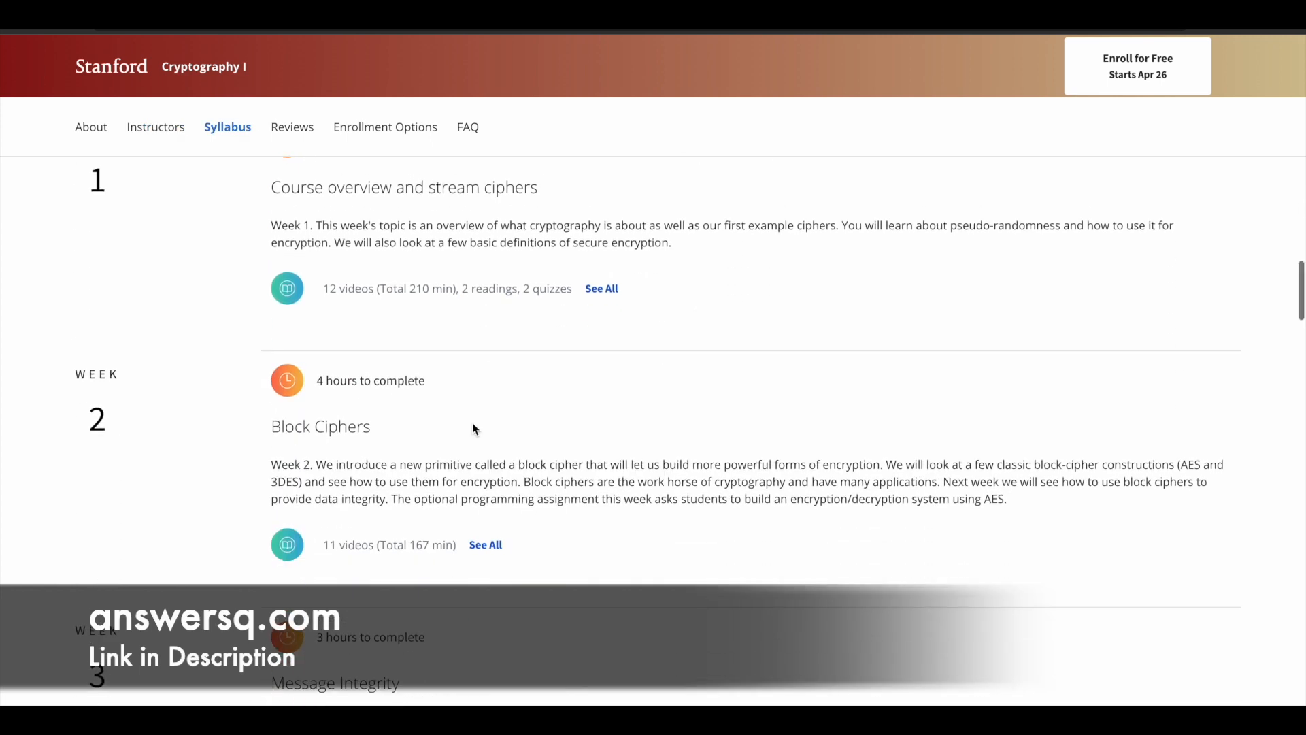
scroll(down, 3)
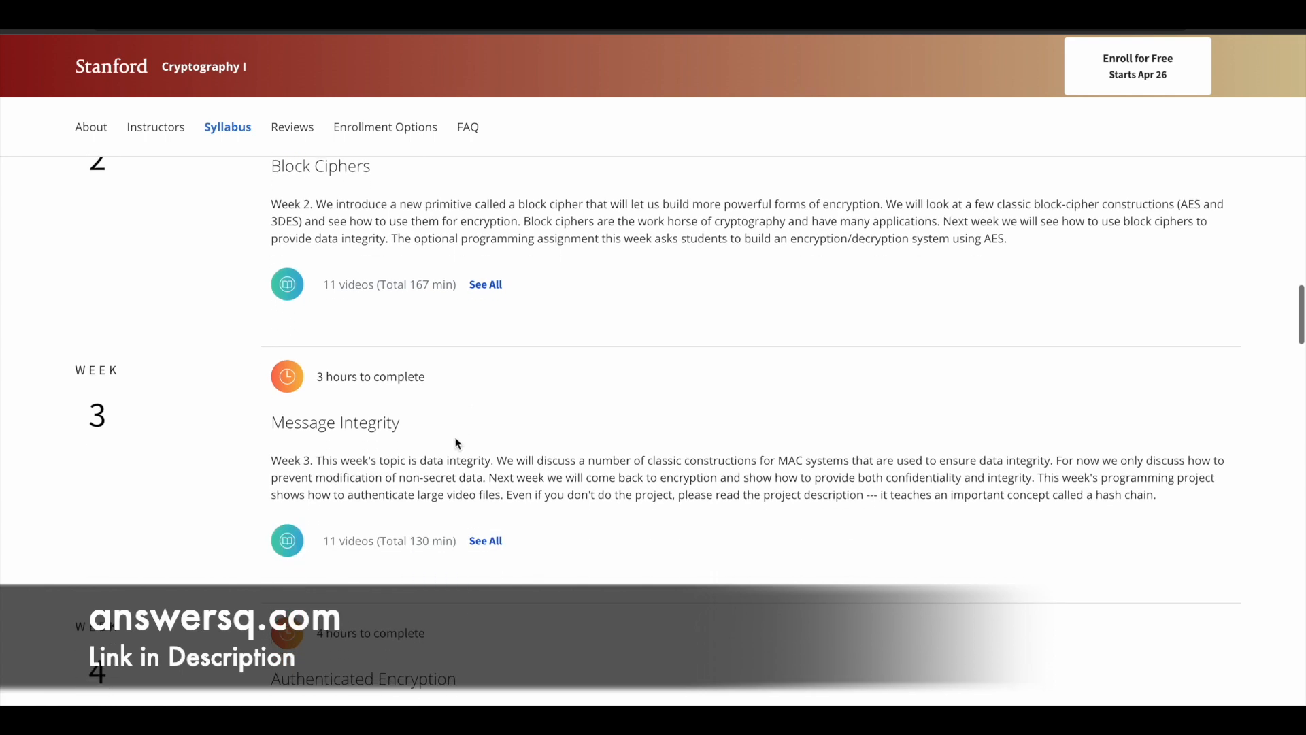
scroll(down, 3)
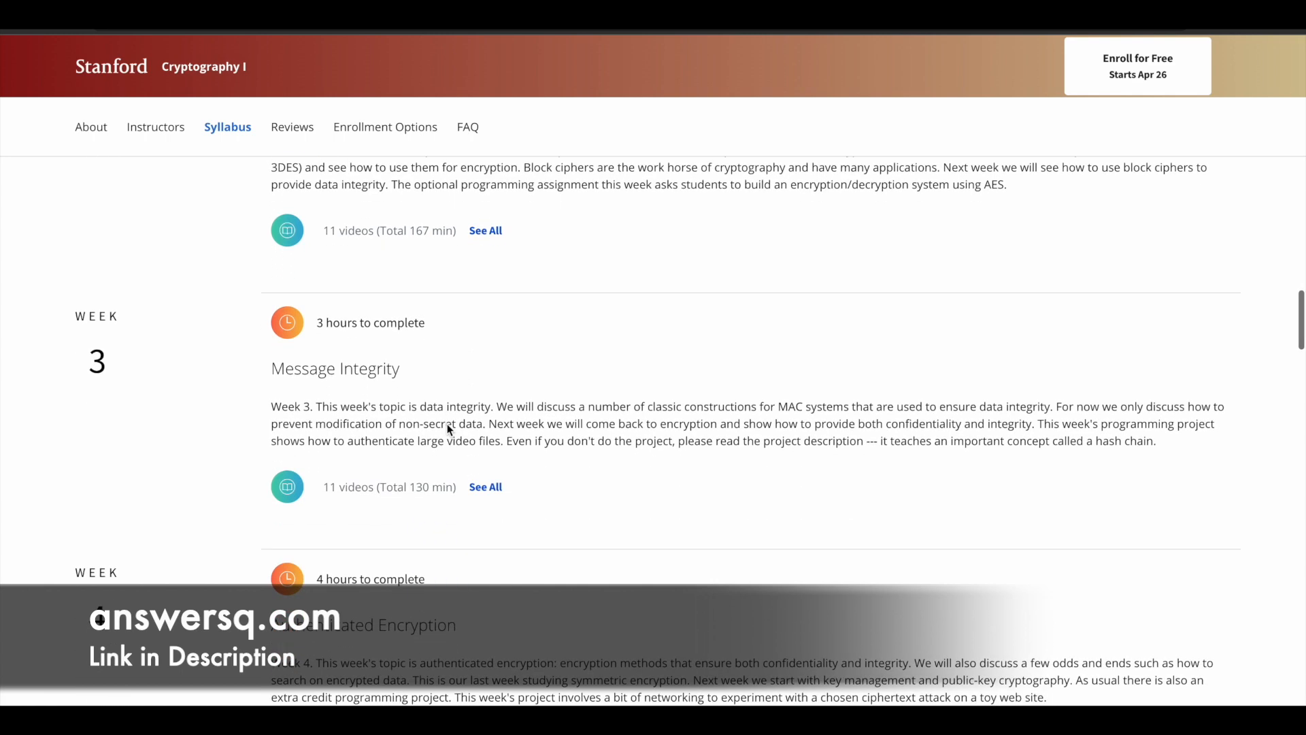
mouse_move(454, 426)
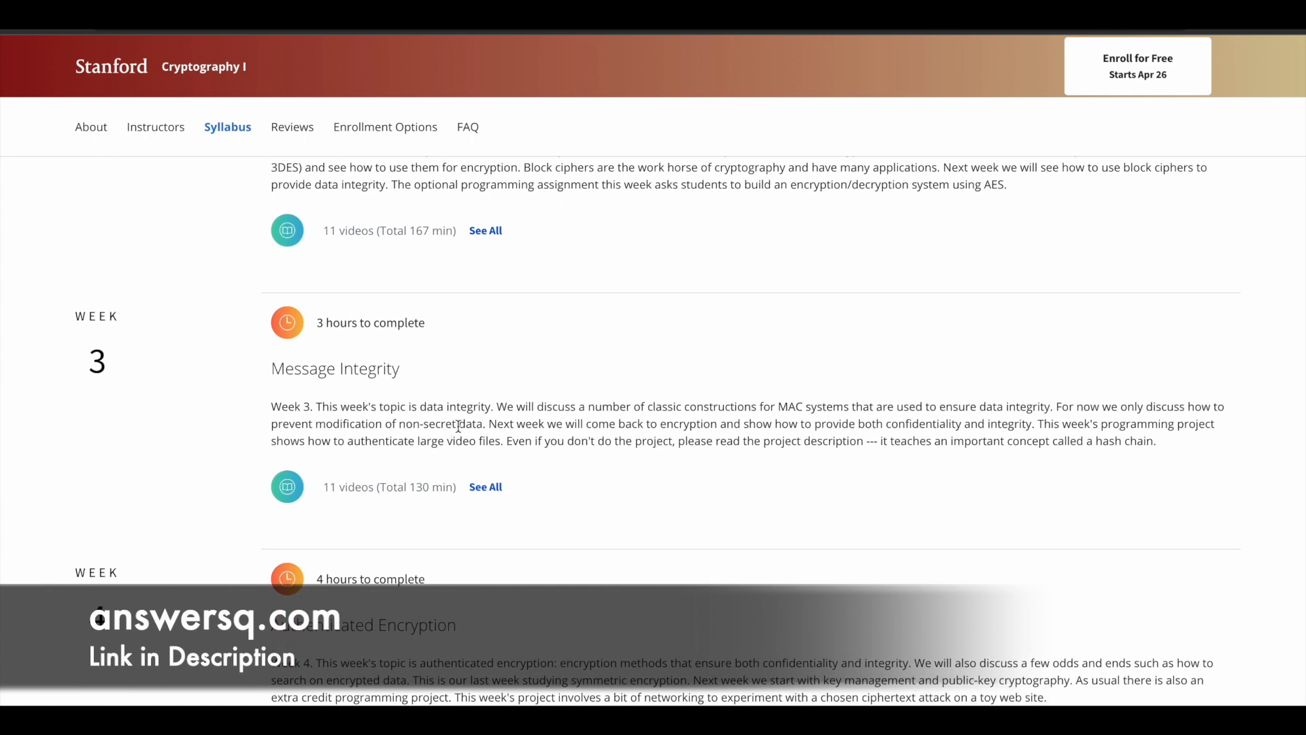
mouse_move(463, 412)
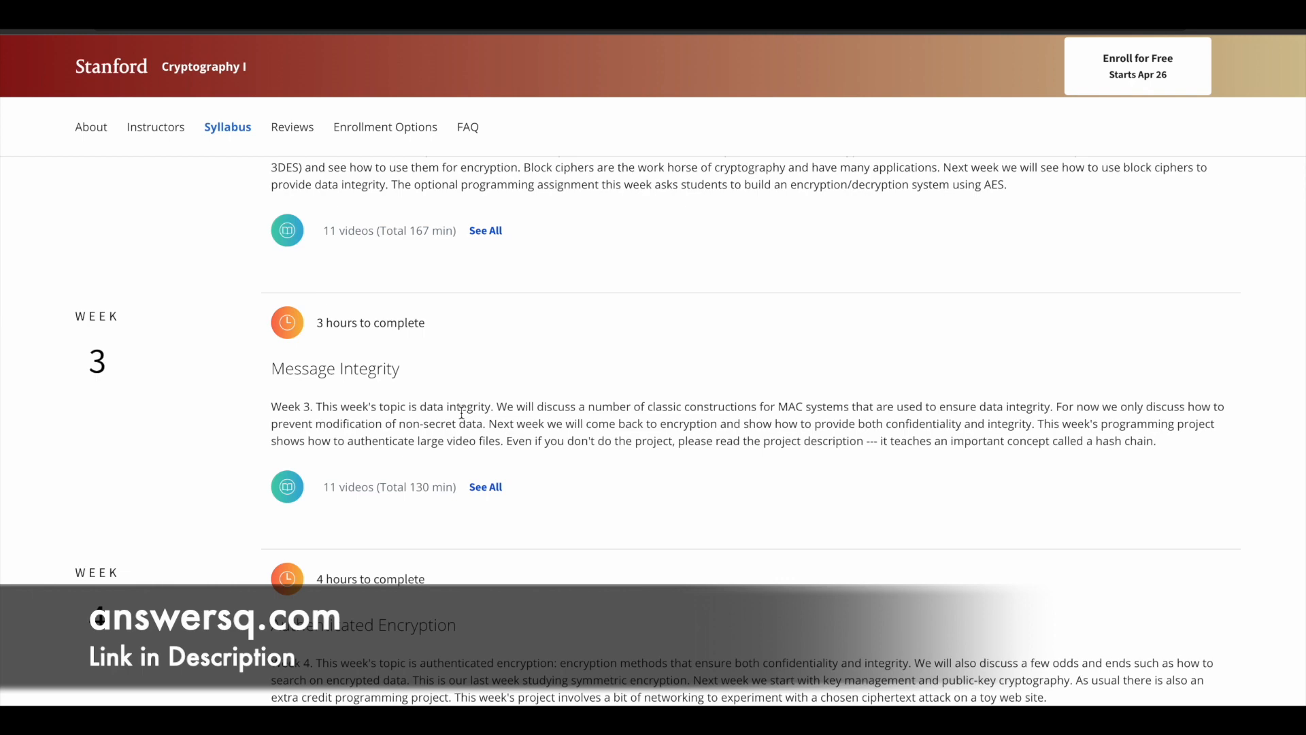
scroll(down, 3)
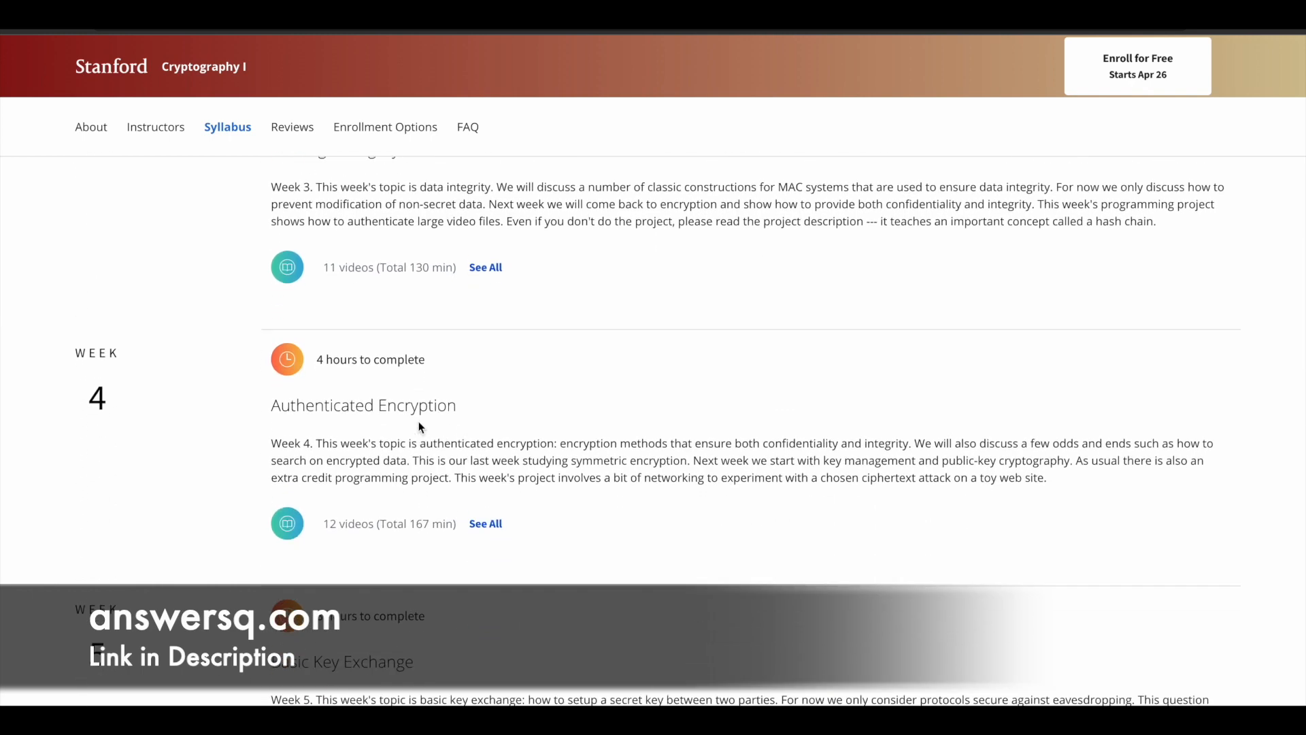
scroll(down, 3)
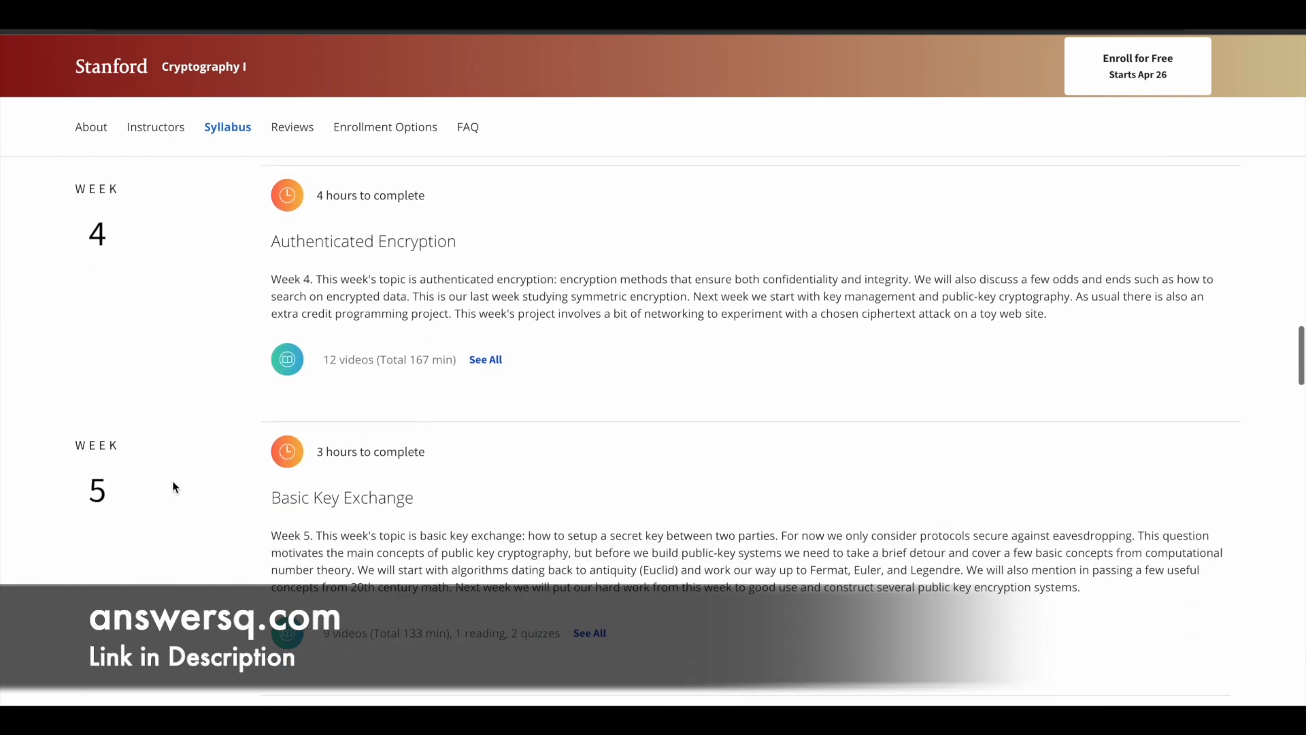
scroll(down, 3)
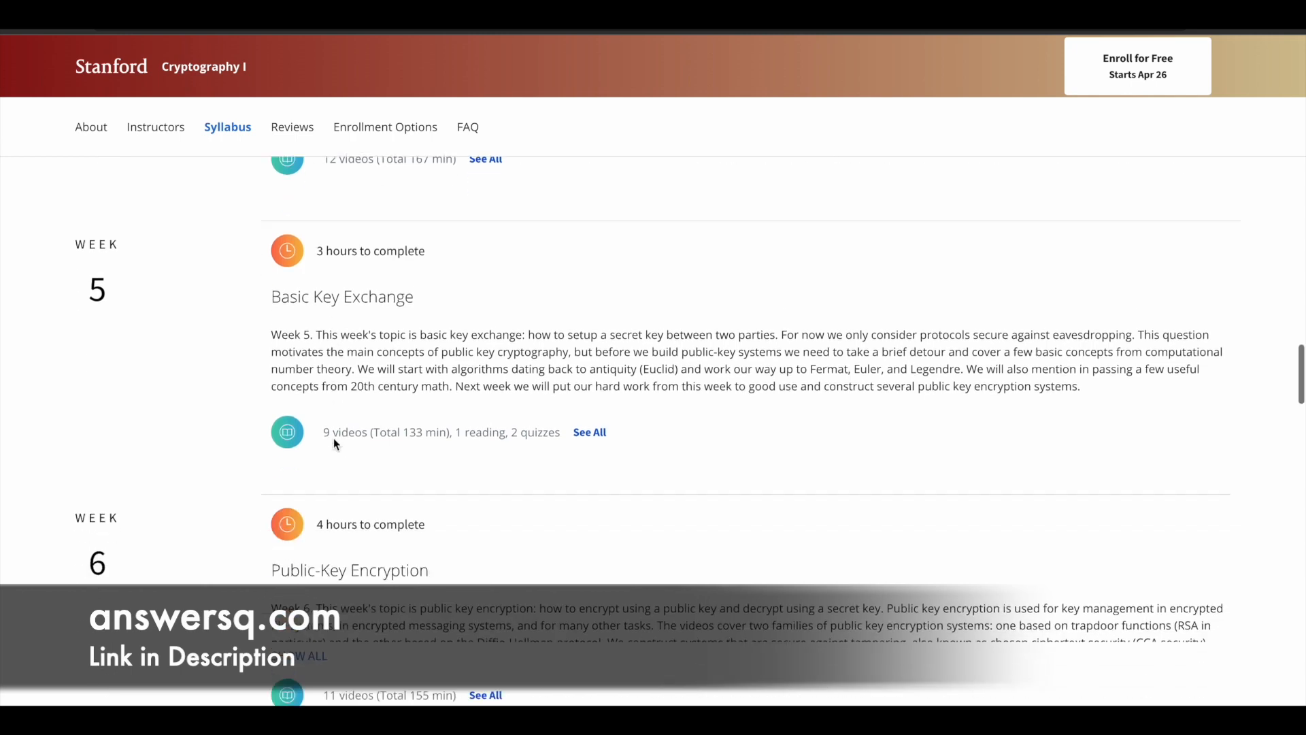
scroll(down, 3)
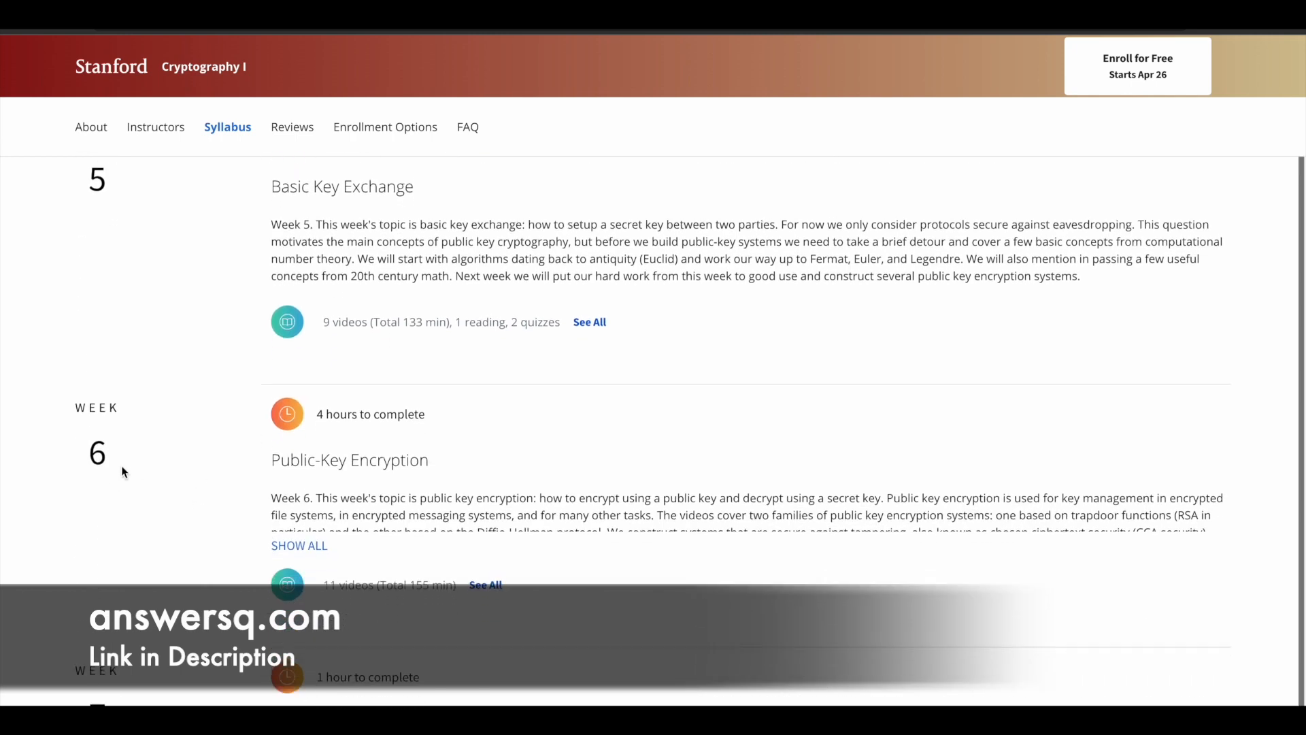
scroll(up, 3)
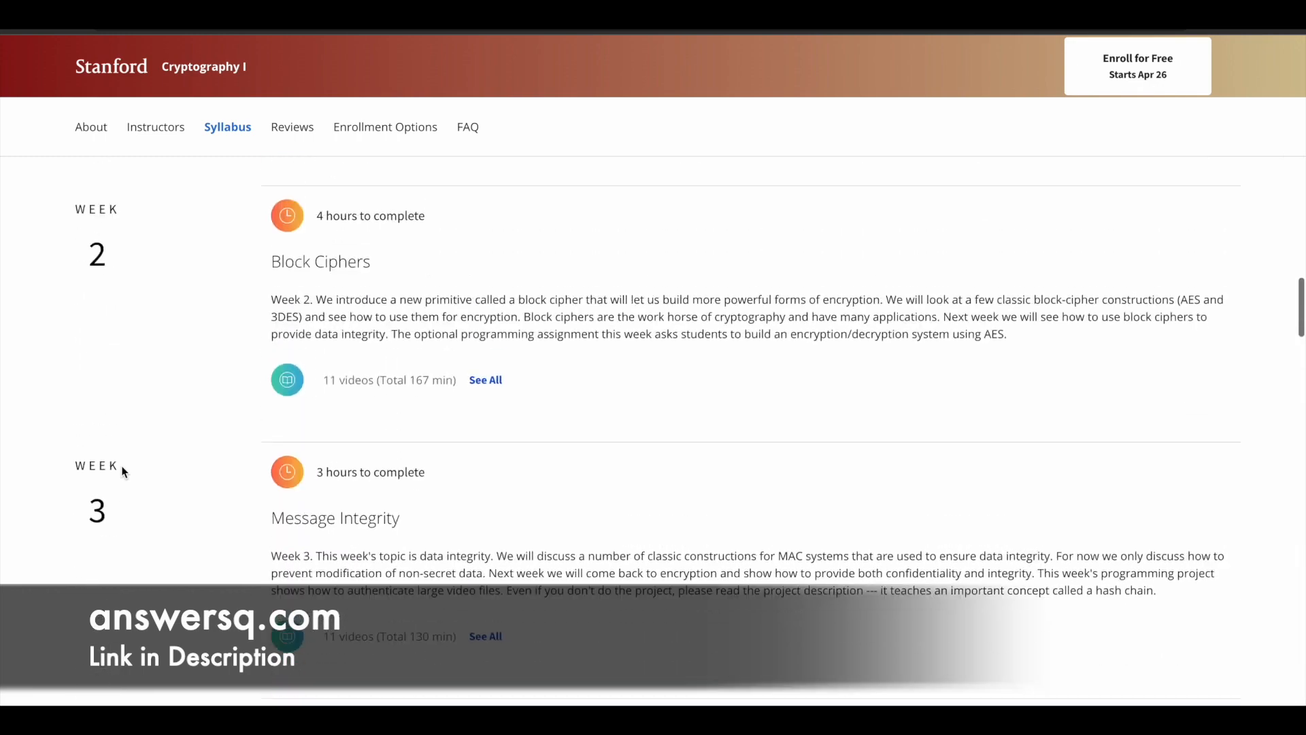
scroll(down, 3)
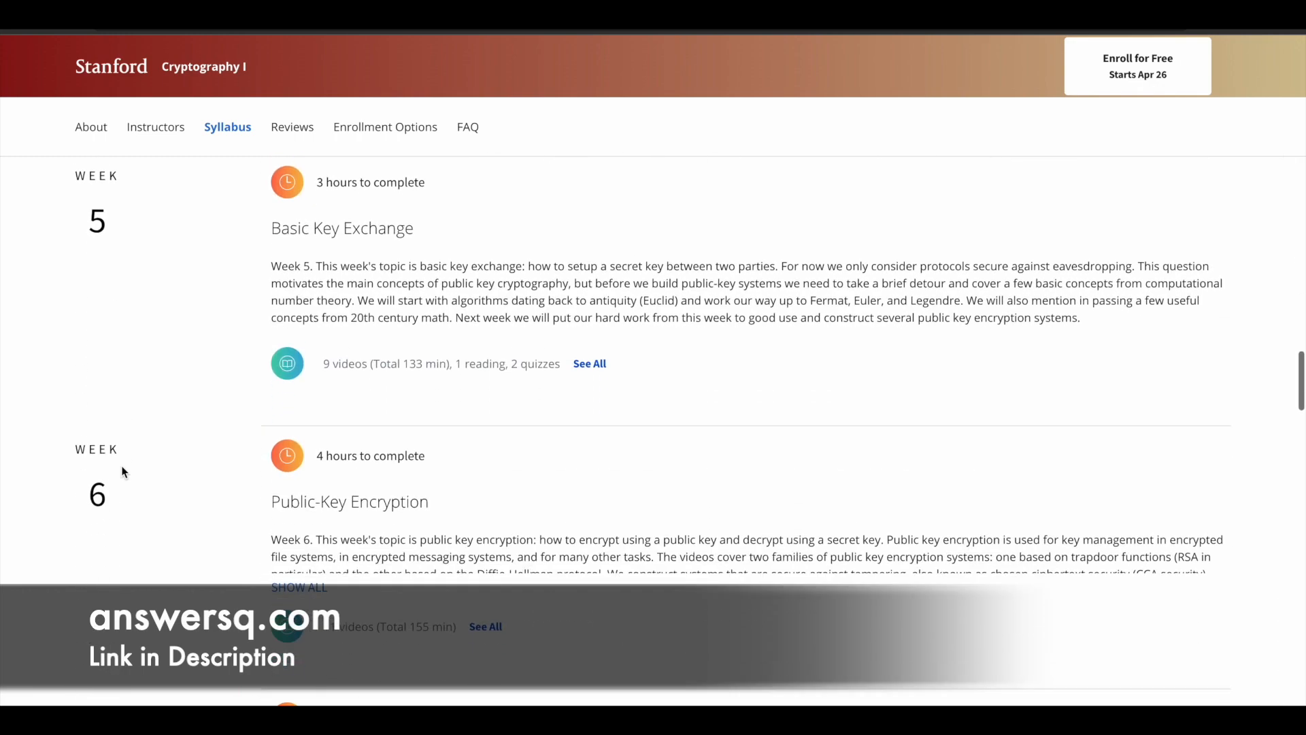
scroll(down, 3)
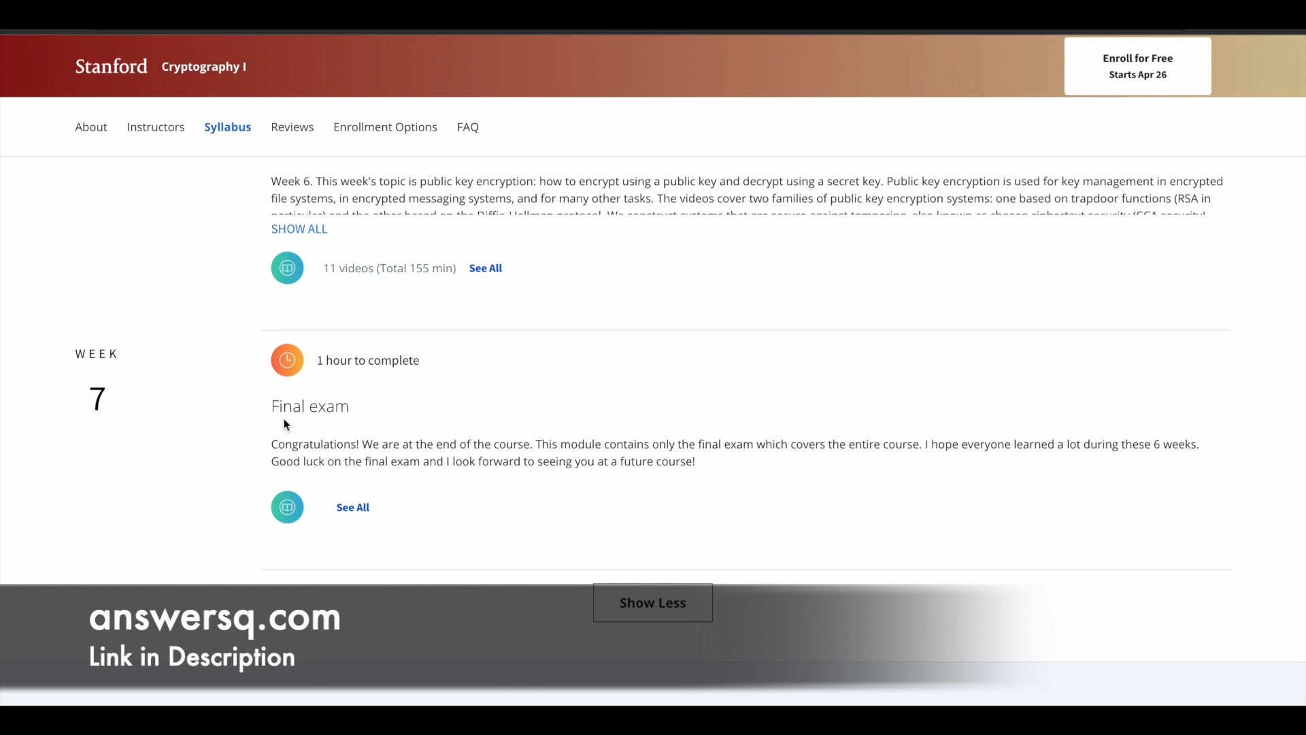
mouse_move(652, 457)
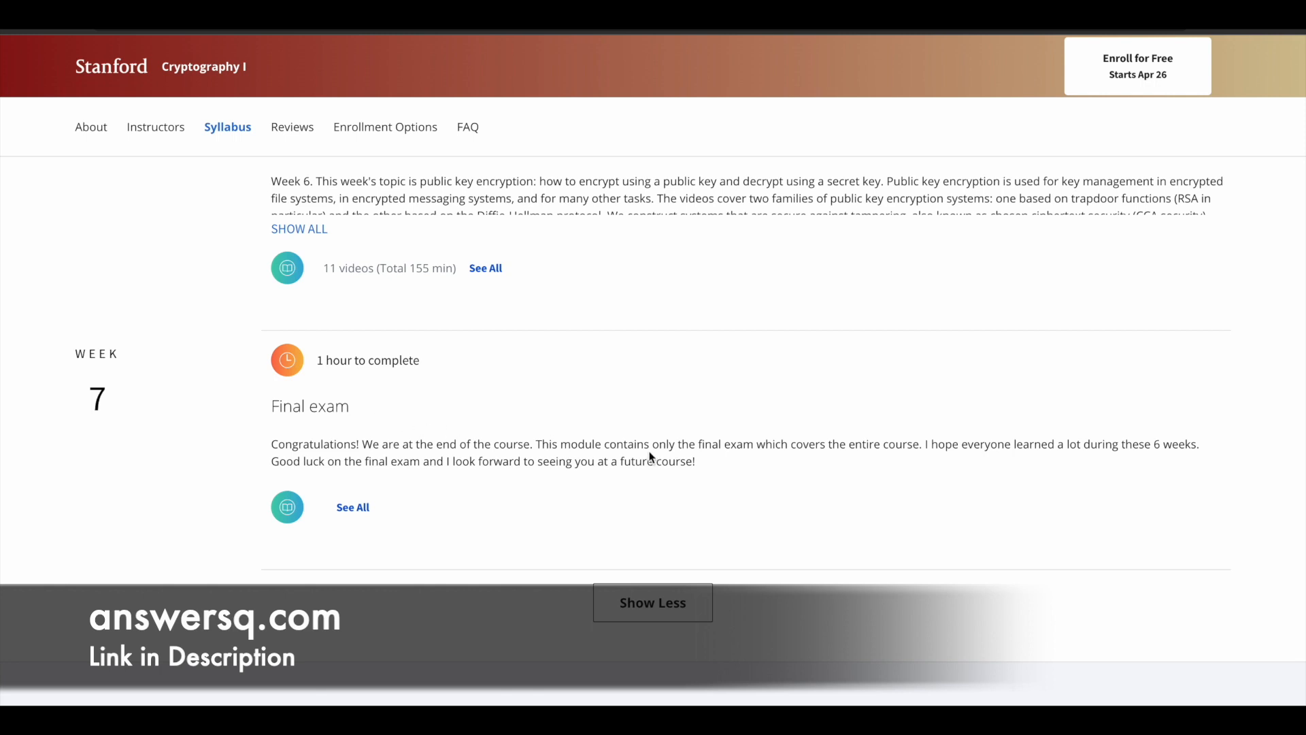
mouse_move(673, 459)
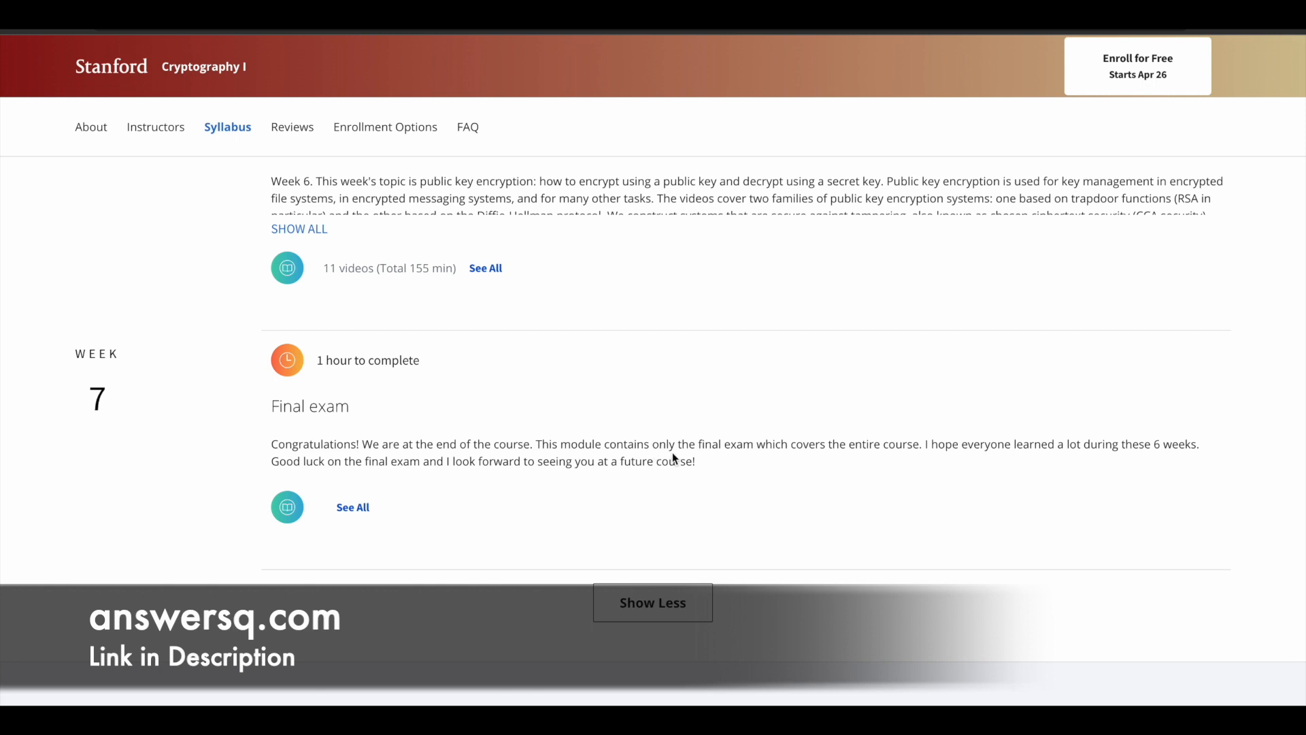
scroll(up, 3)
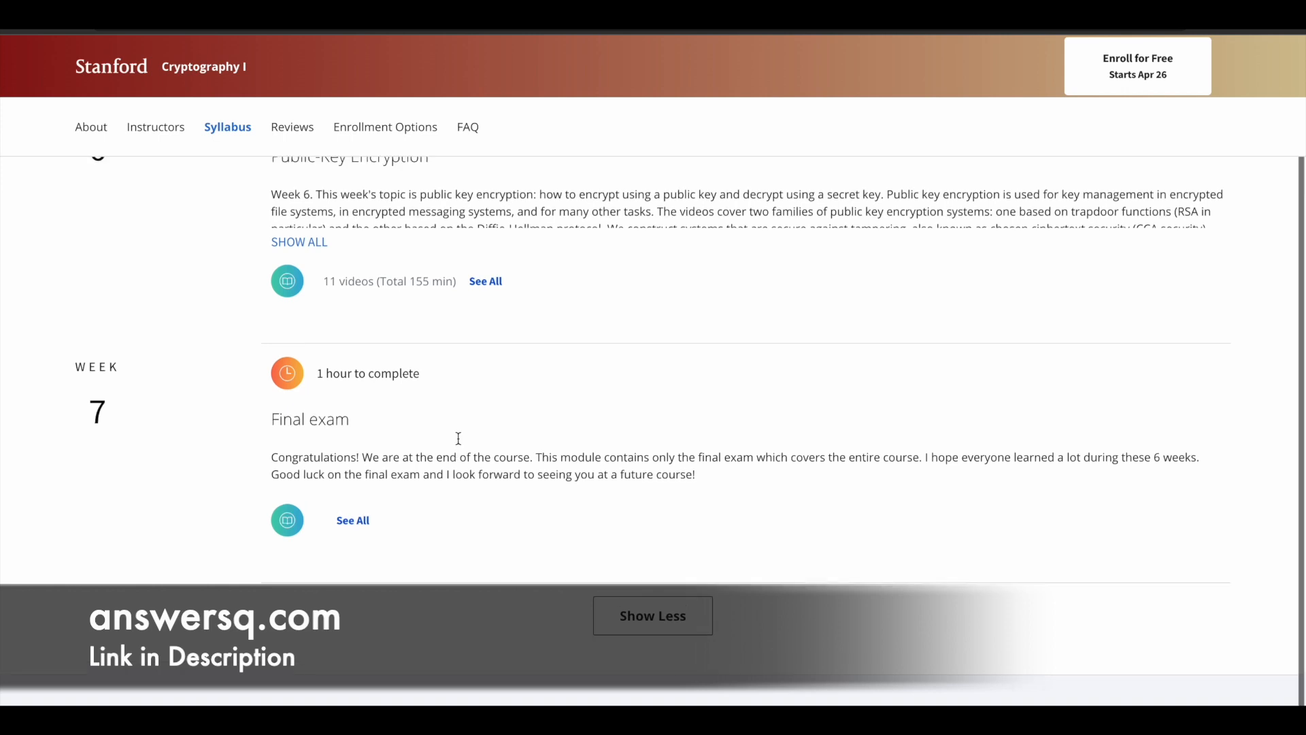
scroll(up, 3)
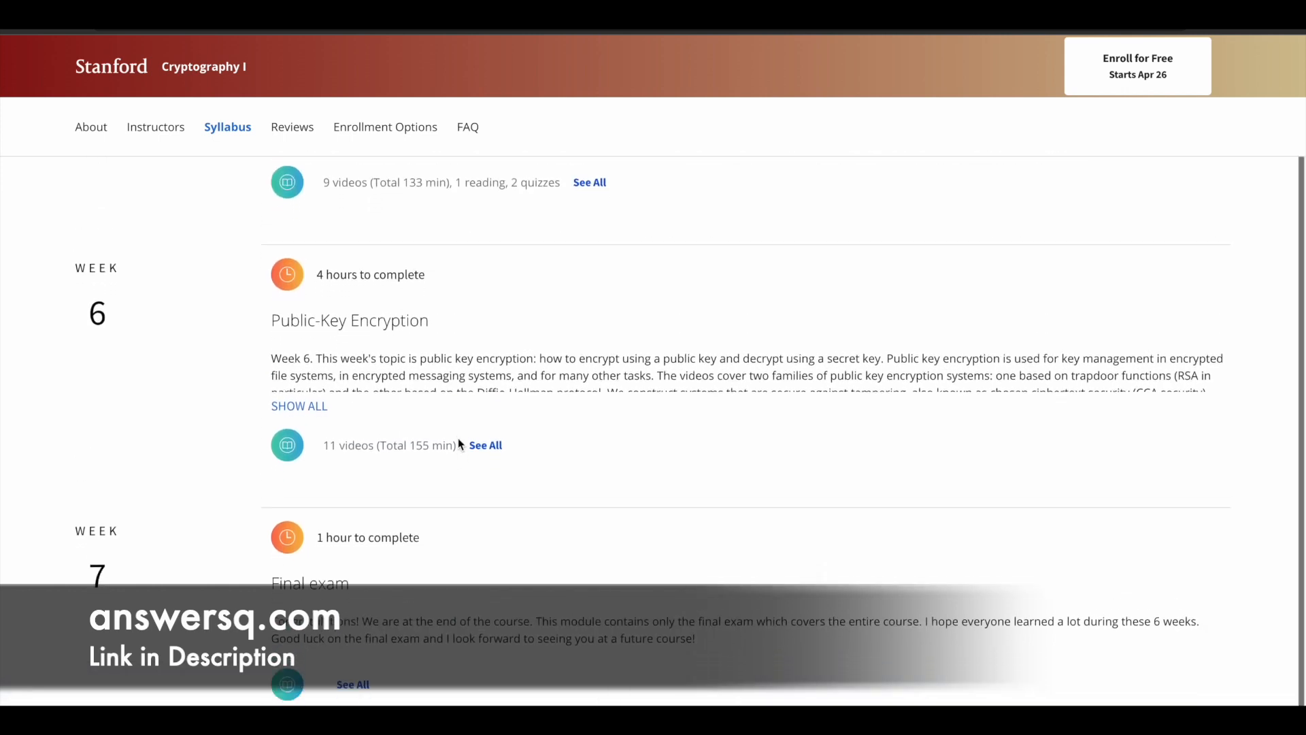
scroll(down, 3)
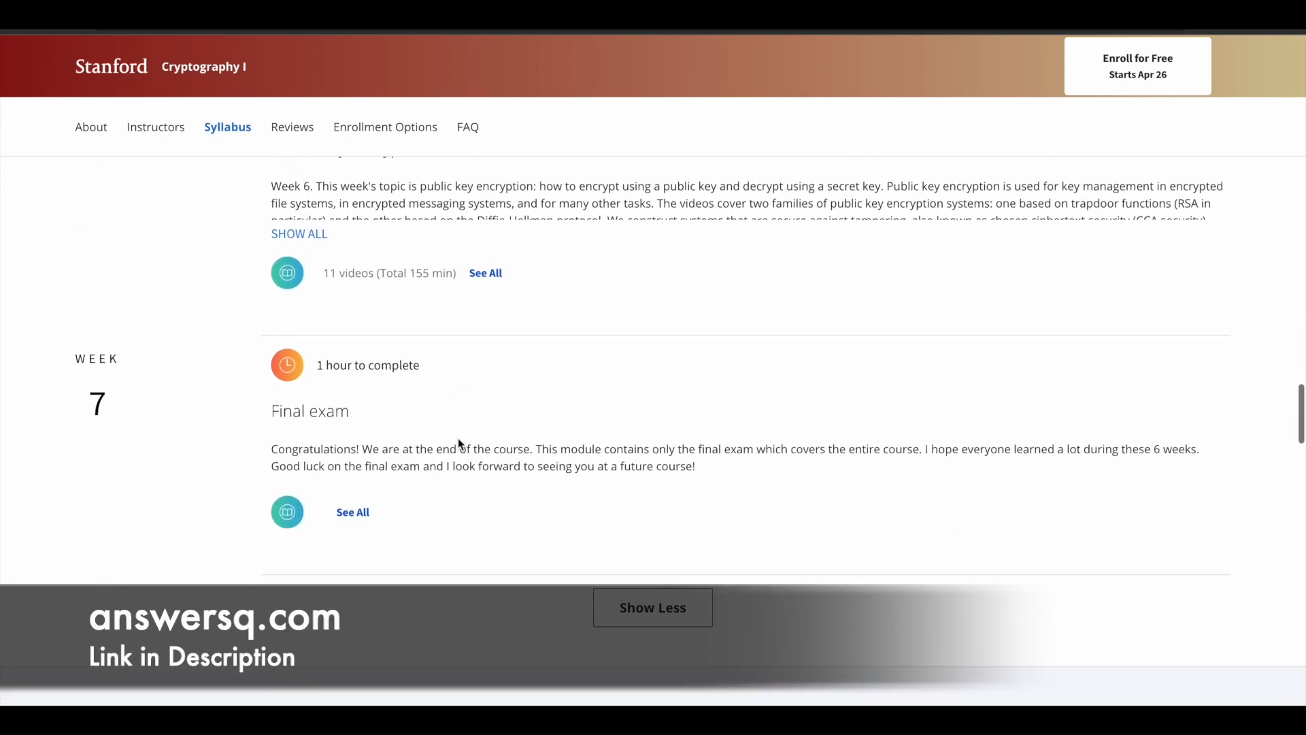
scroll(up, 3)
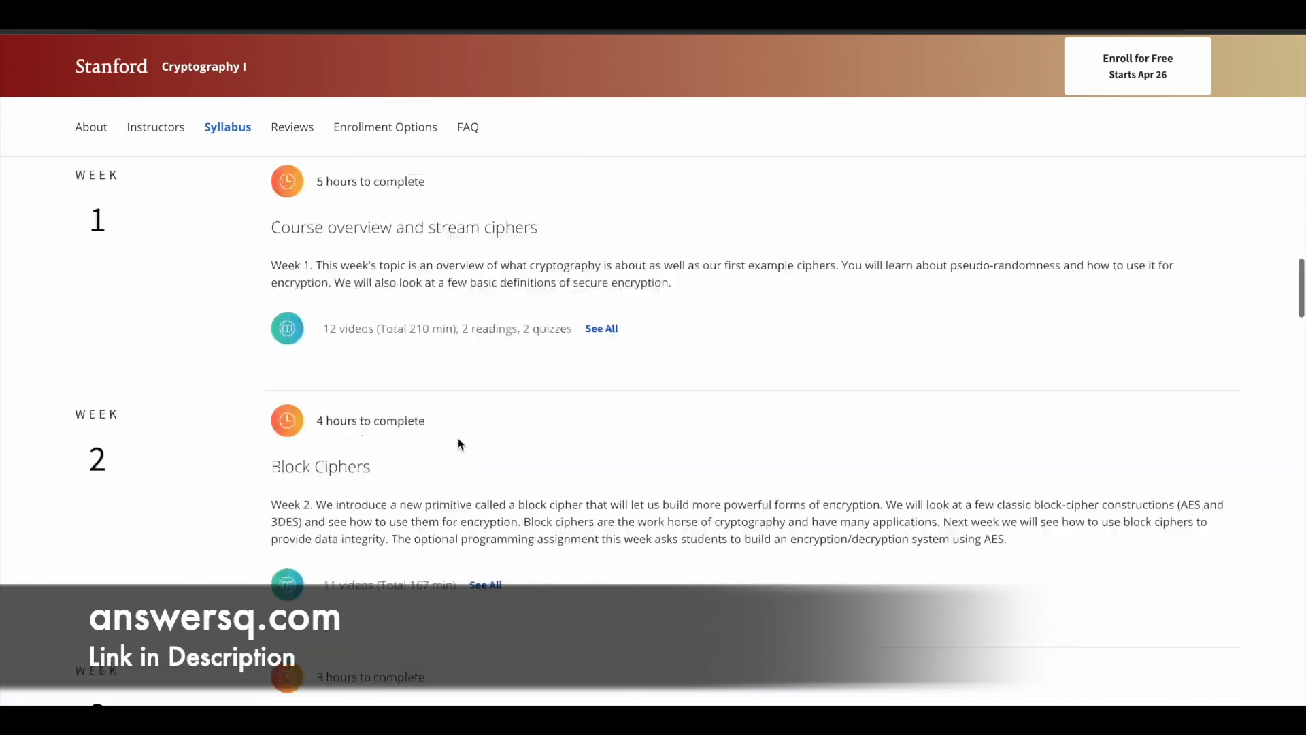
scroll(up, 3)
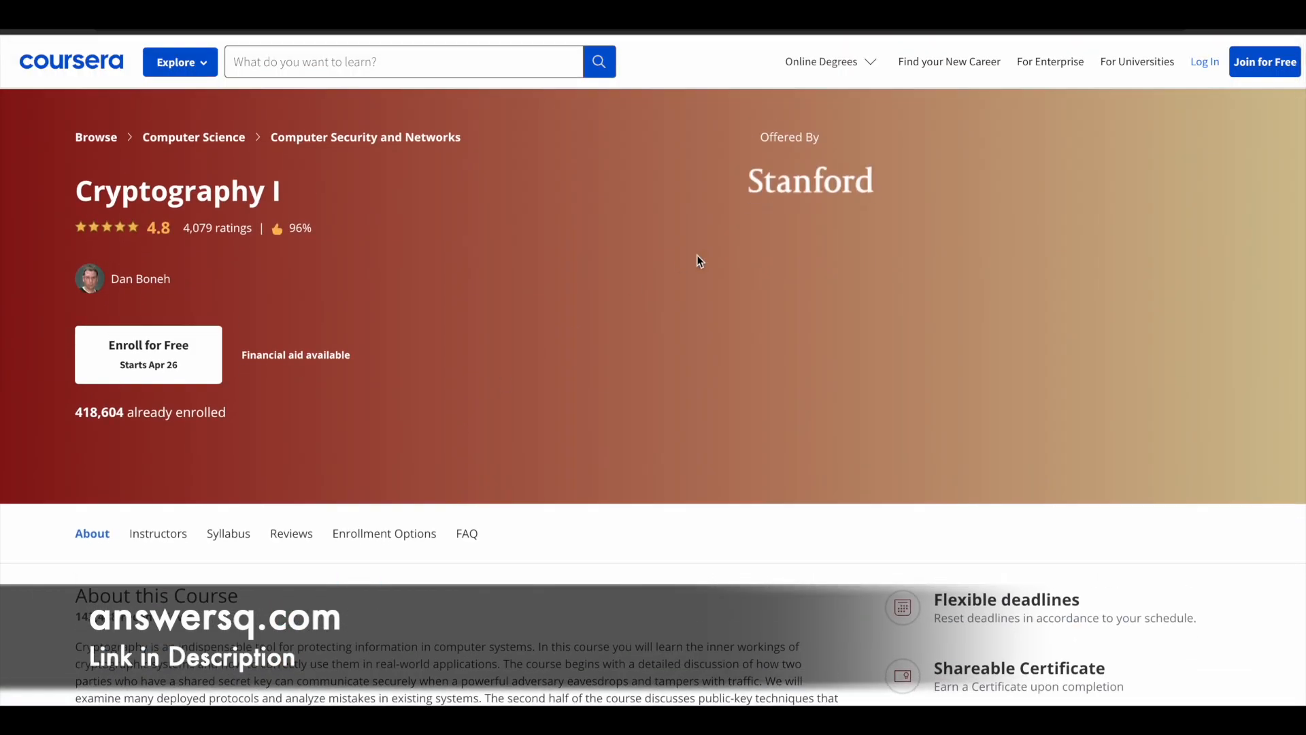
mouse_move(714, 246)
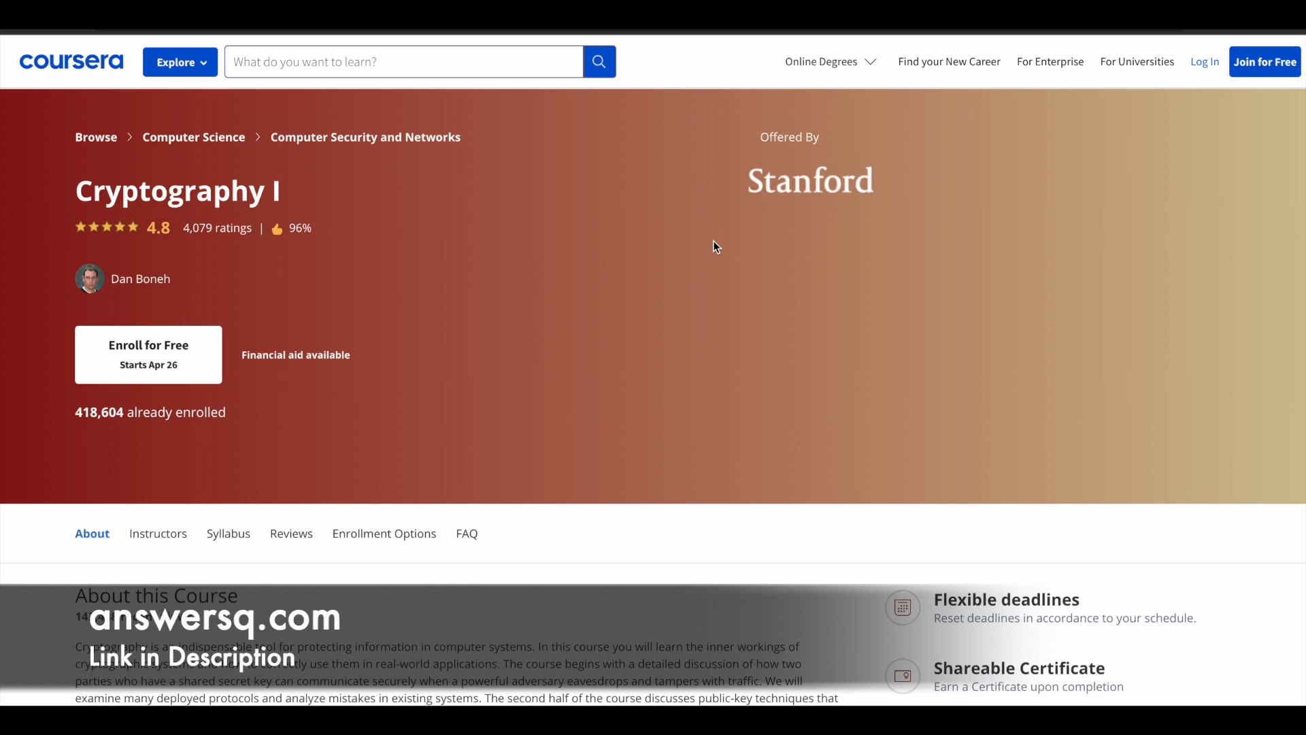
mouse_move(854, 237)
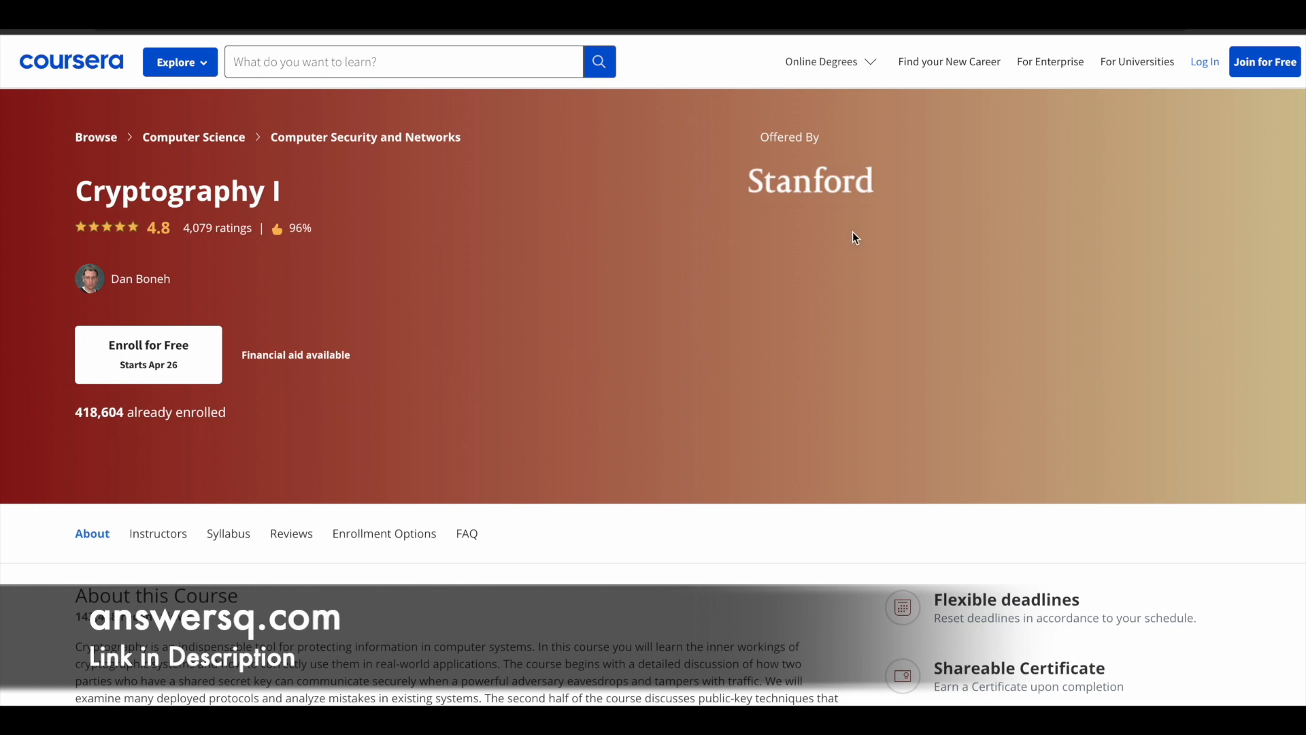
mouse_move(1073, 191)
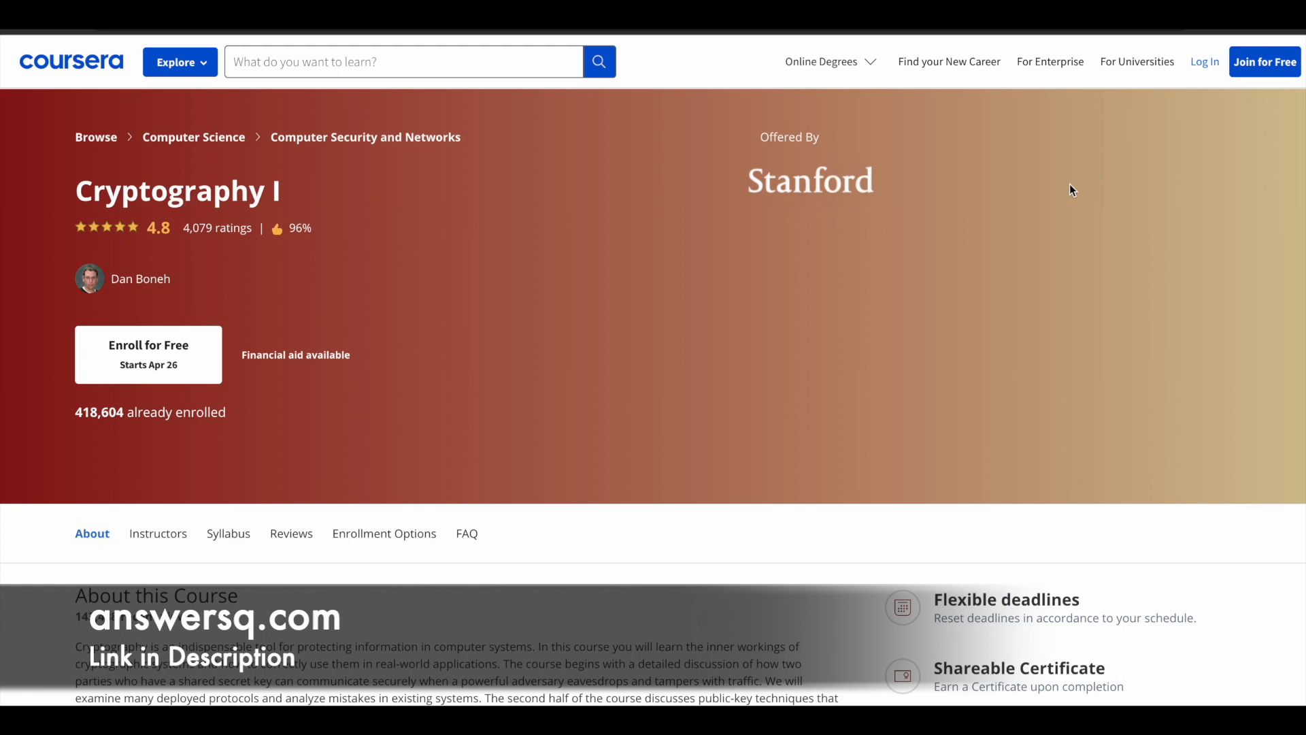
mouse_move(1263, 61)
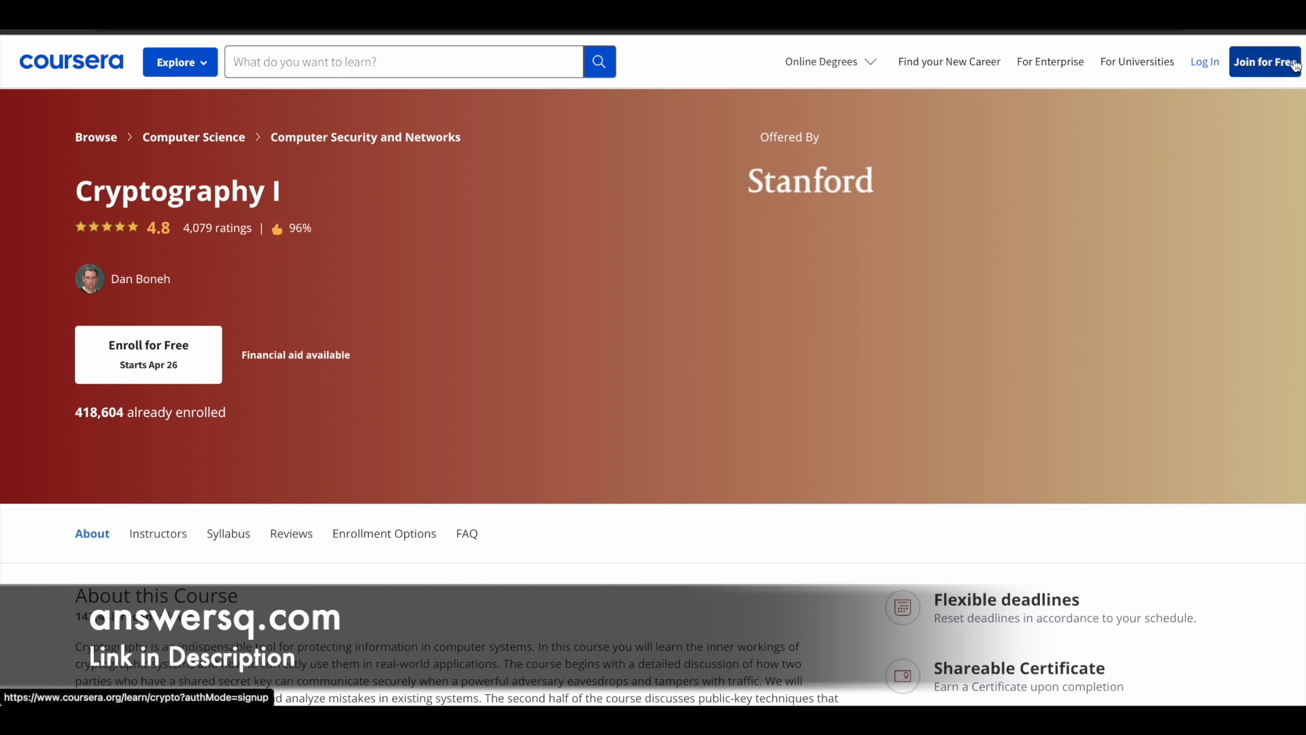
Step: Bring up the Coursera sign-up form via Join for Free
click(1264, 61)
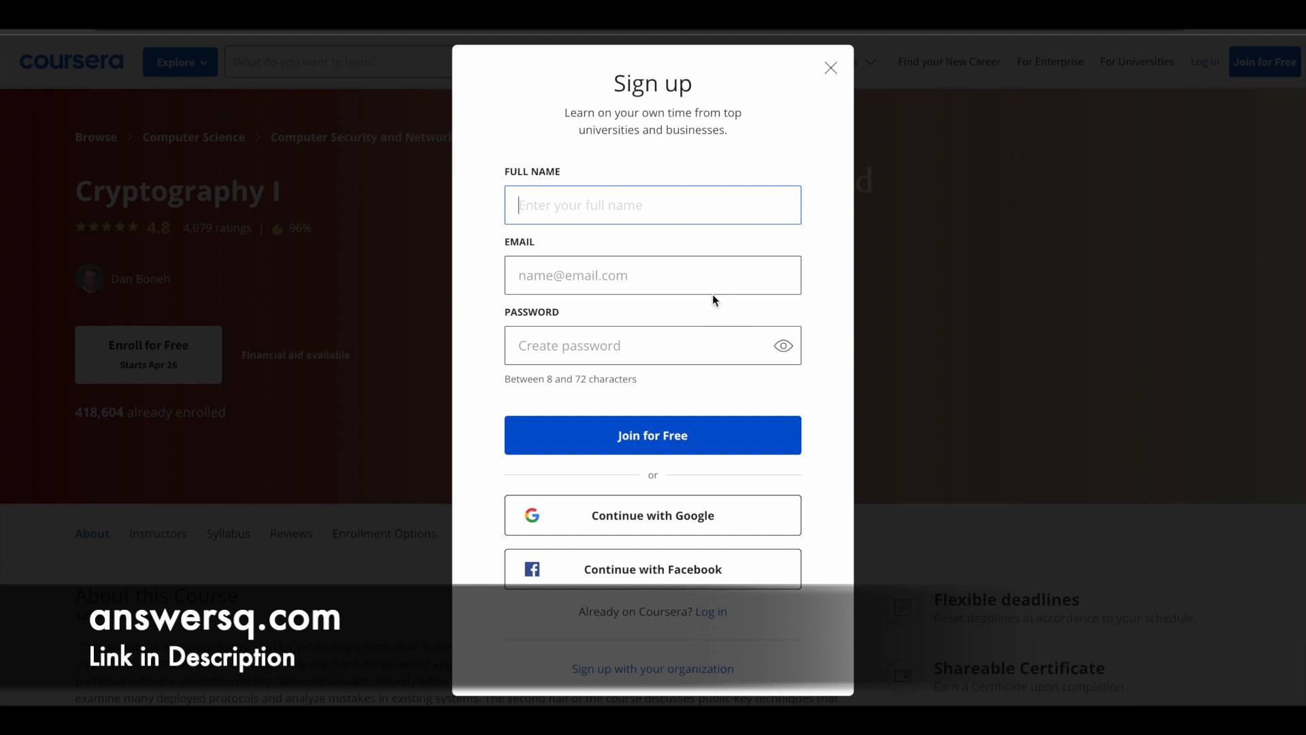
mouse_move(725, 425)
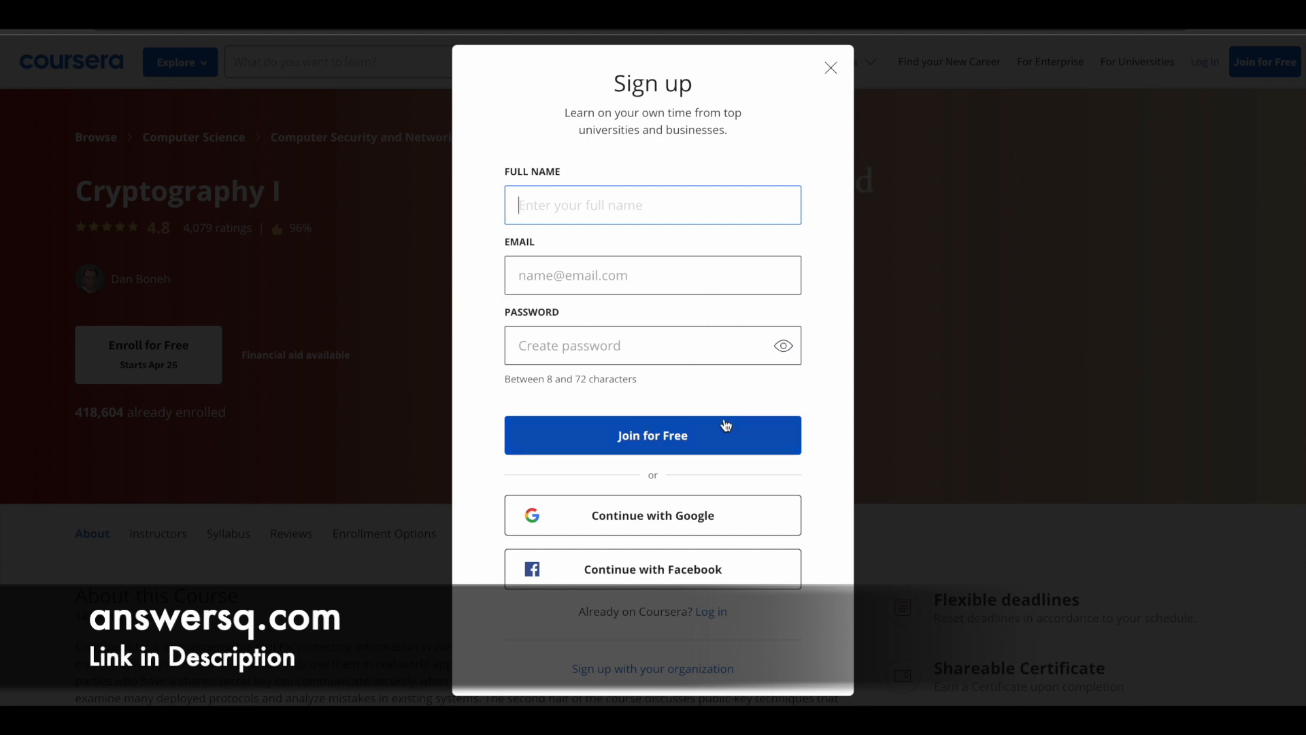
mouse_move(736, 436)
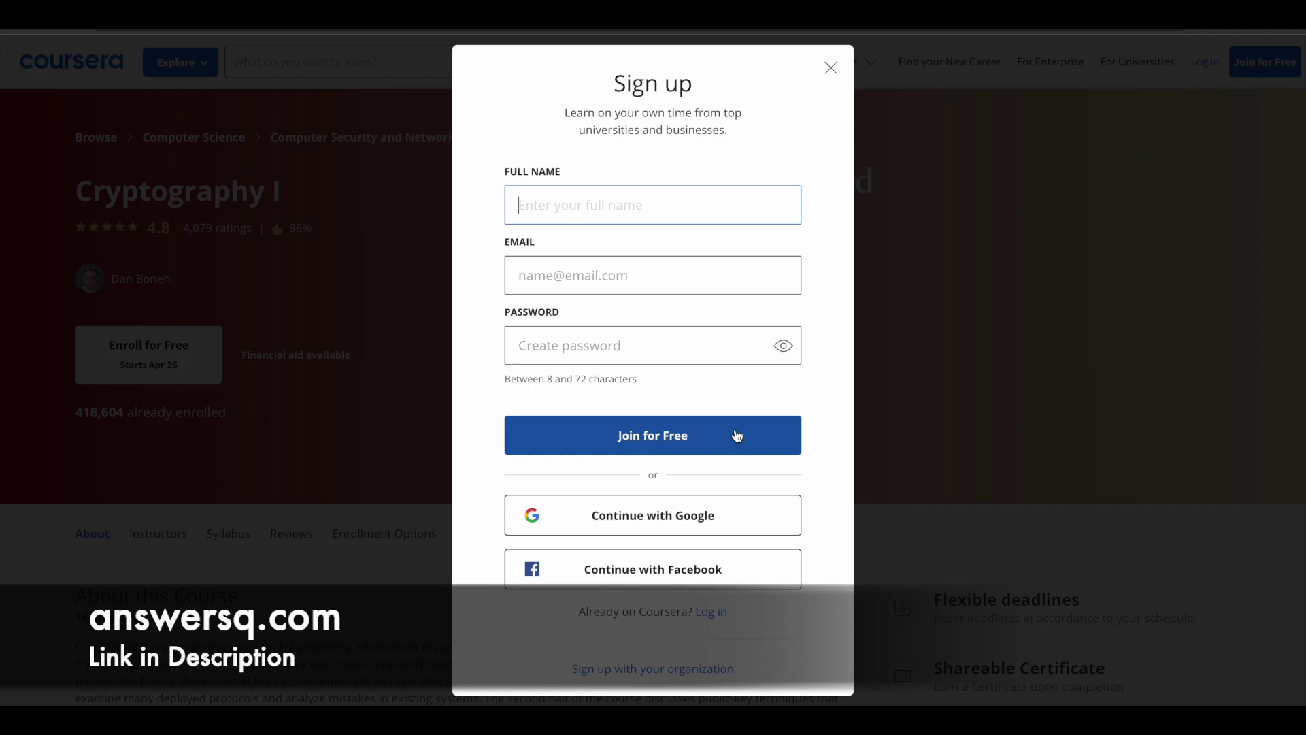
mouse_move(784, 187)
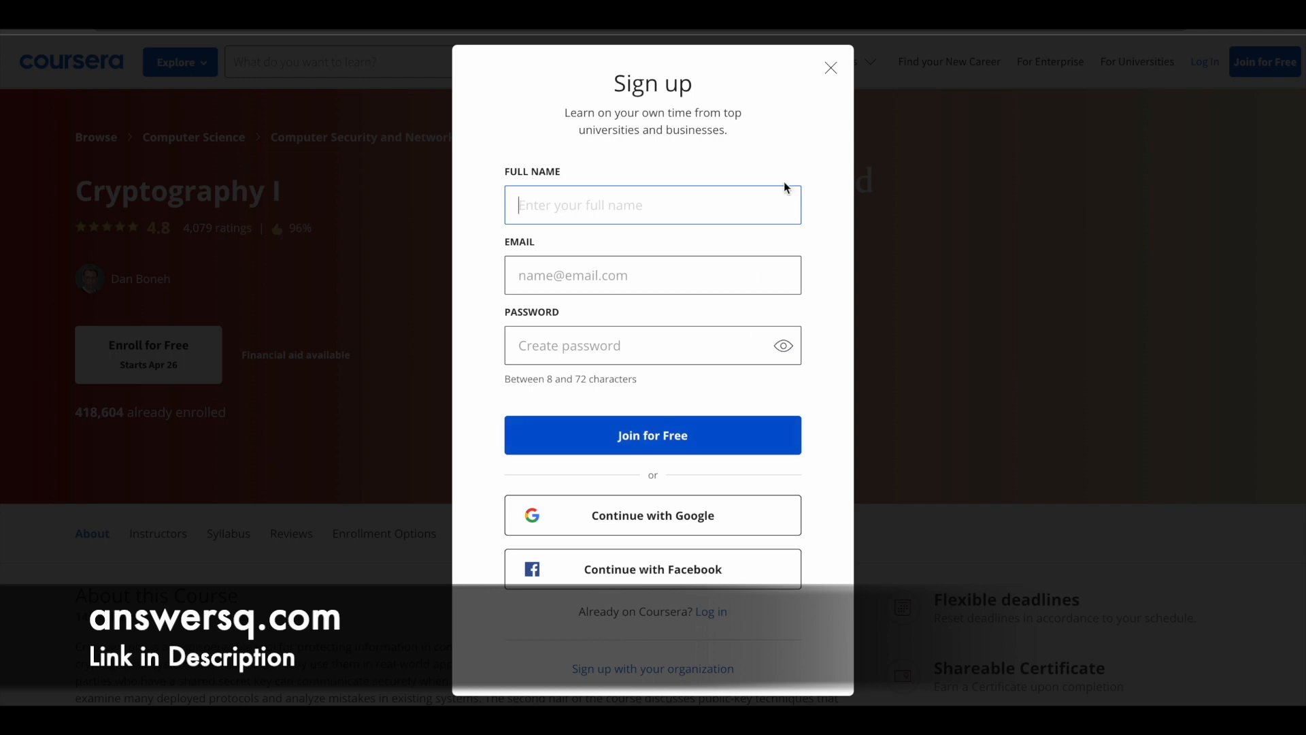
Step: Sign in with an existing account from the sign-up form's Log in link
click(830, 68)
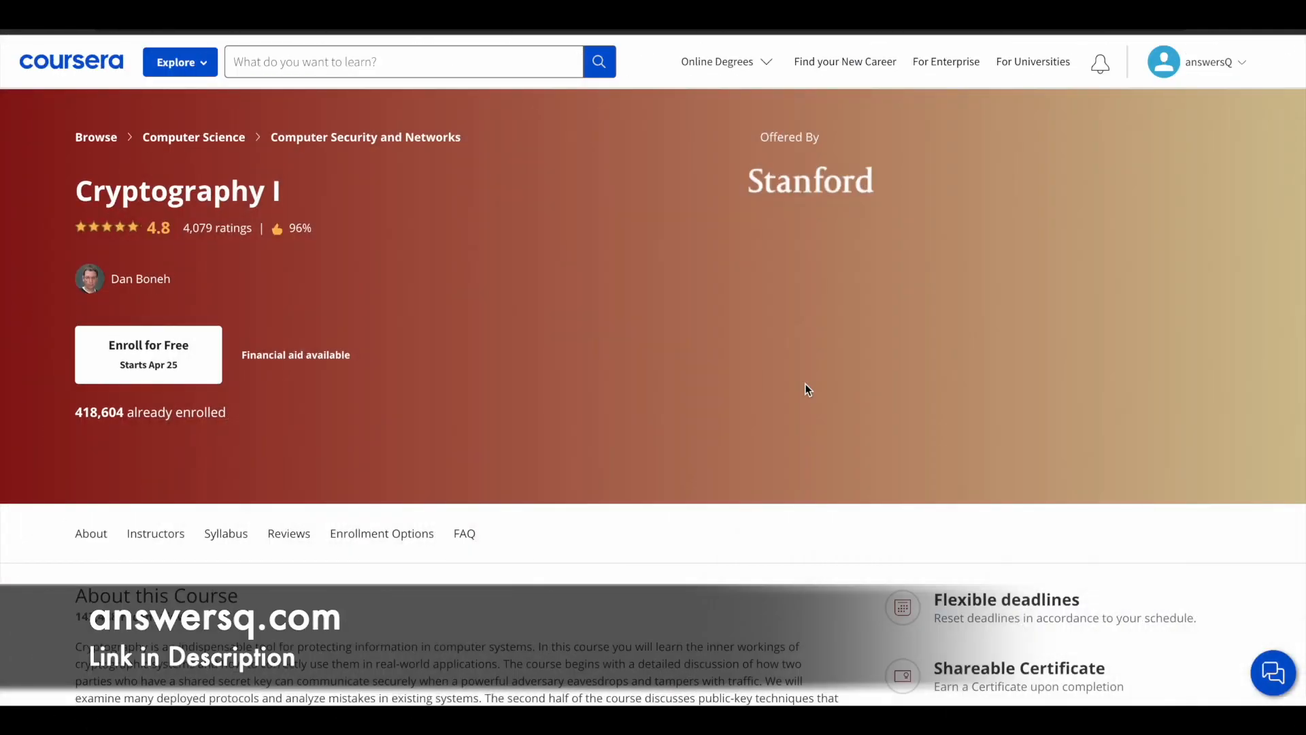
mouse_move(722, 264)
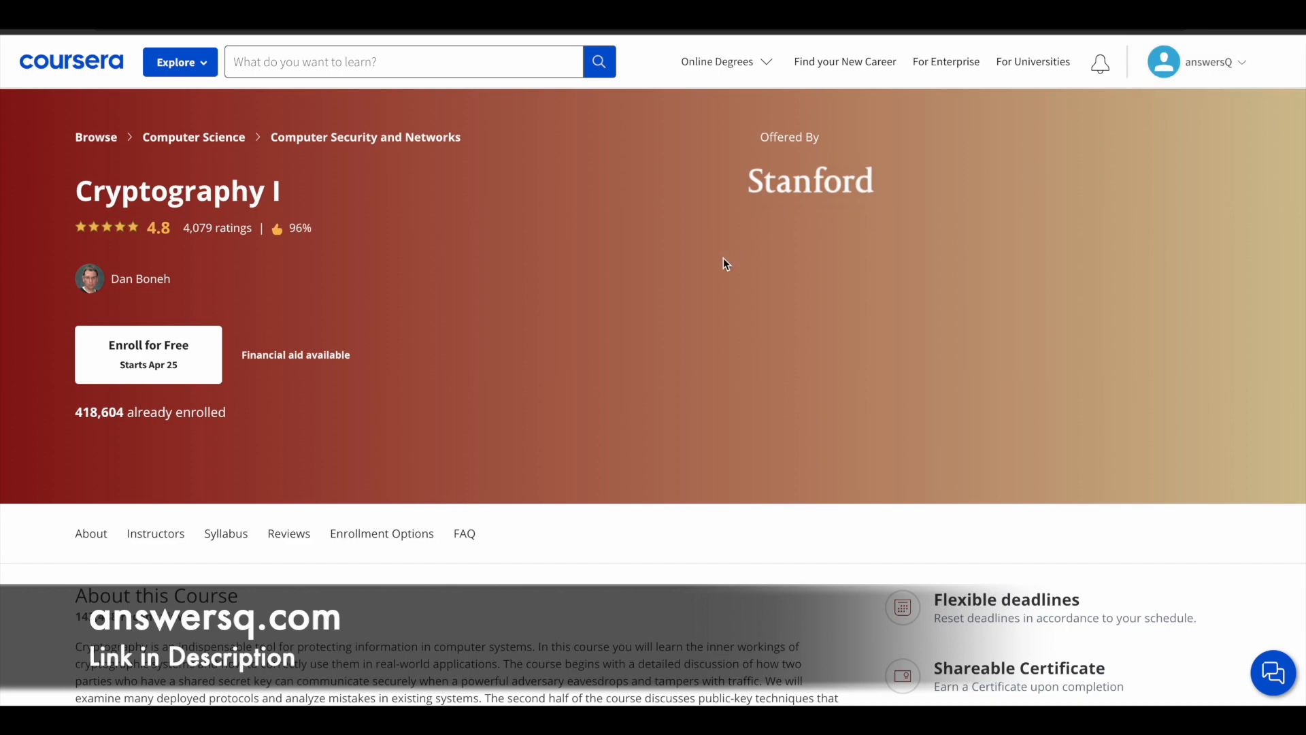
mouse_move(227, 291)
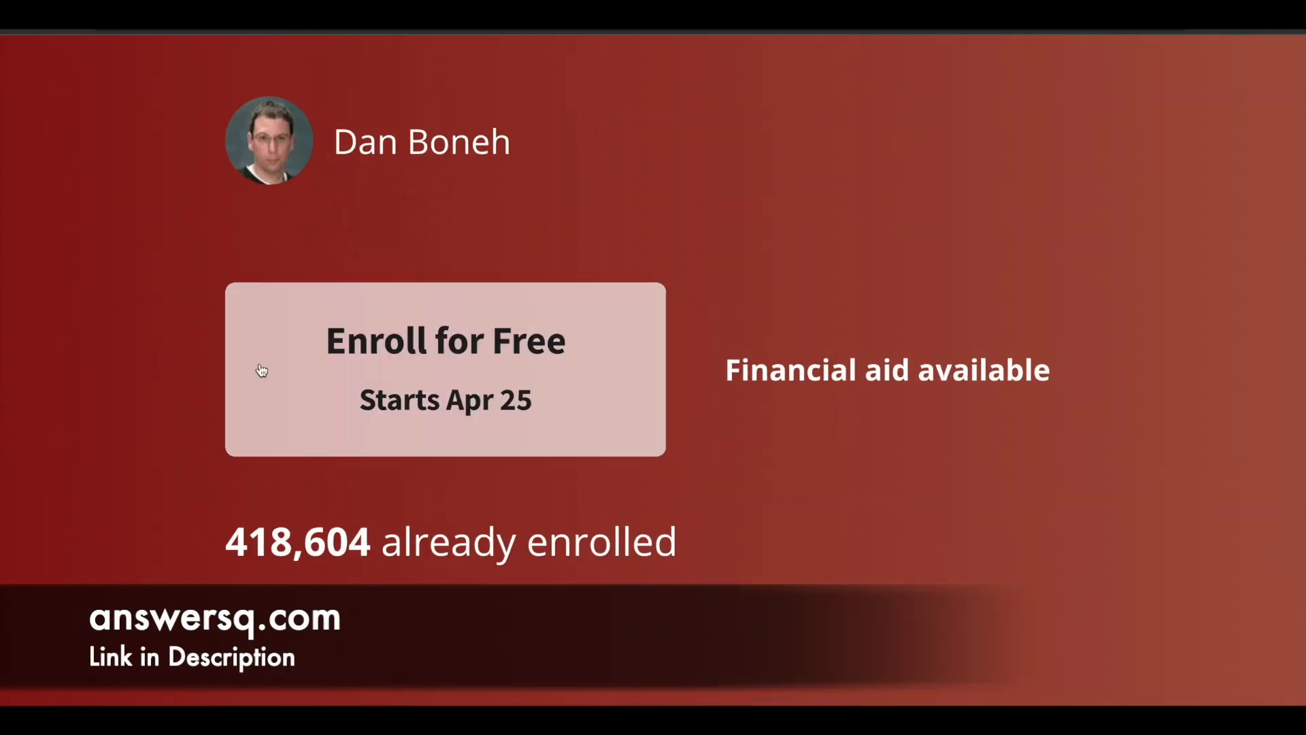
click(445, 369)
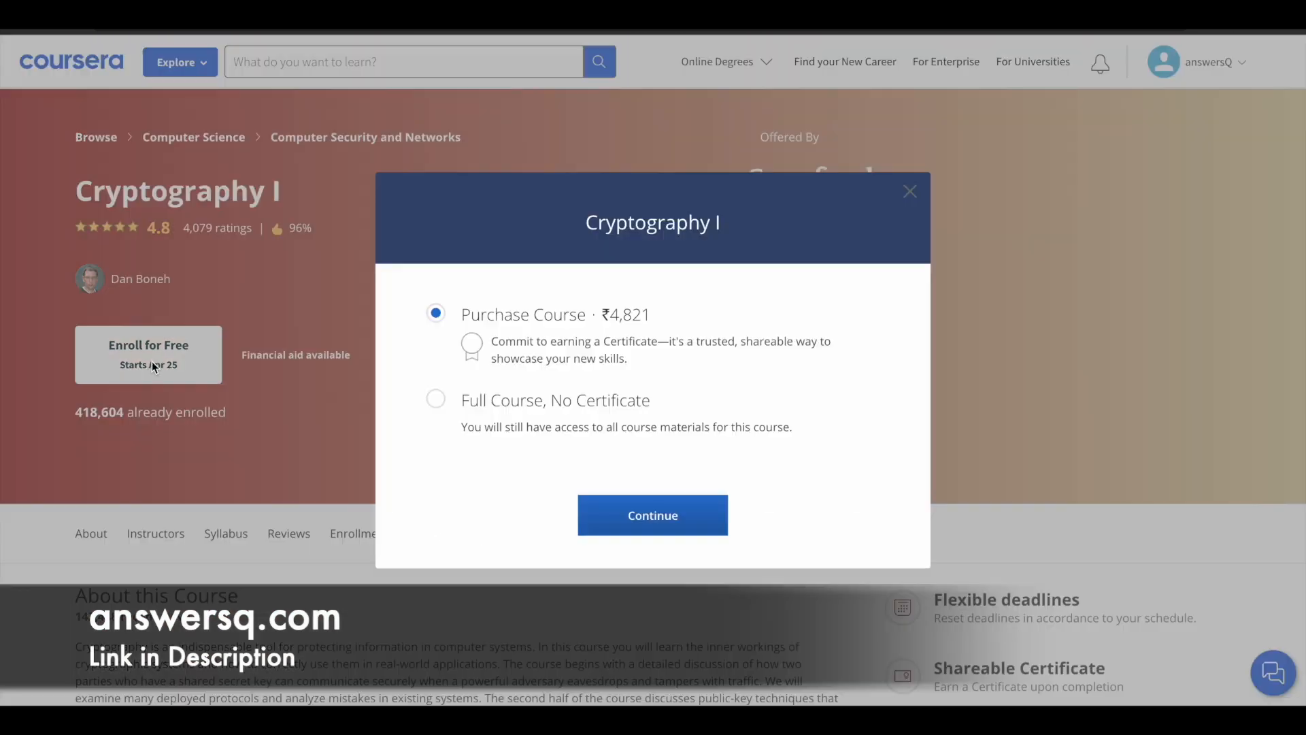
mouse_move(468, 344)
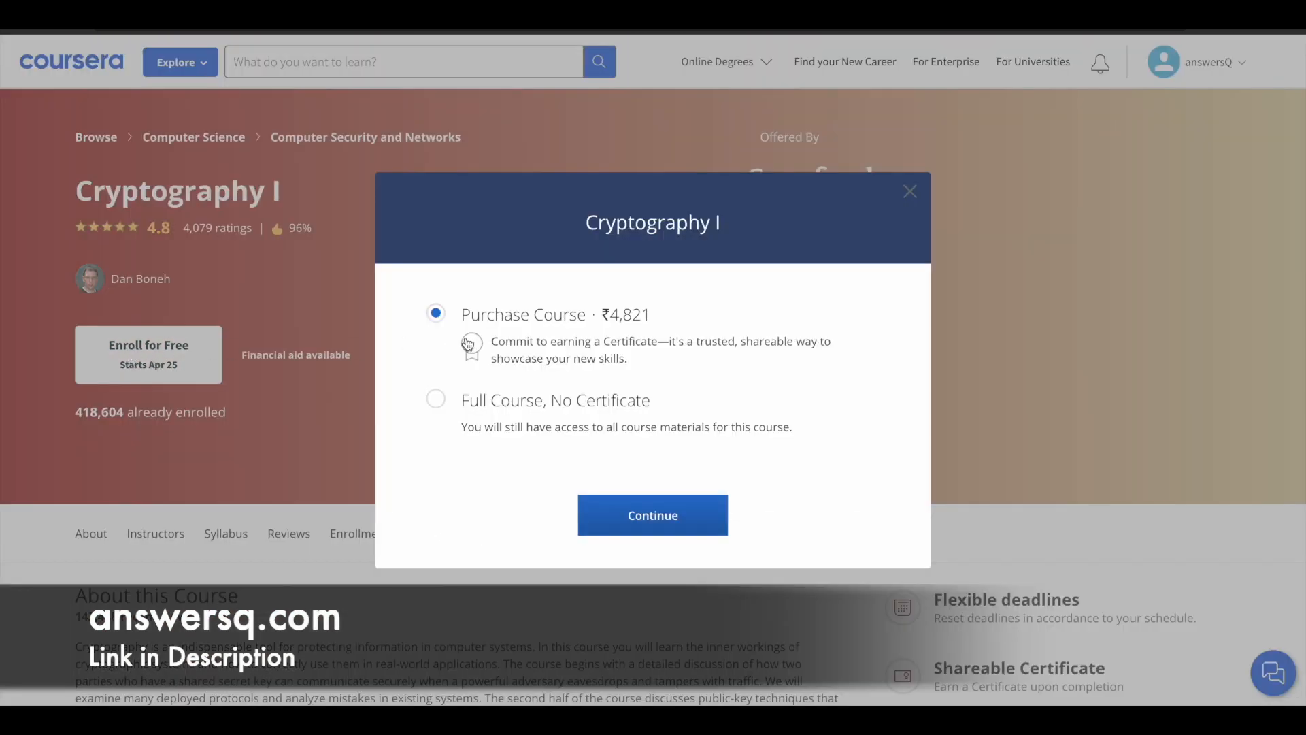
mouse_move(450, 345)
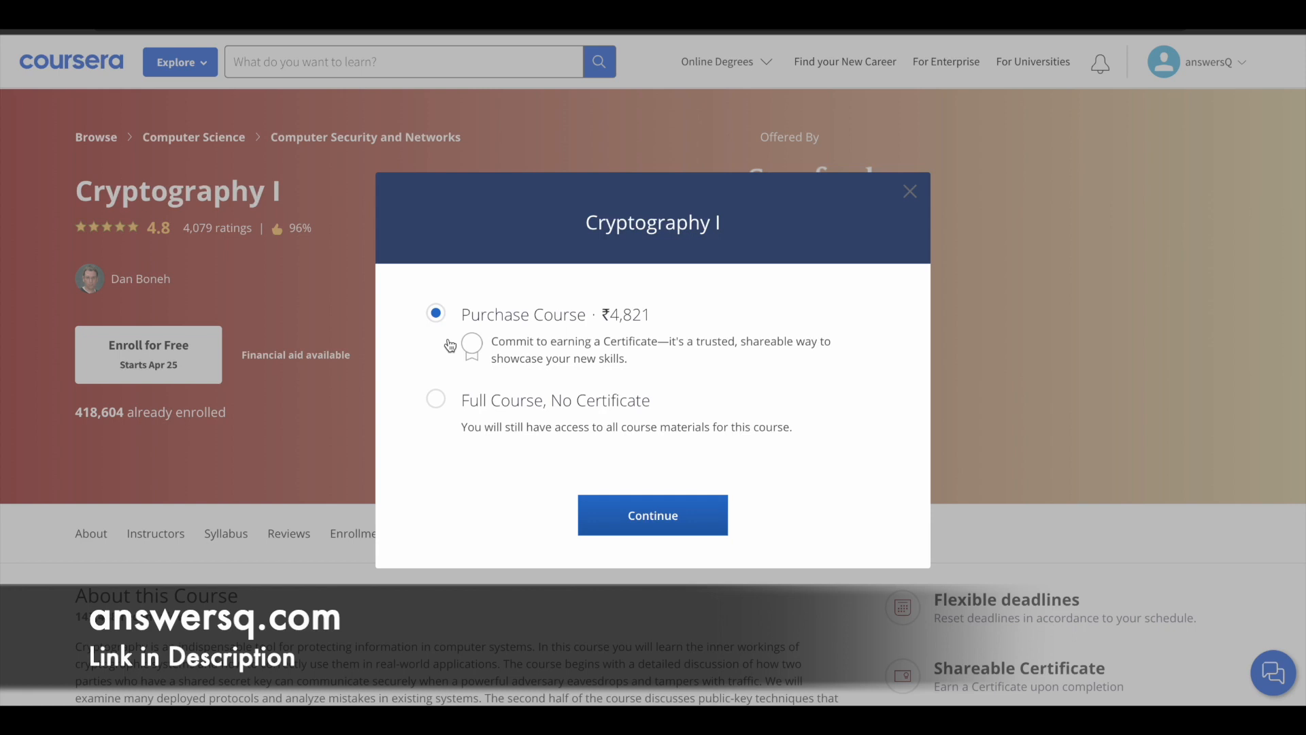
mouse_move(457, 344)
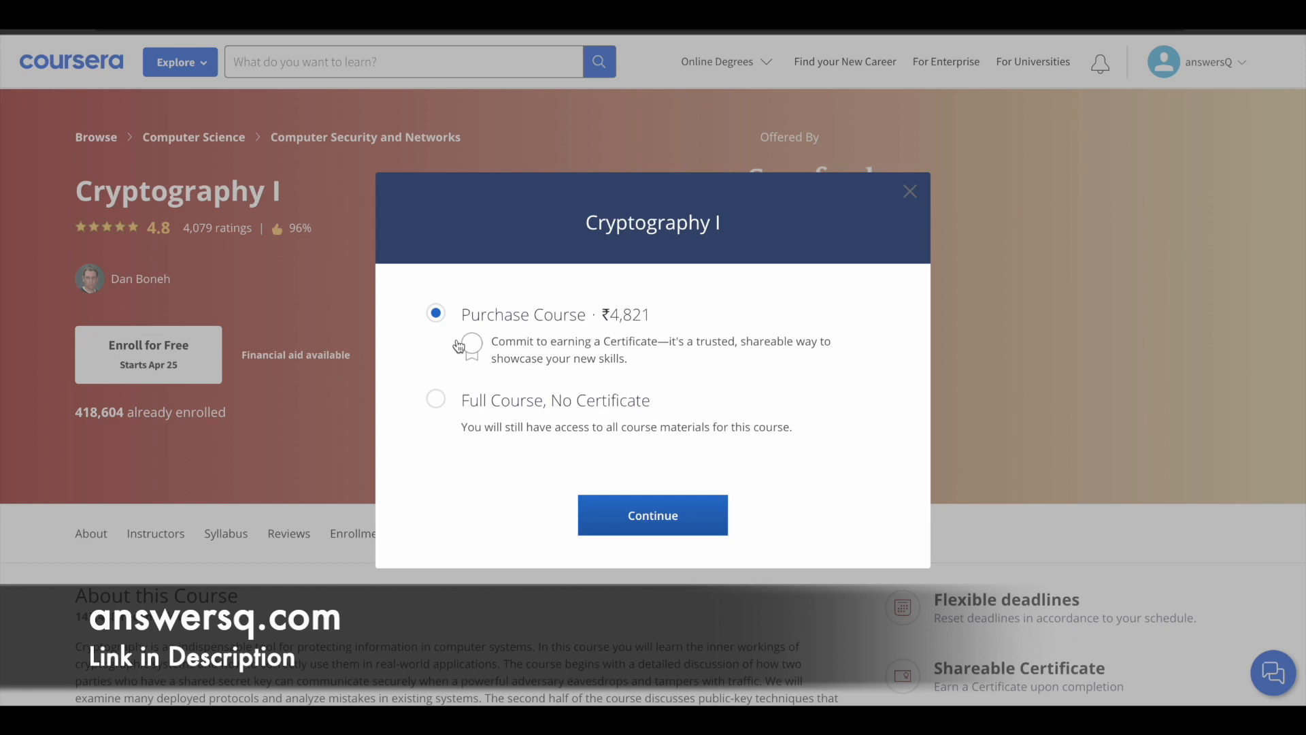
mouse_move(630, 337)
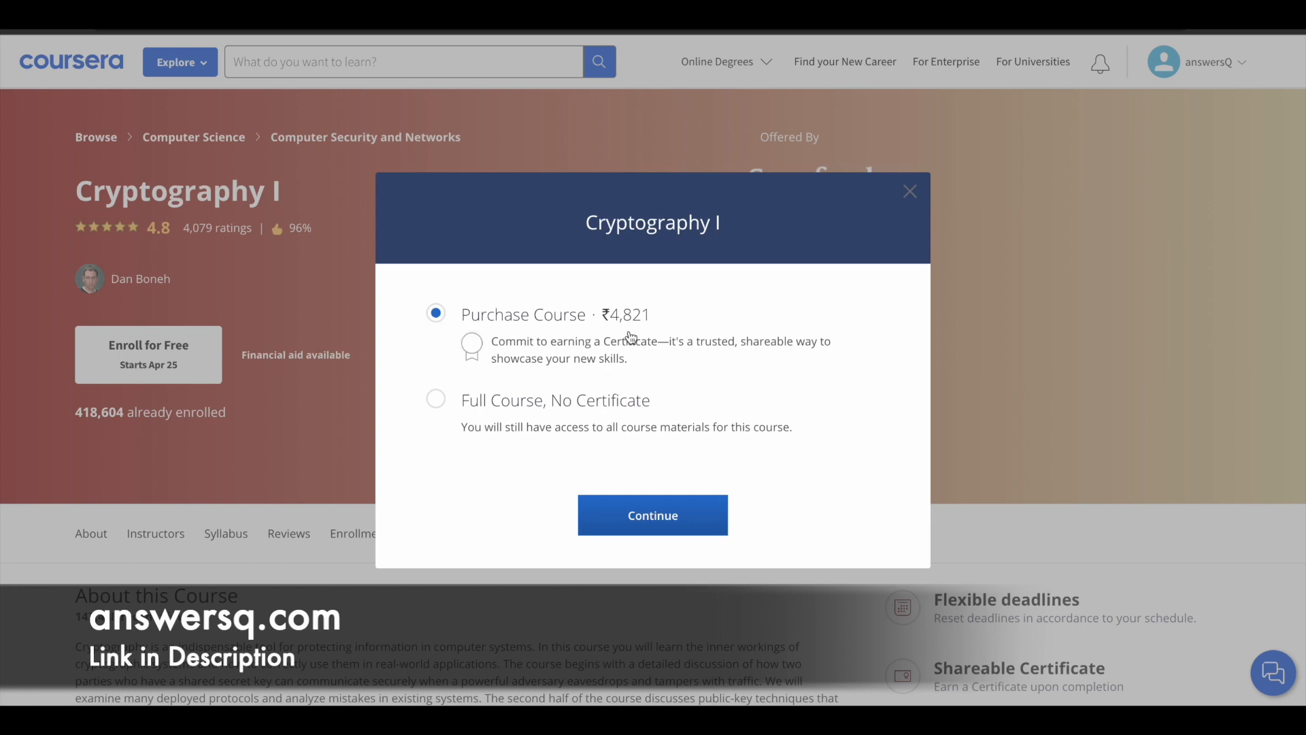
mouse_move(676, 341)
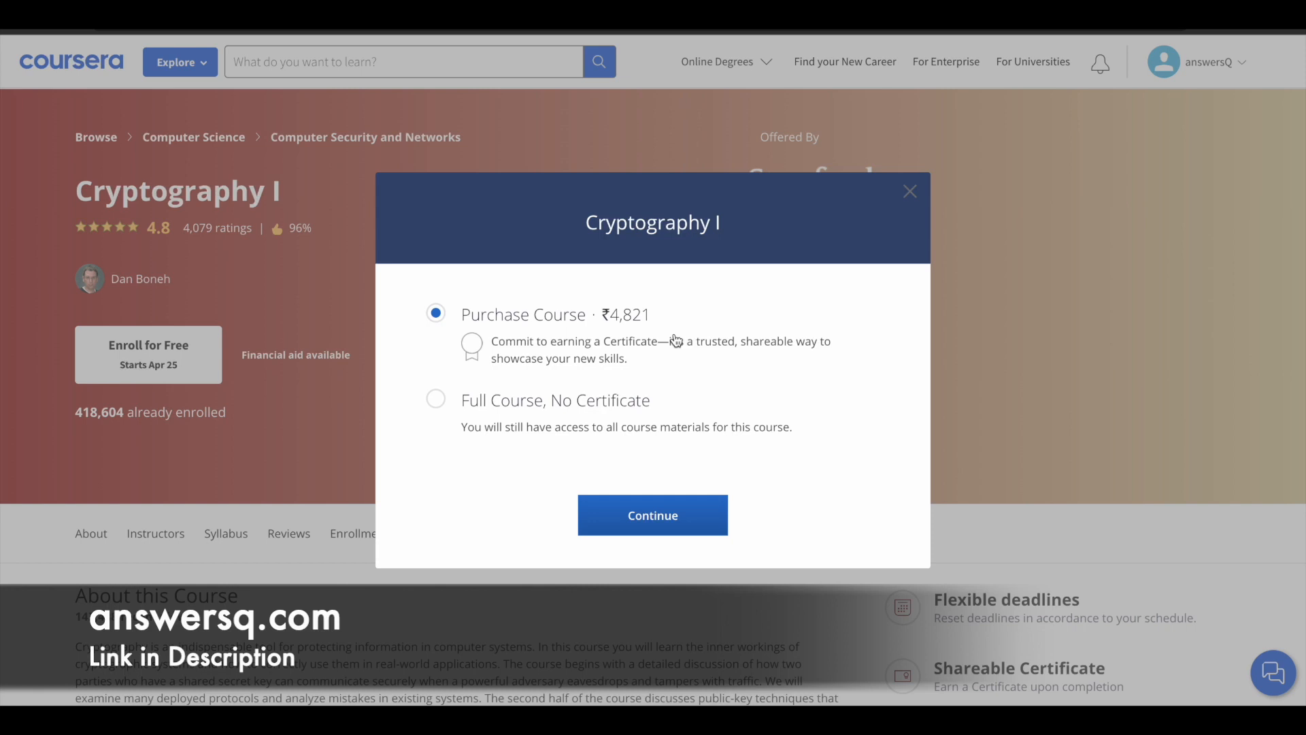
mouse_move(477, 413)
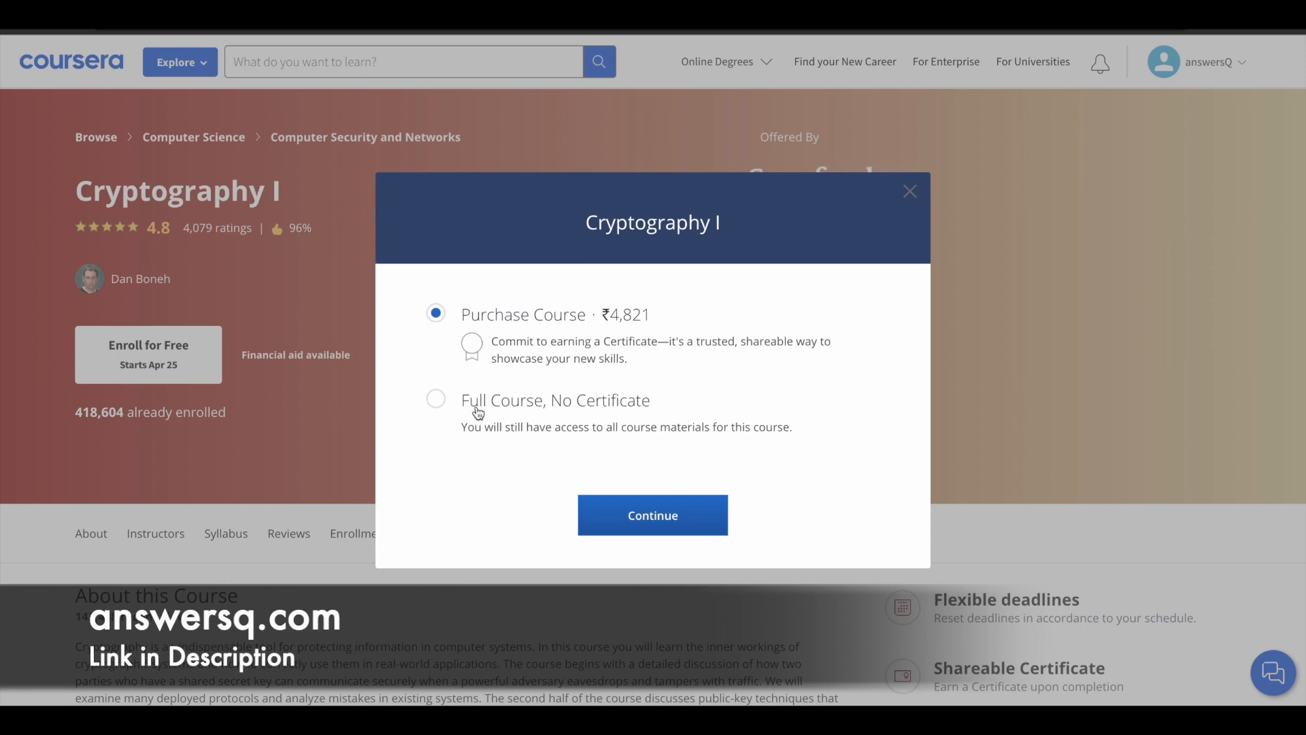
click(436, 399)
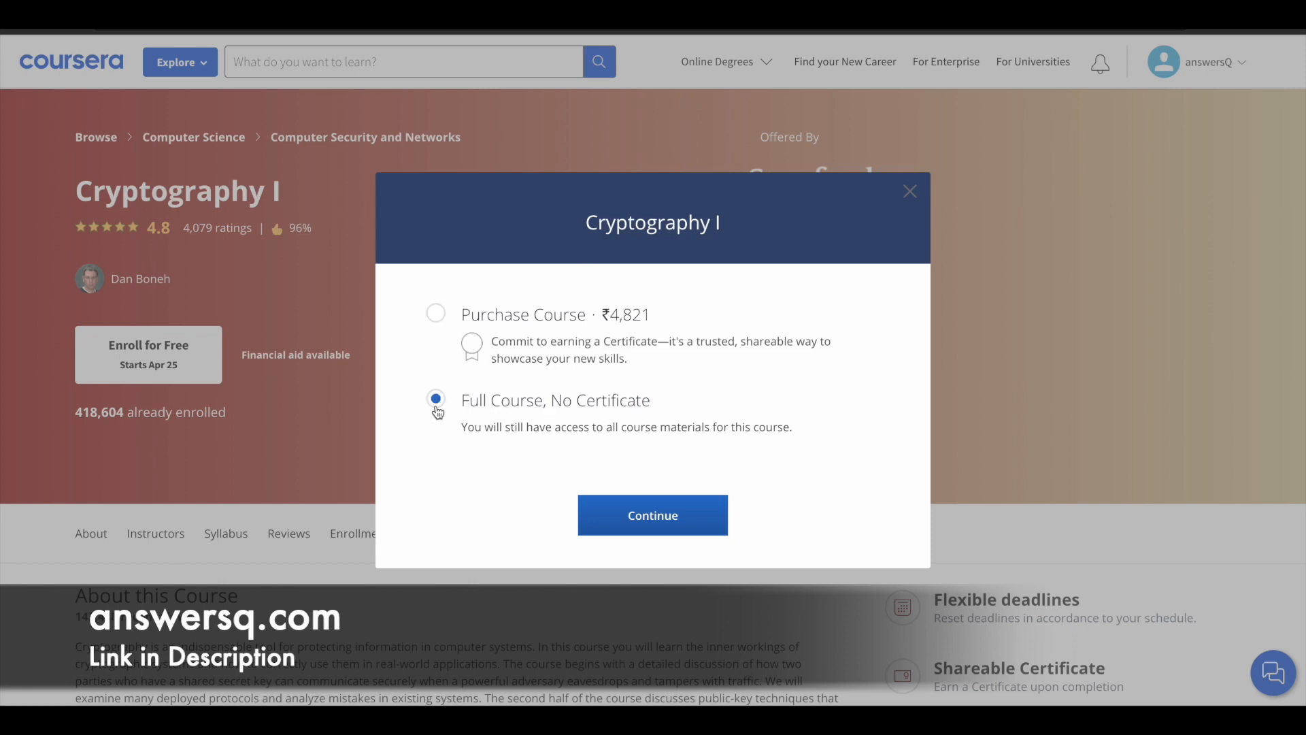
mouse_move(437, 324)
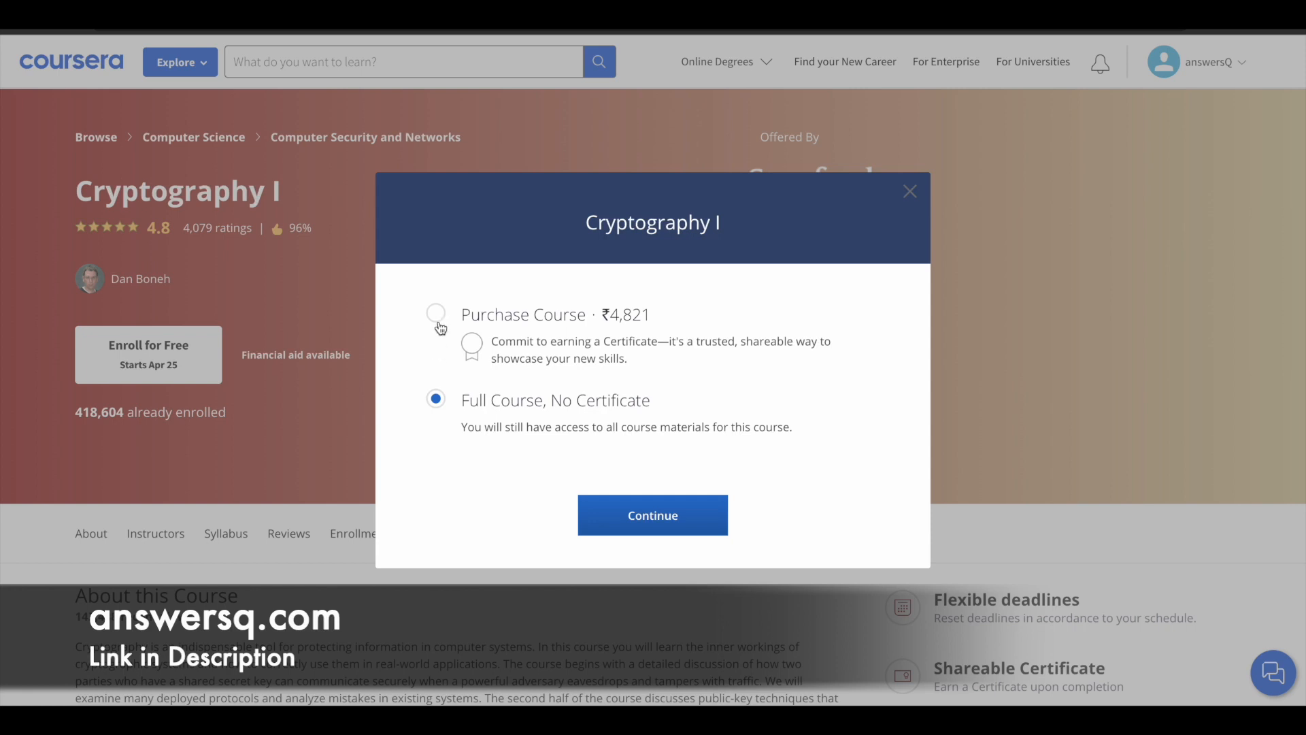
click(435, 314)
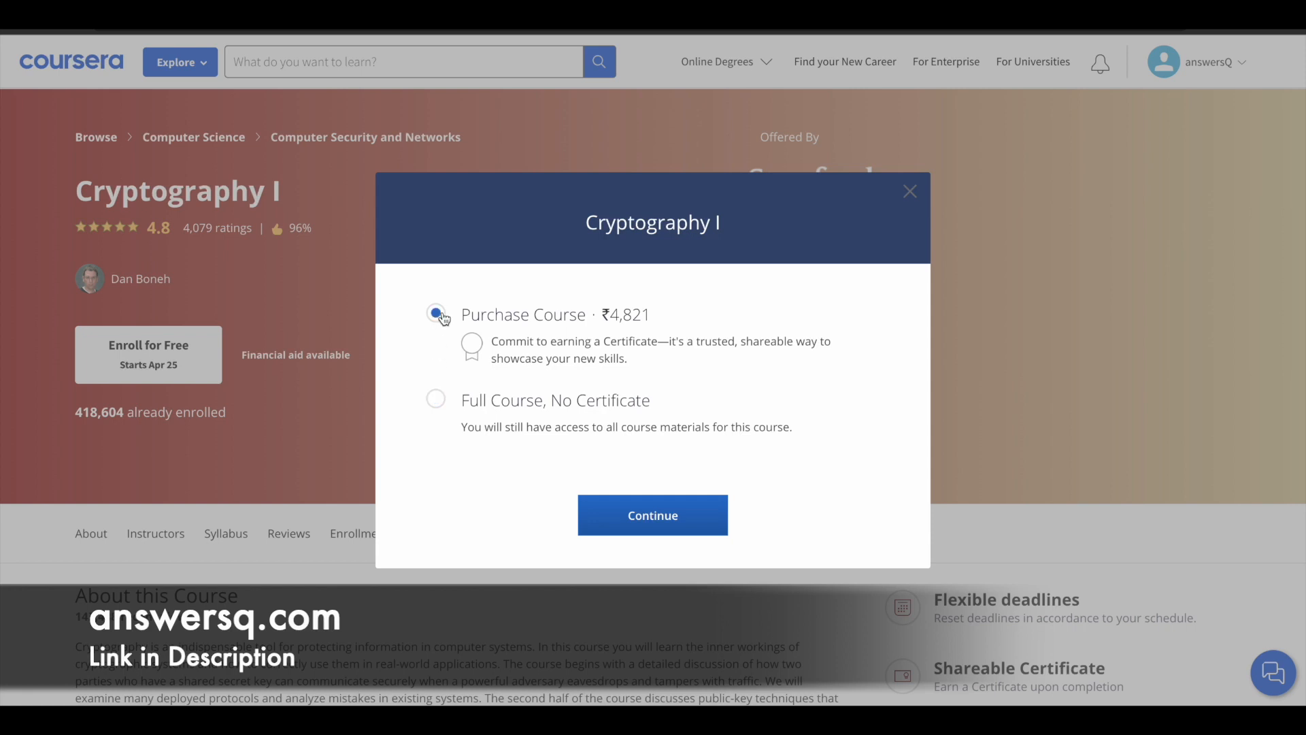
click(436, 399)
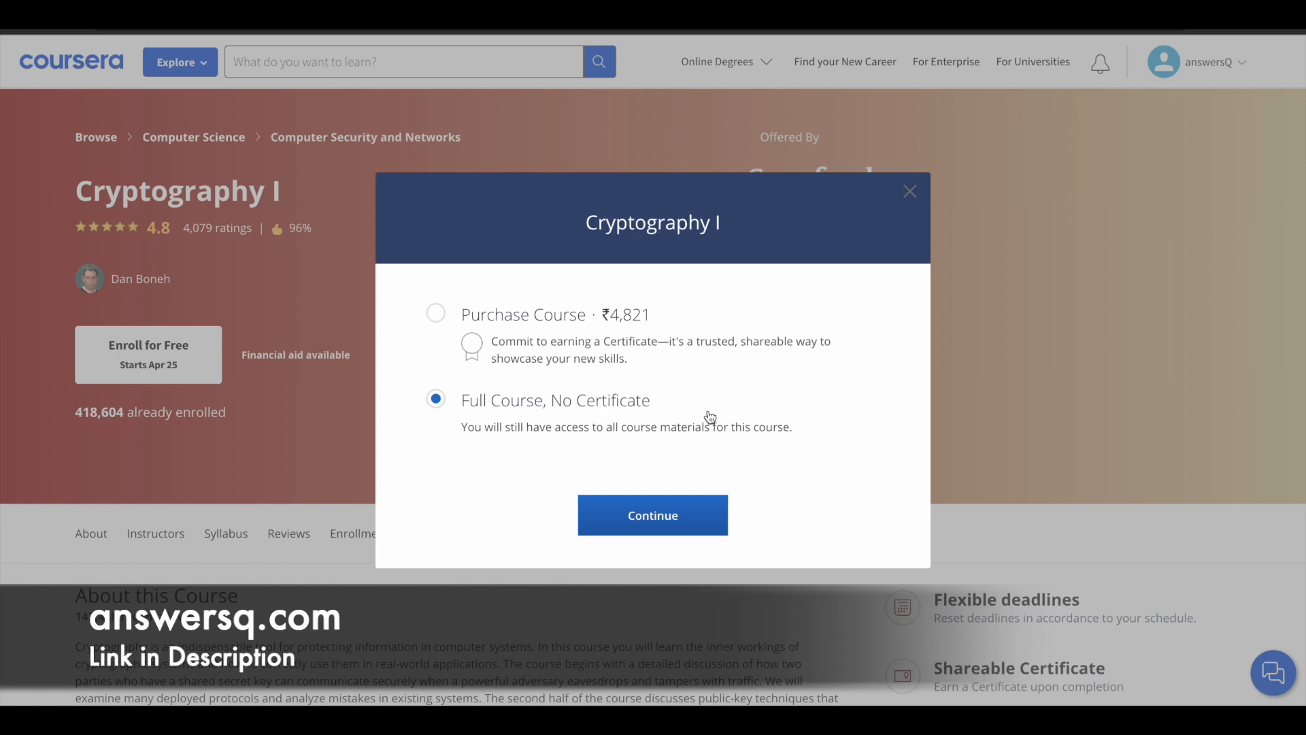
mouse_move(670, 429)
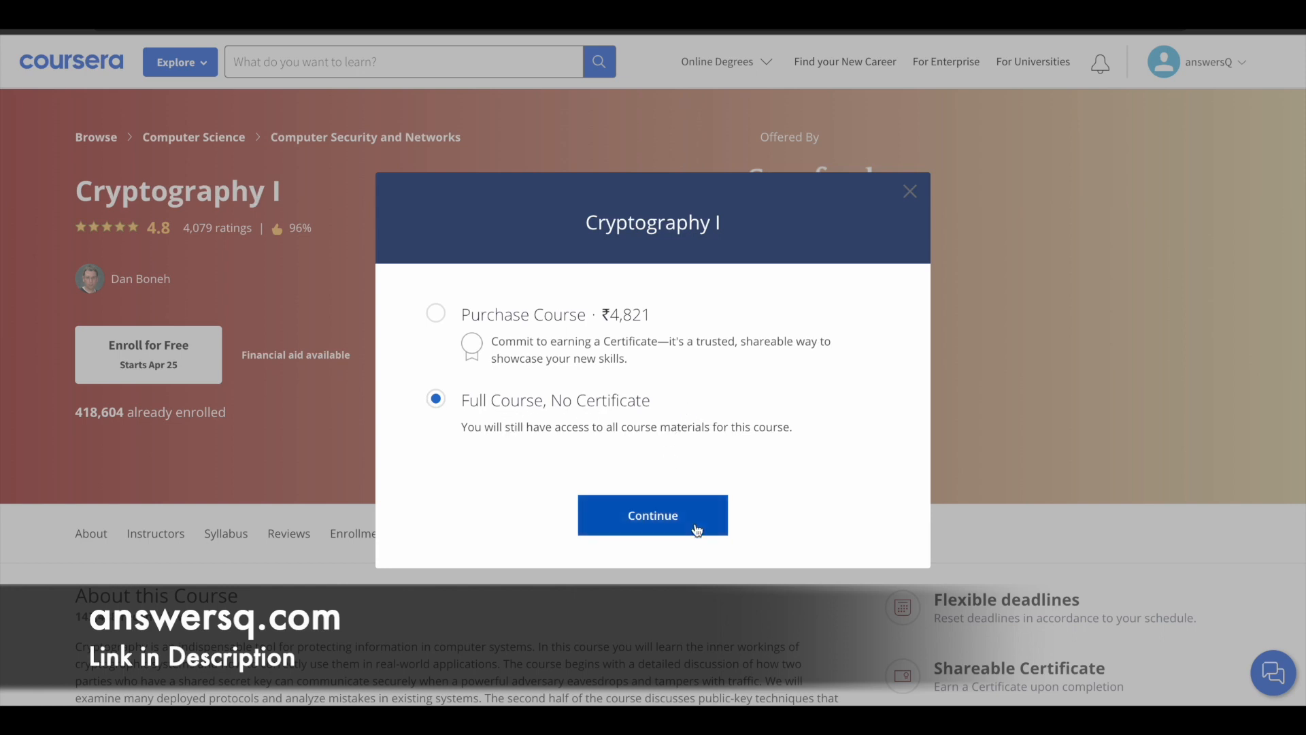
mouse_move(887, 230)
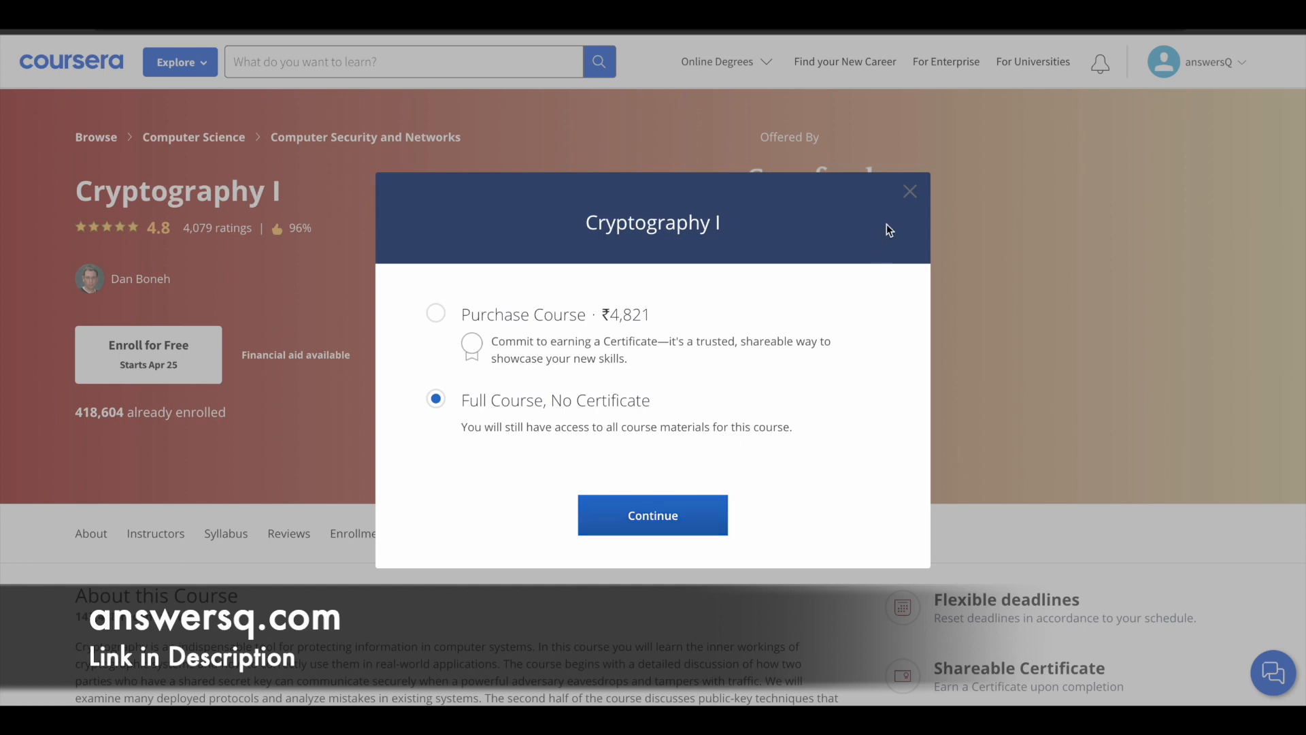
click(910, 190)
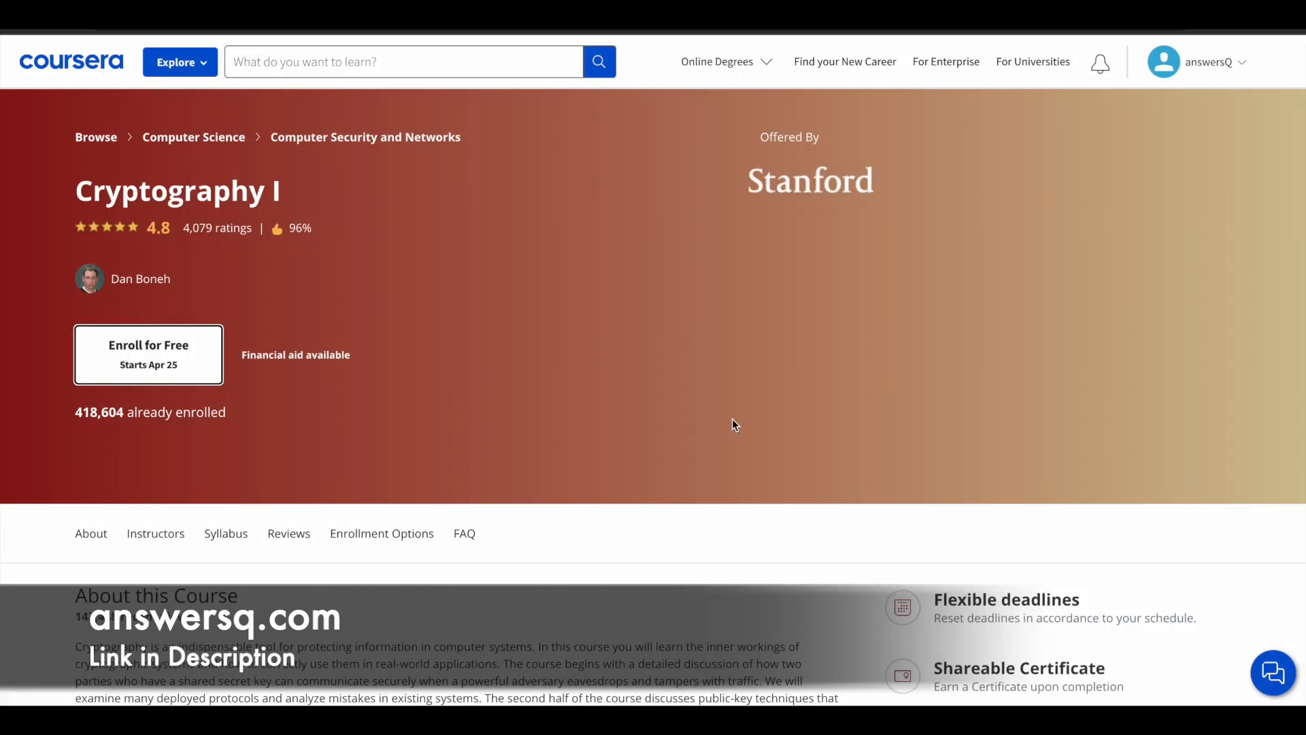
mouse_move(789, 346)
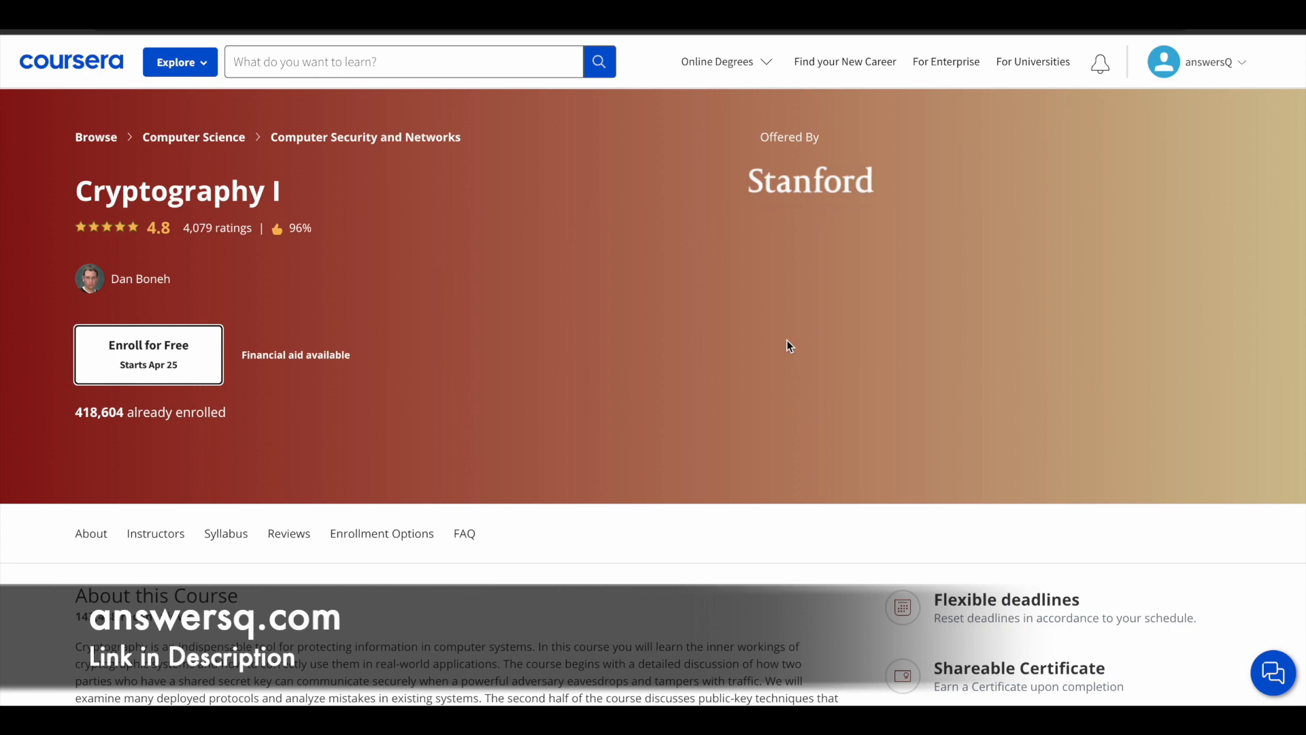
mouse_move(897, 53)
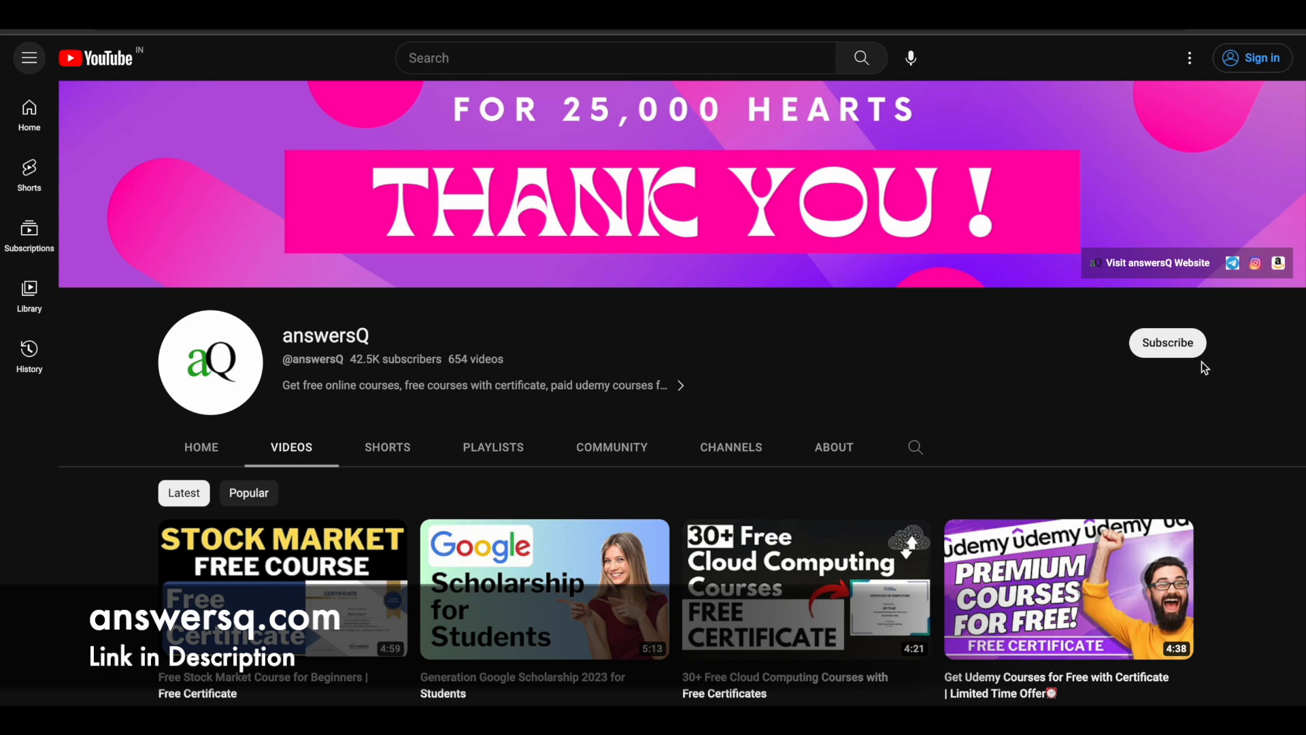
mouse_move(1167, 343)
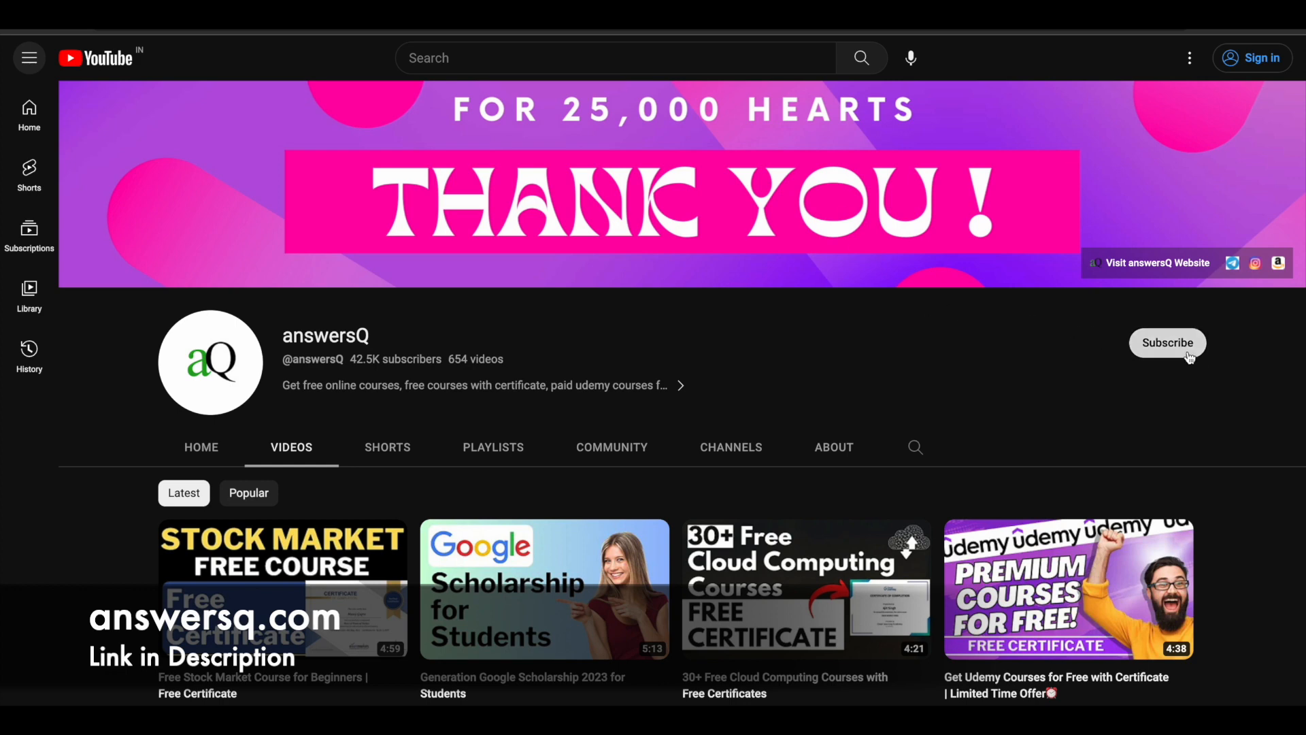